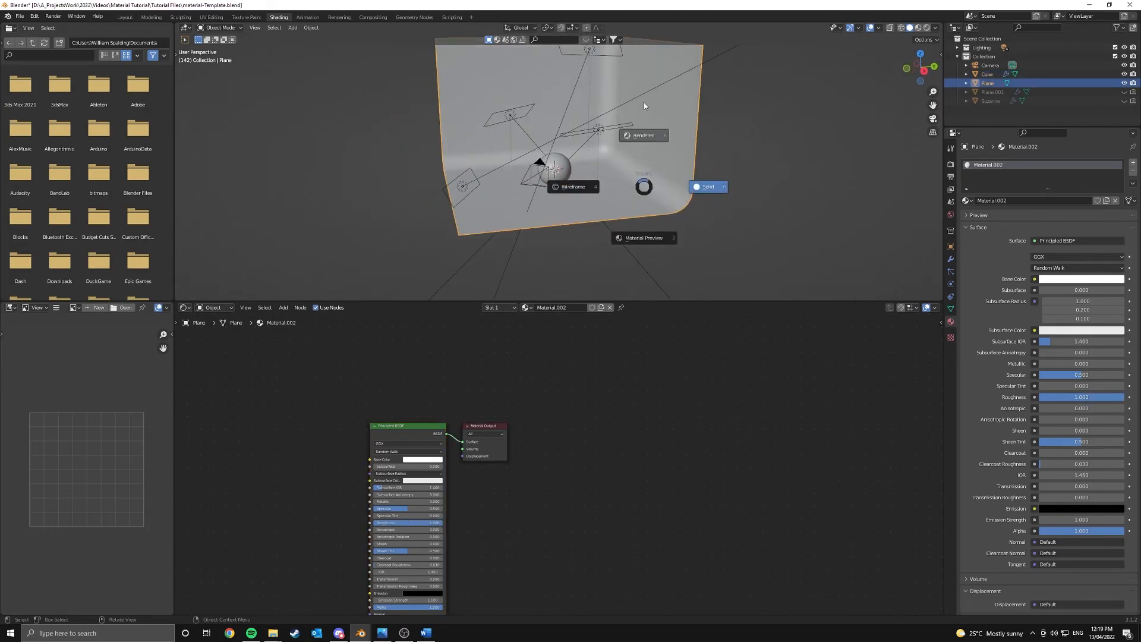
# Step: Switch the 3D viewport to Rendered shading to preview the lit white sphere
pyautogui.click(643, 135)
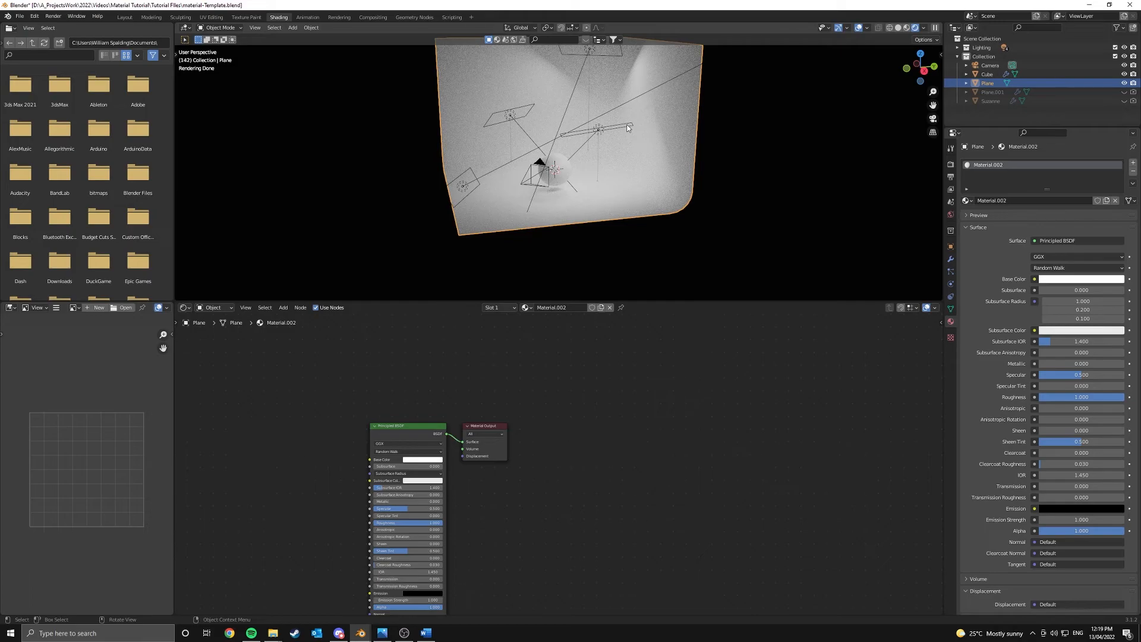
pyautogui.moveTo(644, 119)
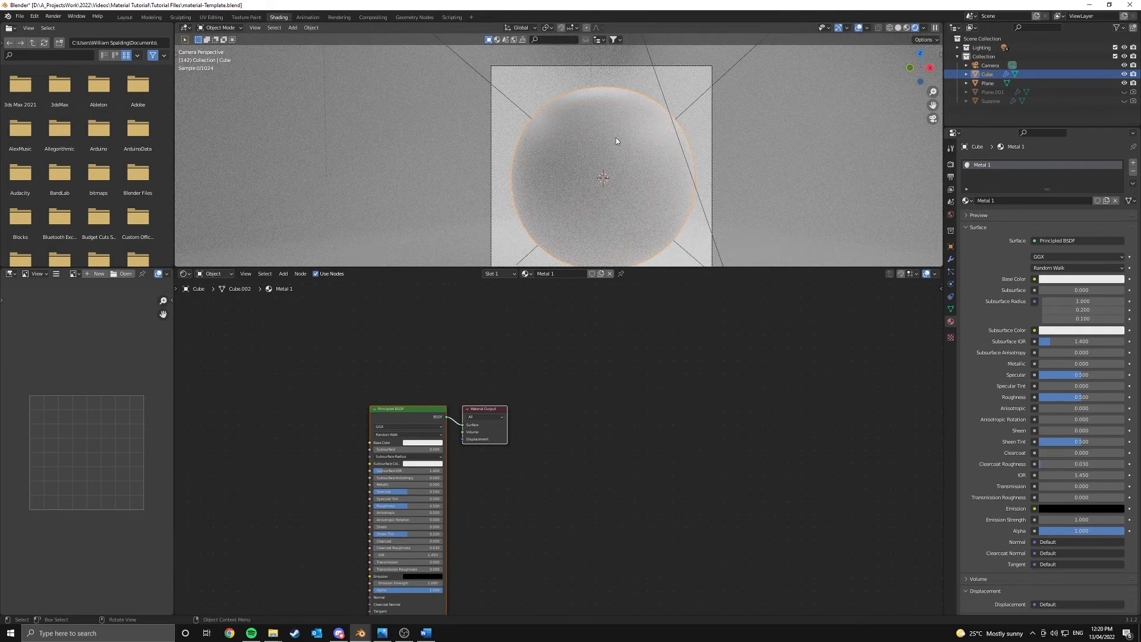
pyautogui.click(292, 27)
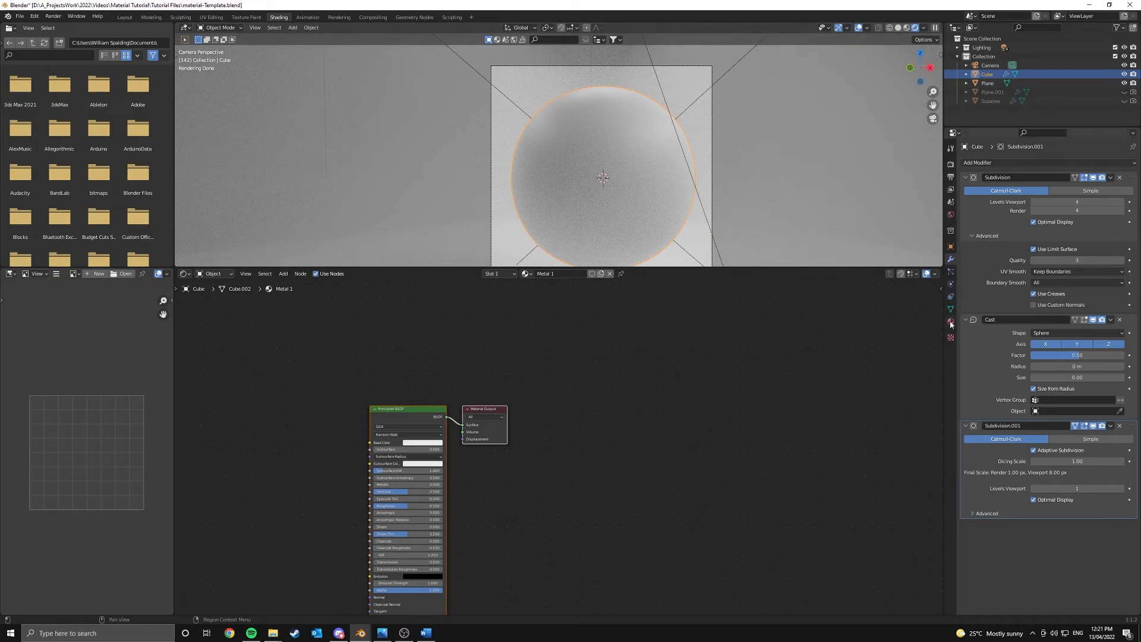
pyautogui.click(951, 320)
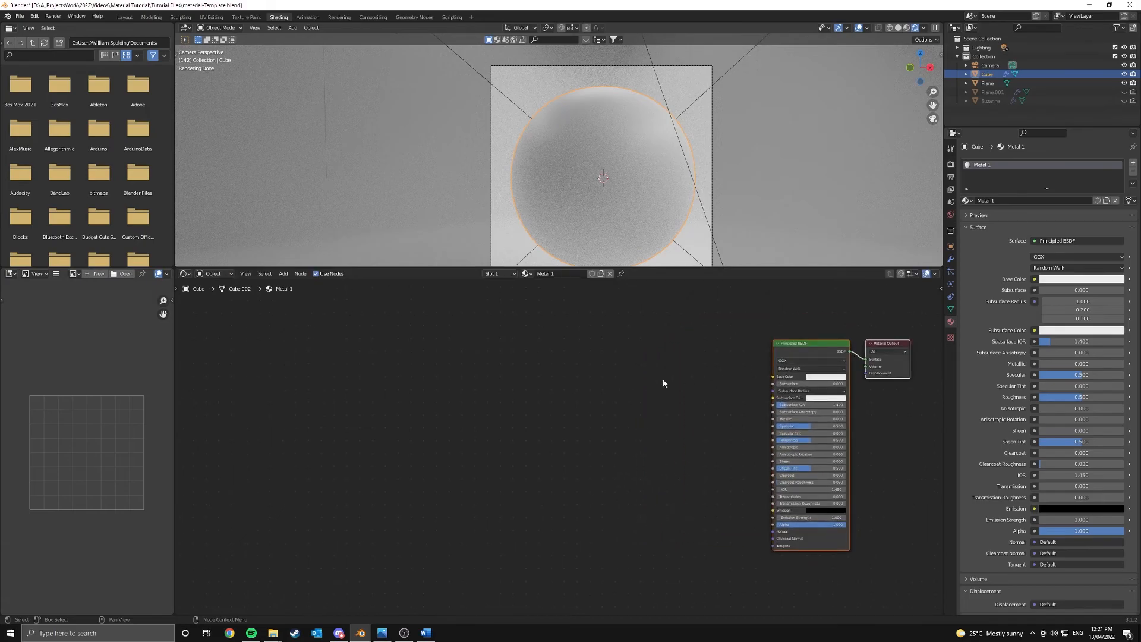
# Step: Add a Bump node and wire its Normal into the Principled BSDF's Normal input
pyautogui.write('b')
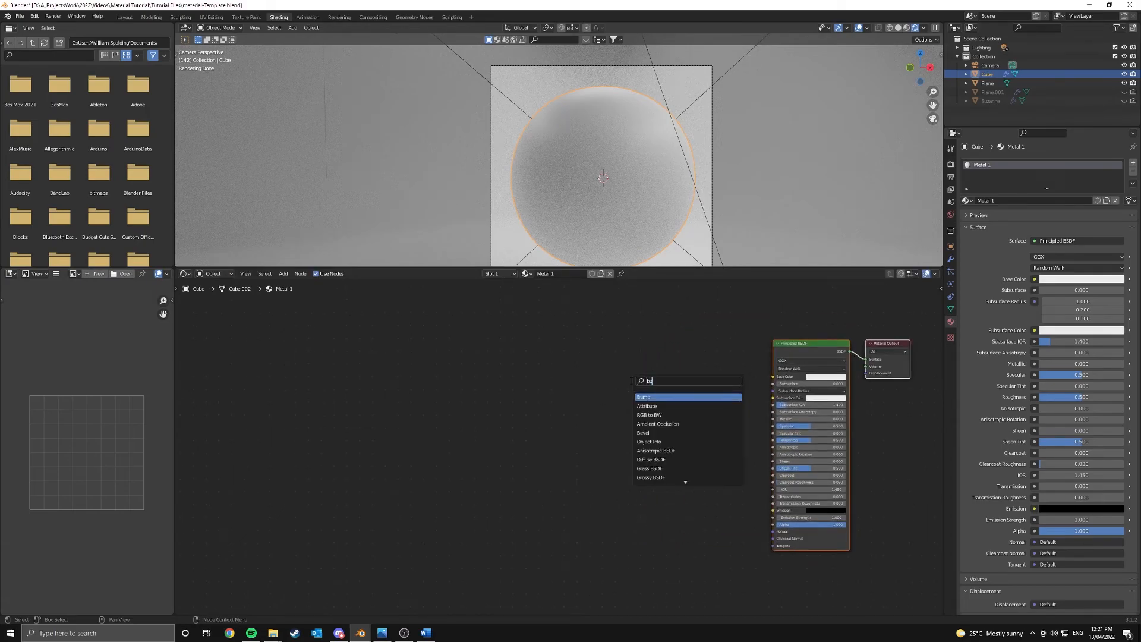
pyautogui.click(643, 397)
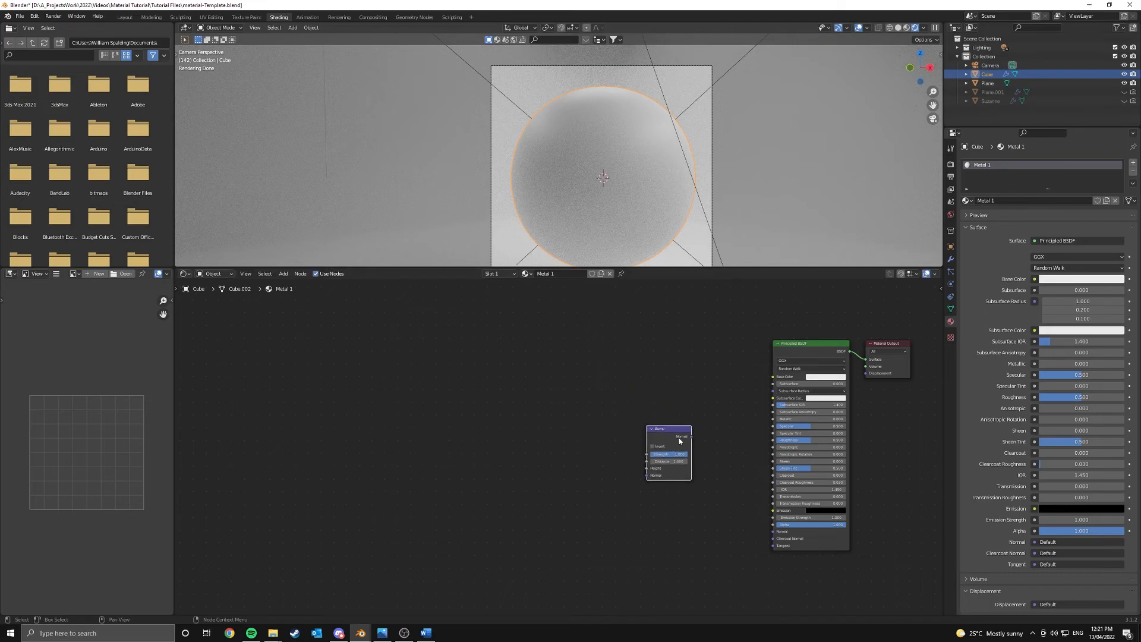
pyautogui.moveTo(682, 436); pyautogui.dragTo(772, 524)
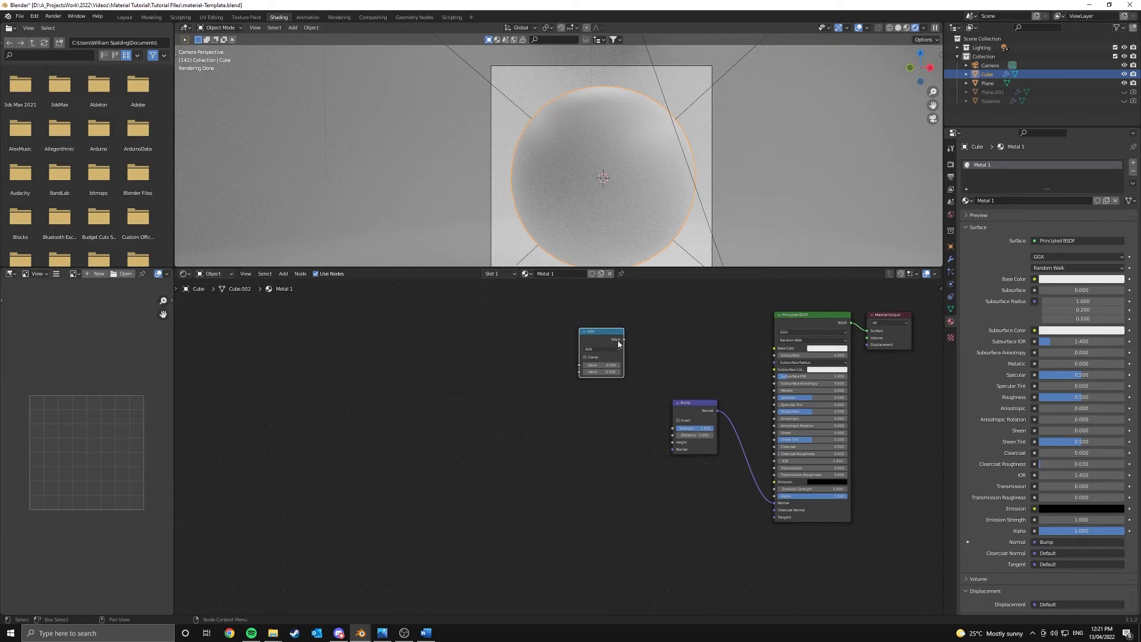
# Step: Feed a Math node set to Subtract into the Bump node's Height input
pyautogui.moveTo(622, 340); pyautogui.dragTo(672, 442)
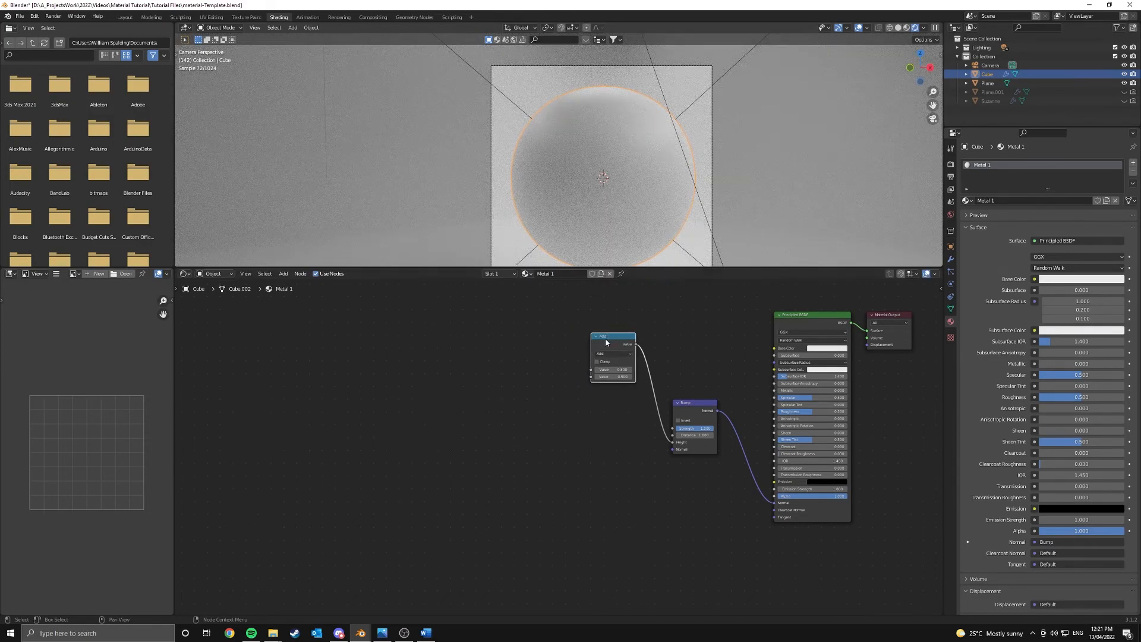
pyautogui.click(613, 358)
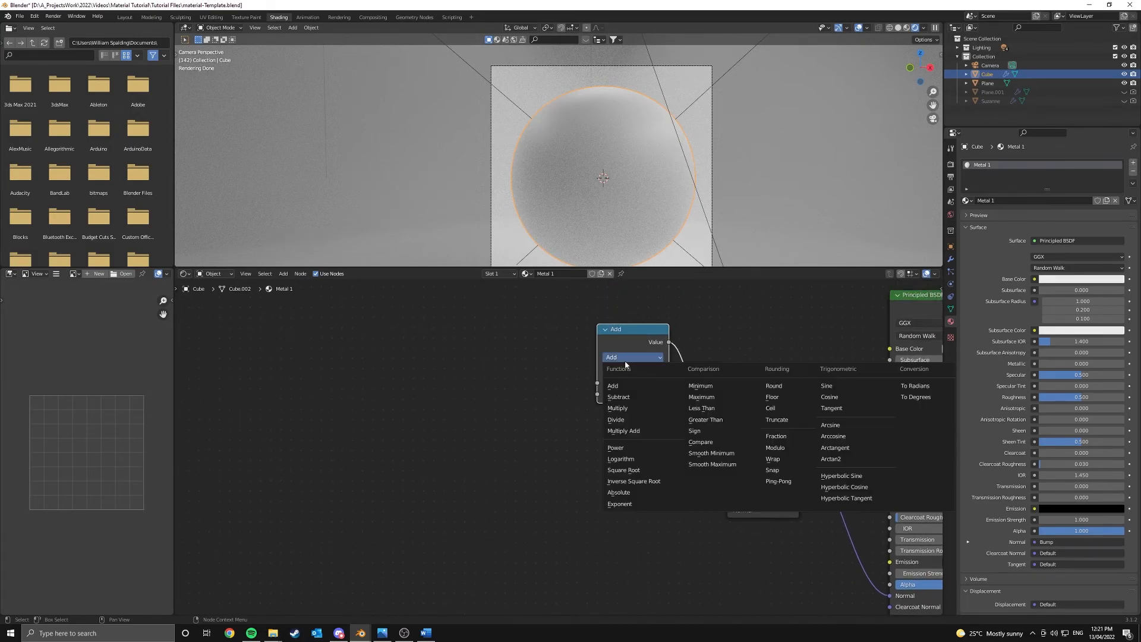
pyautogui.click(618, 397)
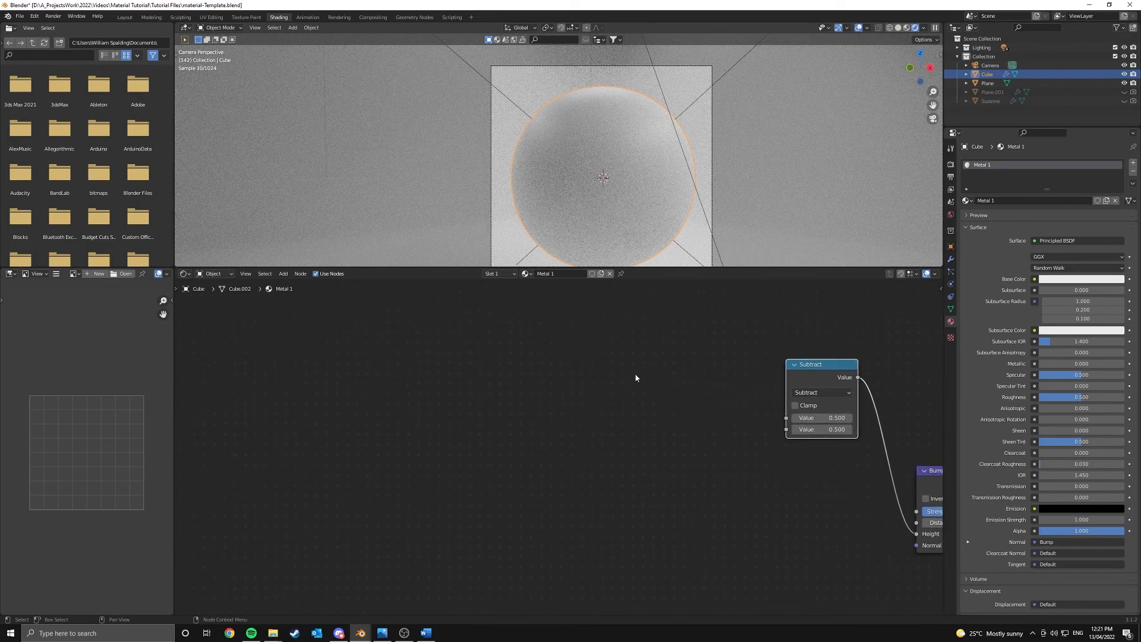
pyautogui.write('colo')
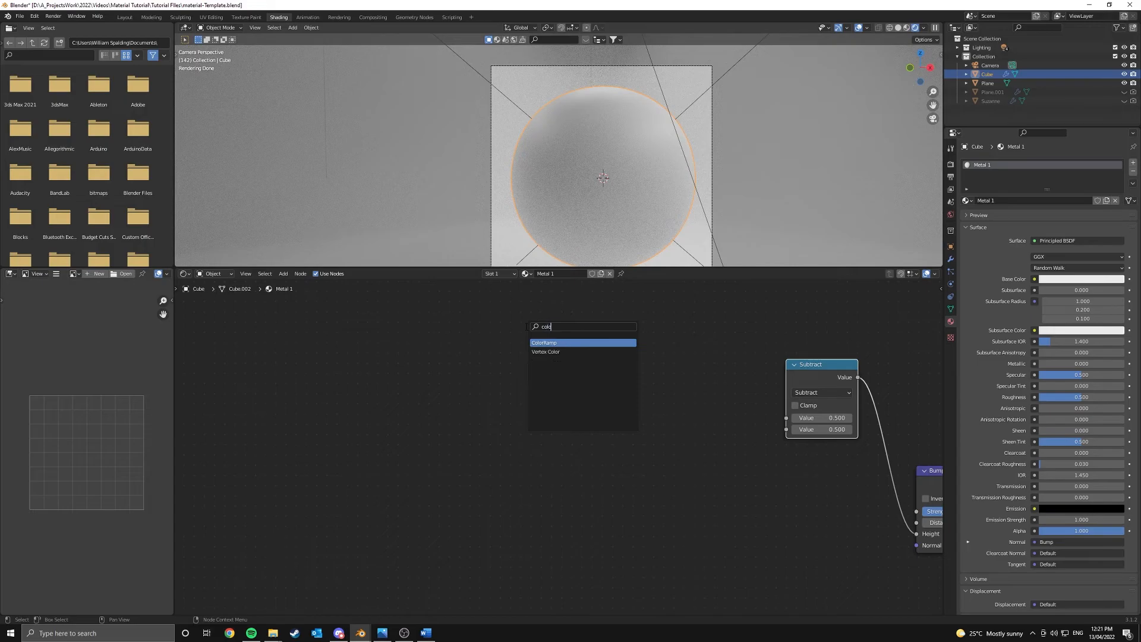
# Step: Add a ColorRamp and a Voronoi Texture set to the Smooth F1 feature
pyautogui.click(543, 342)
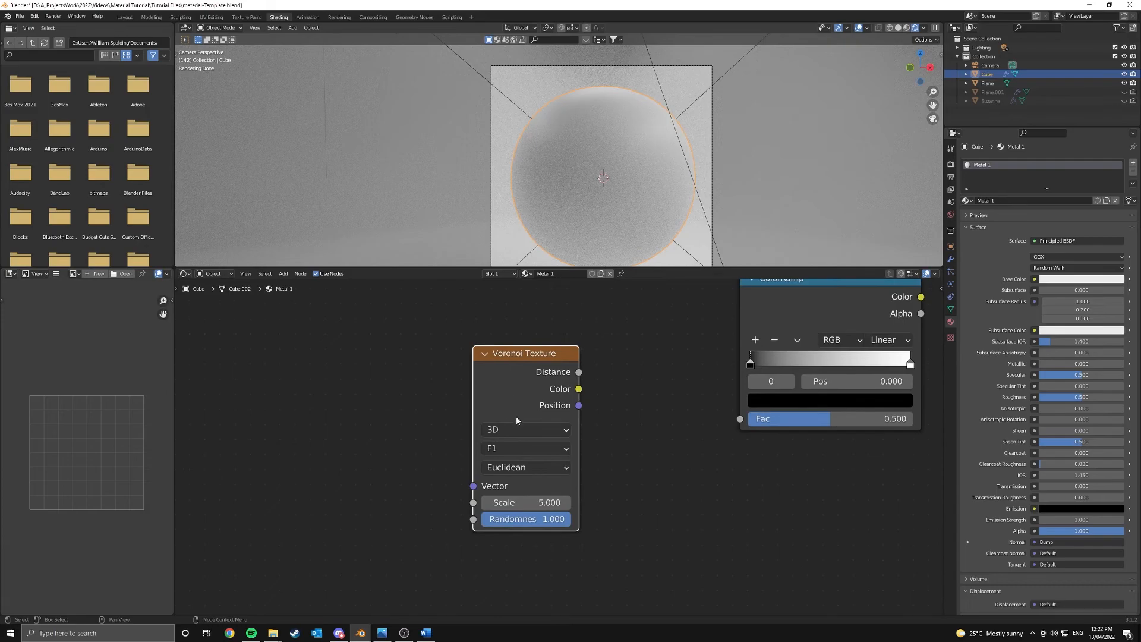
pyautogui.click(525, 448)
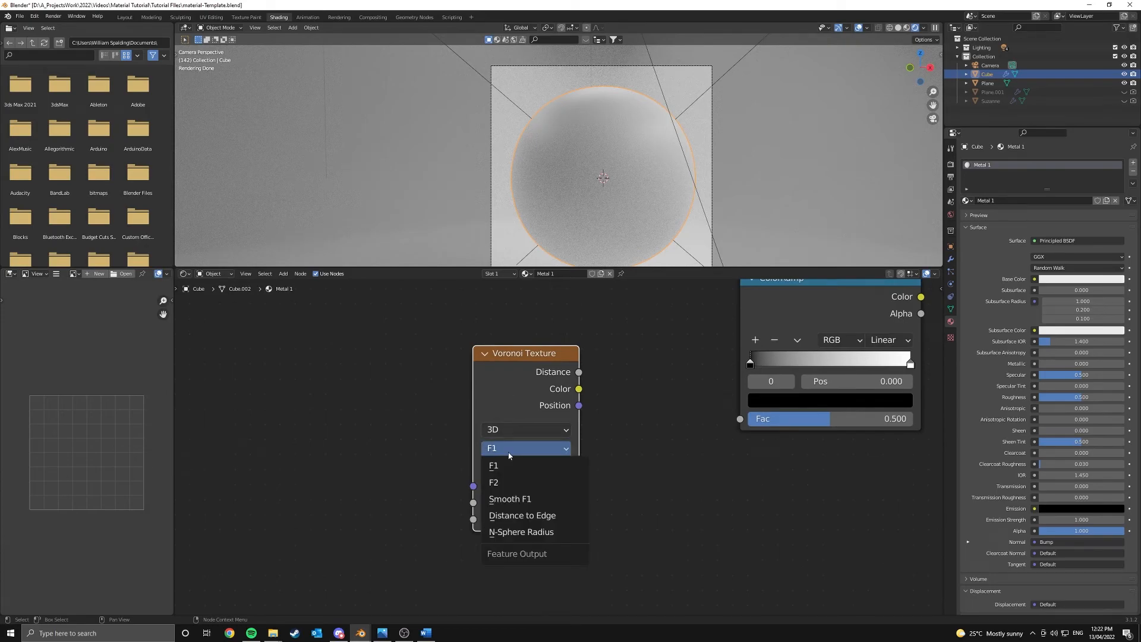
pyautogui.click(508, 498)
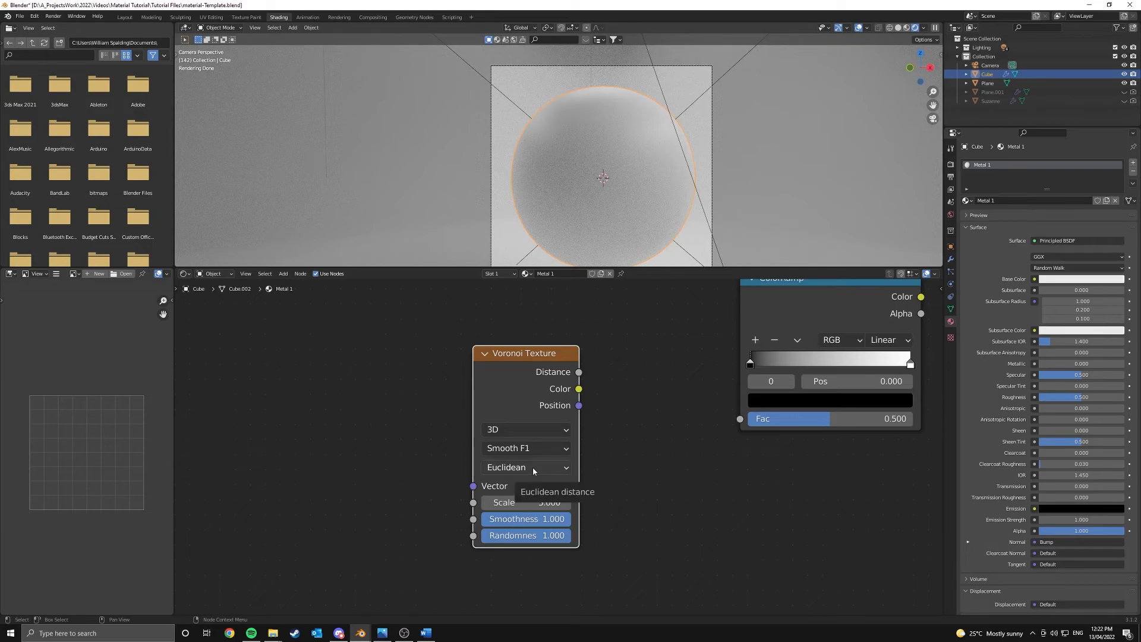
pyautogui.moveTo(579, 376)
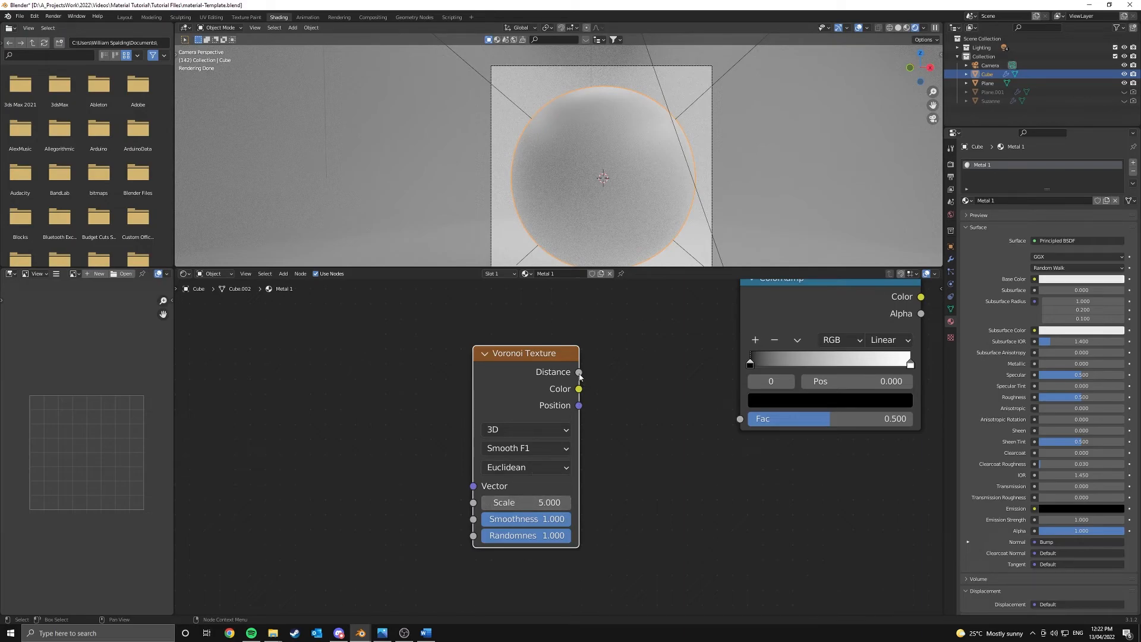
# Step: Link Voronoi Distance to the ramp Fac, ramp Color to Subtract, and set Voronoi Scale to 30
pyautogui.moveTo(579, 372); pyautogui.dragTo(713, 418)
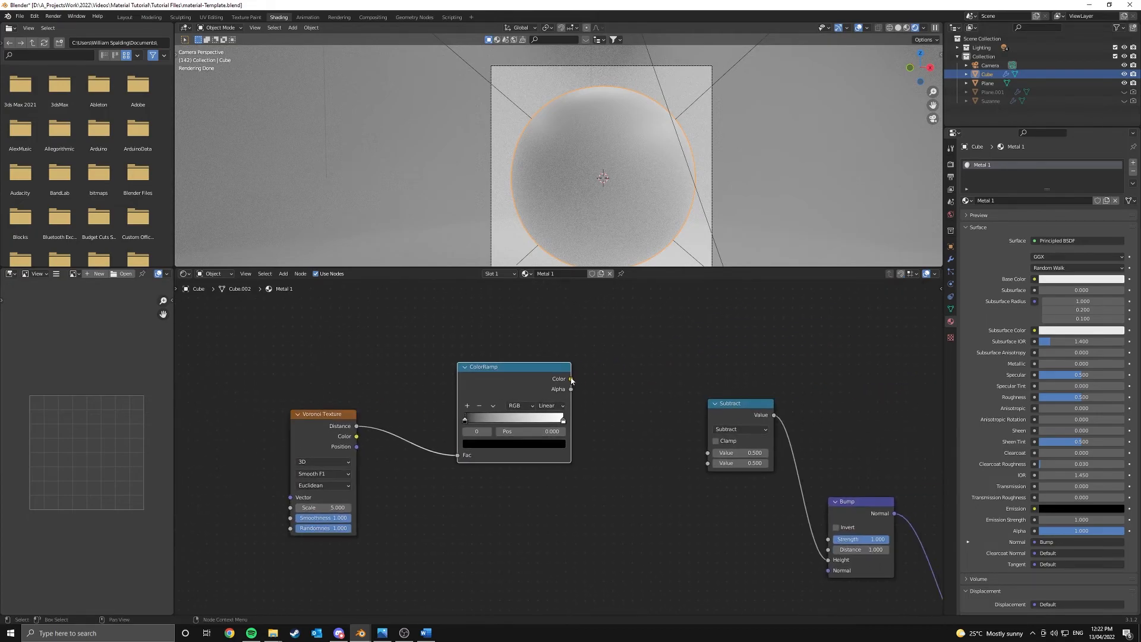
pyautogui.moveTo(572, 378); pyautogui.dragTo(707, 452)
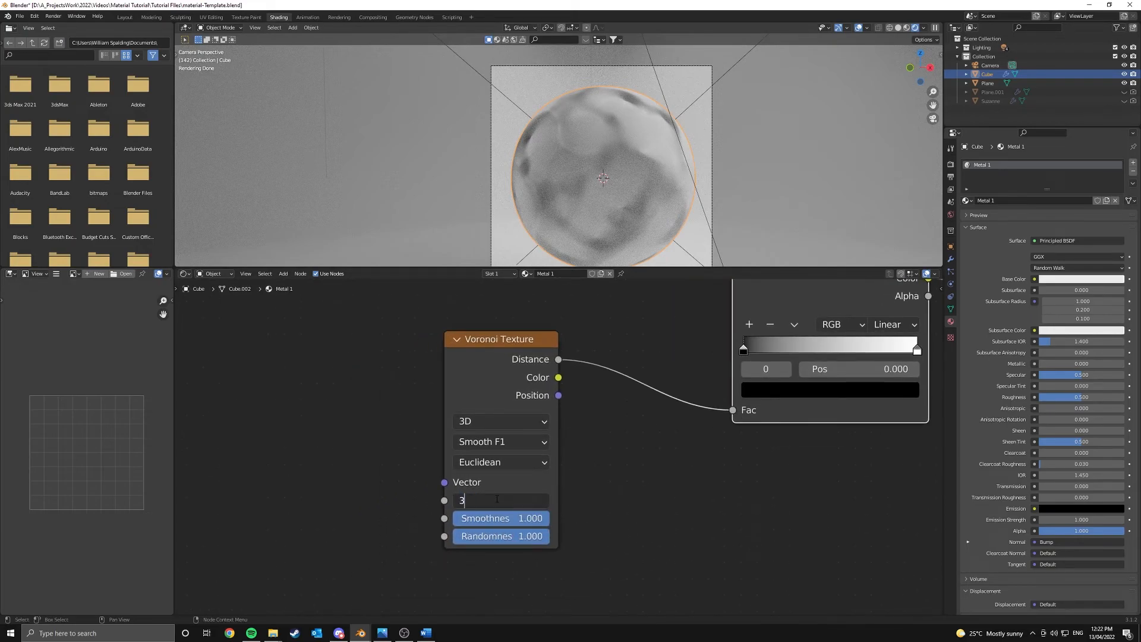
pyautogui.write('30.000')
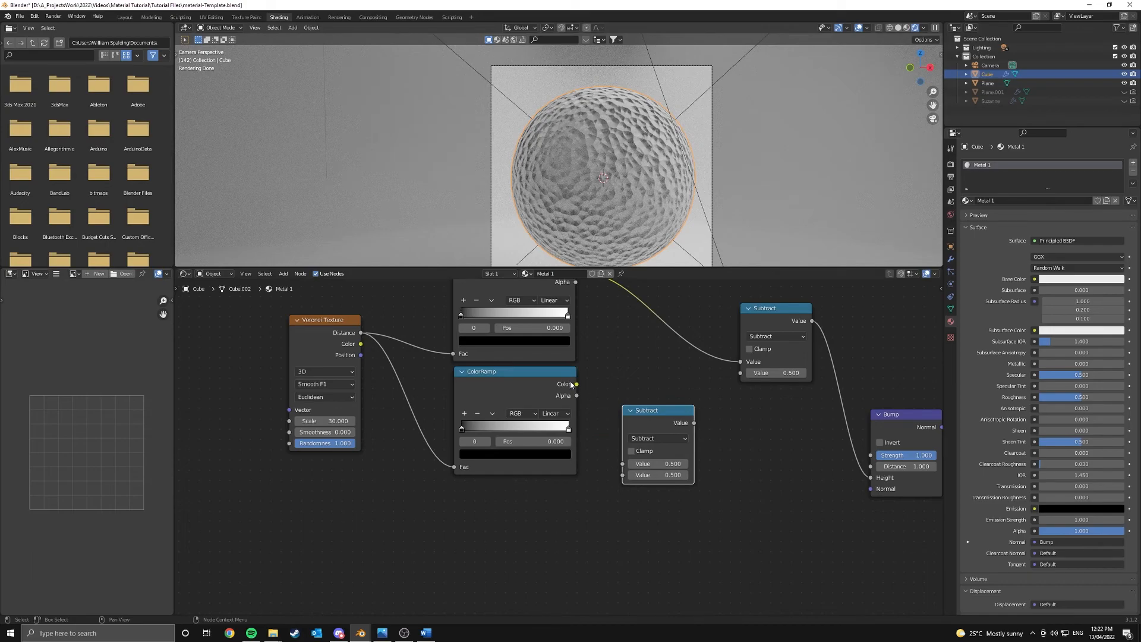
# Step: Wire the second ColorRamp's Color into the Multiply math node
pyautogui.moveTo(575, 384); pyautogui.dragTo(622, 470)
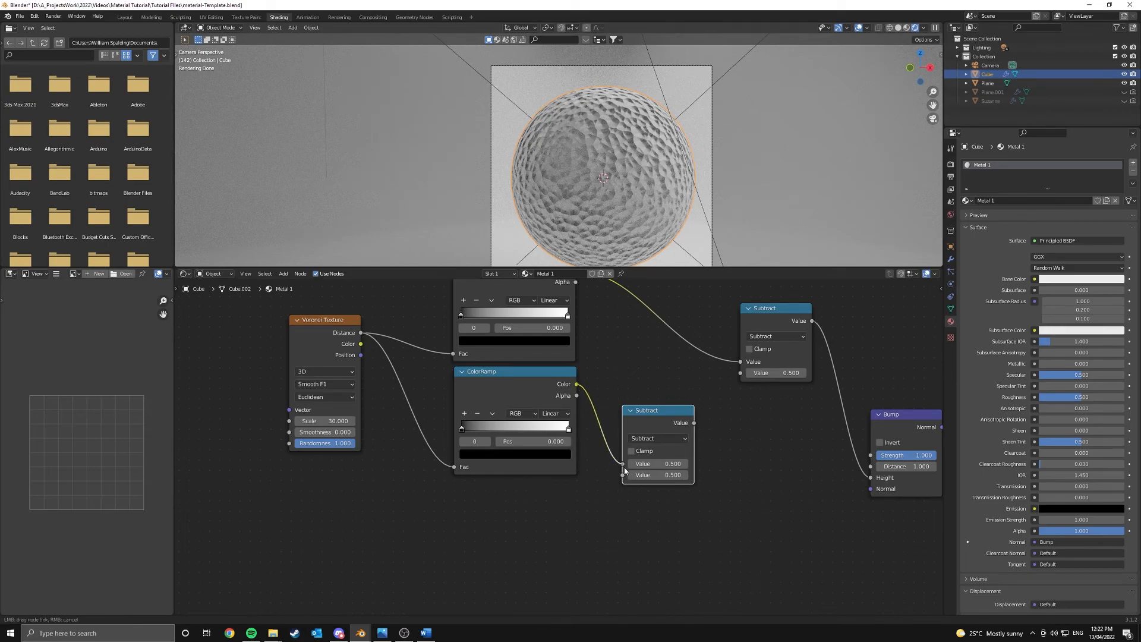
pyautogui.click(657, 439)
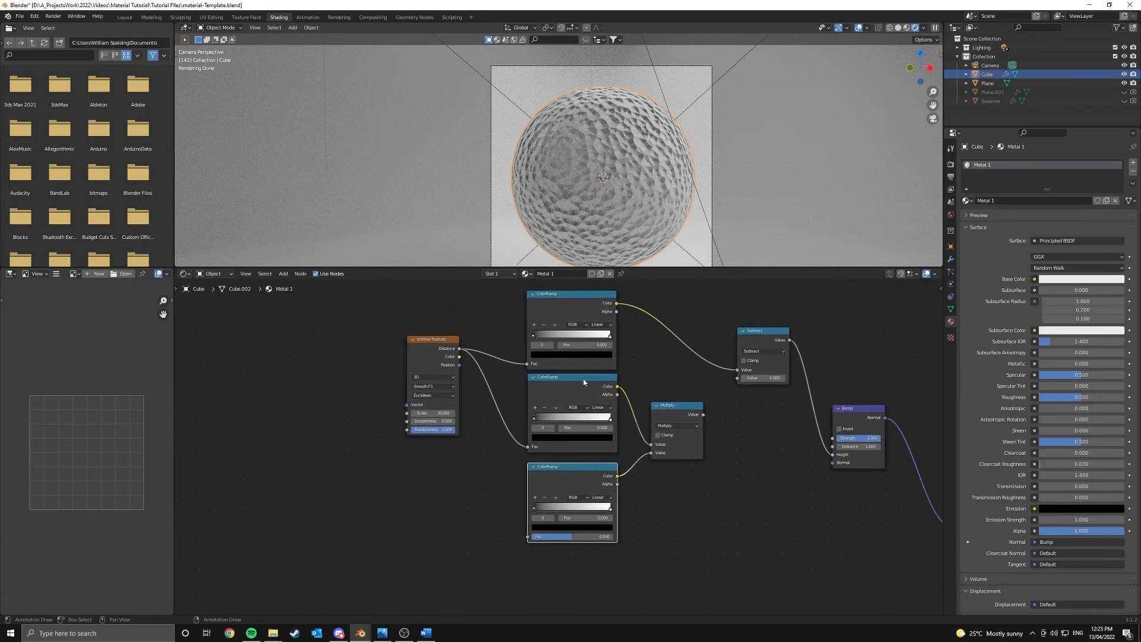
pyautogui.moveTo(572, 503)
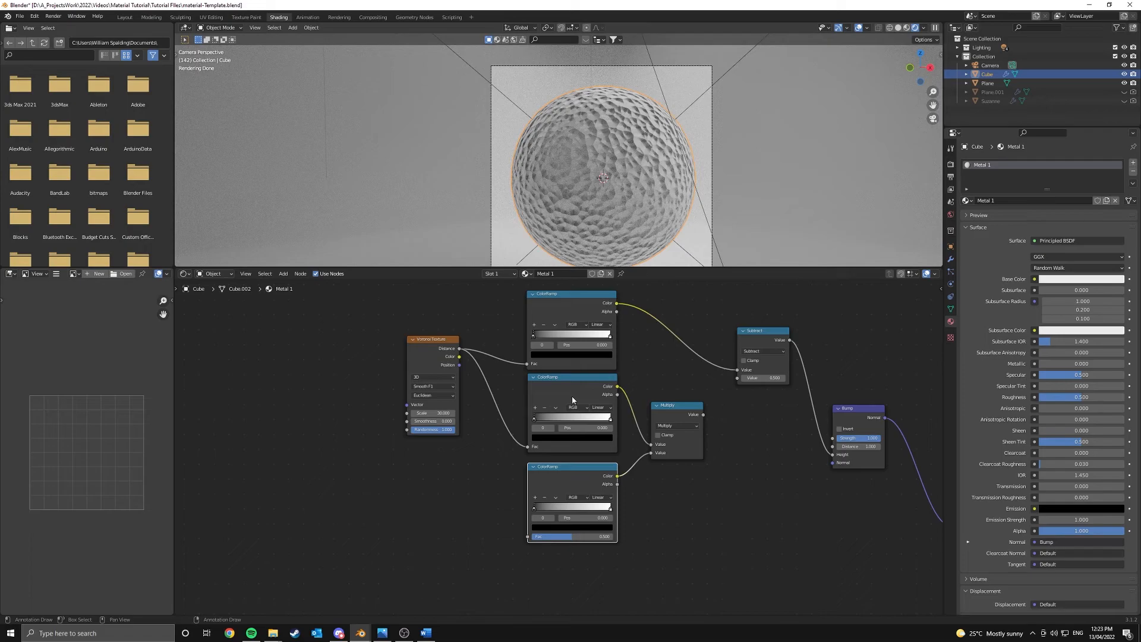
pyautogui.moveTo(675, 480)
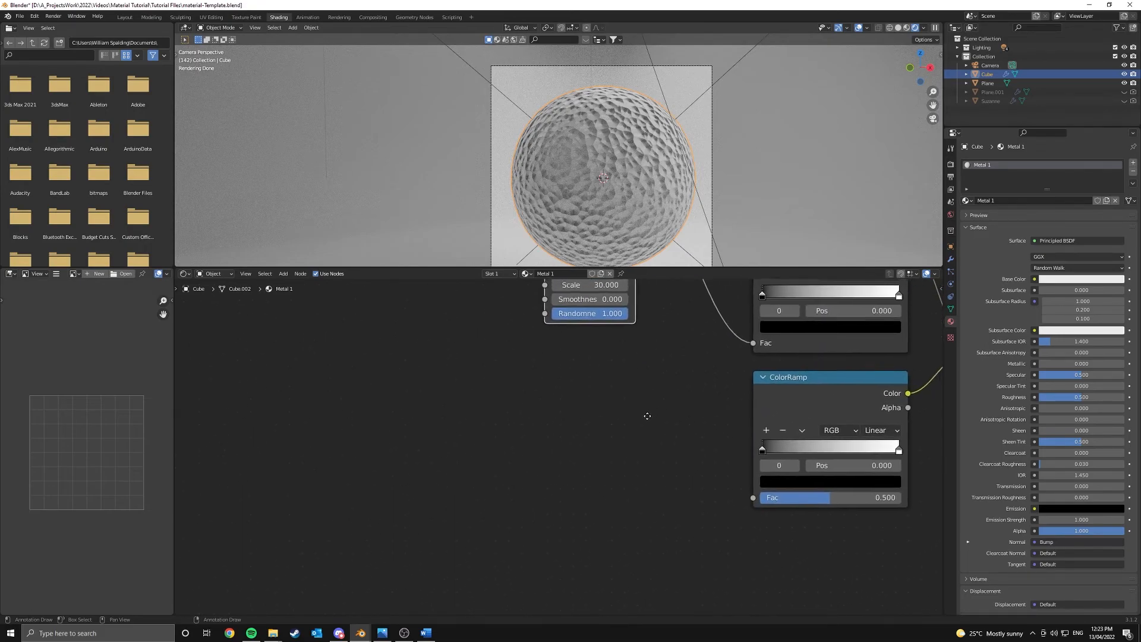
# Step: Add a Wave Texture after the Musgrave and feed its Color into the third ColorRamp's Fac
pyautogui.write('m')
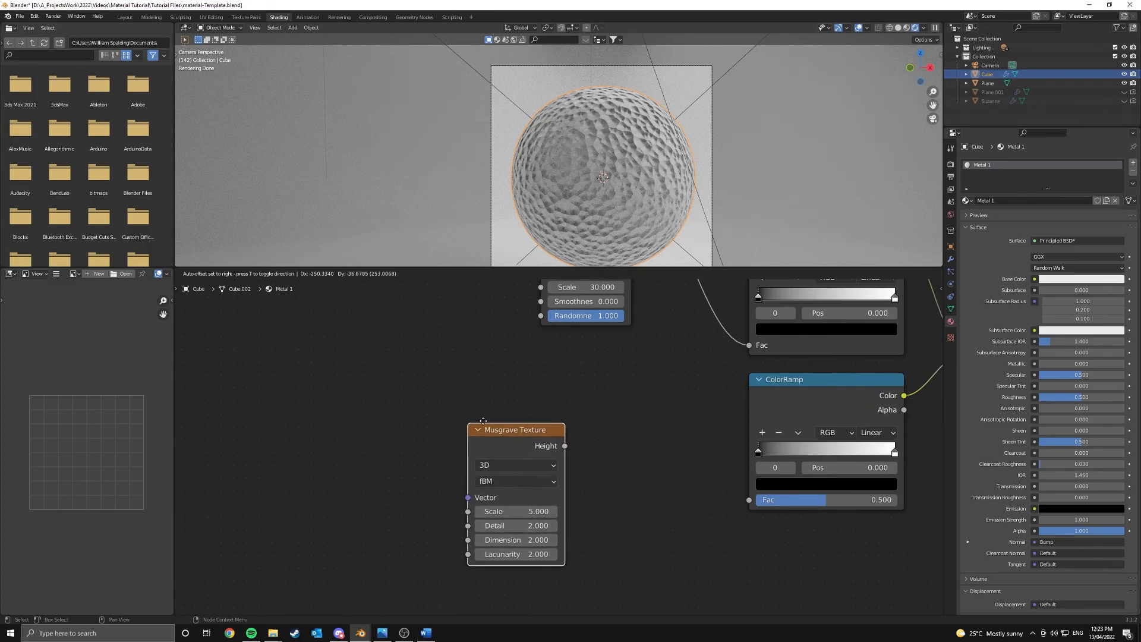
pyautogui.write('wav')
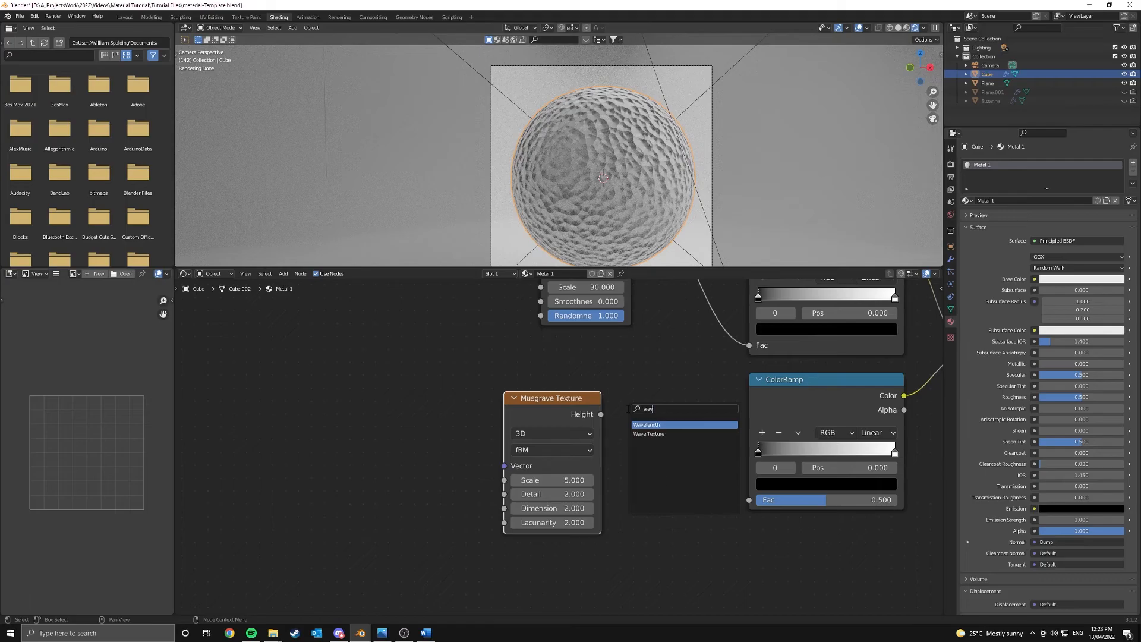
pyautogui.click(657, 424)
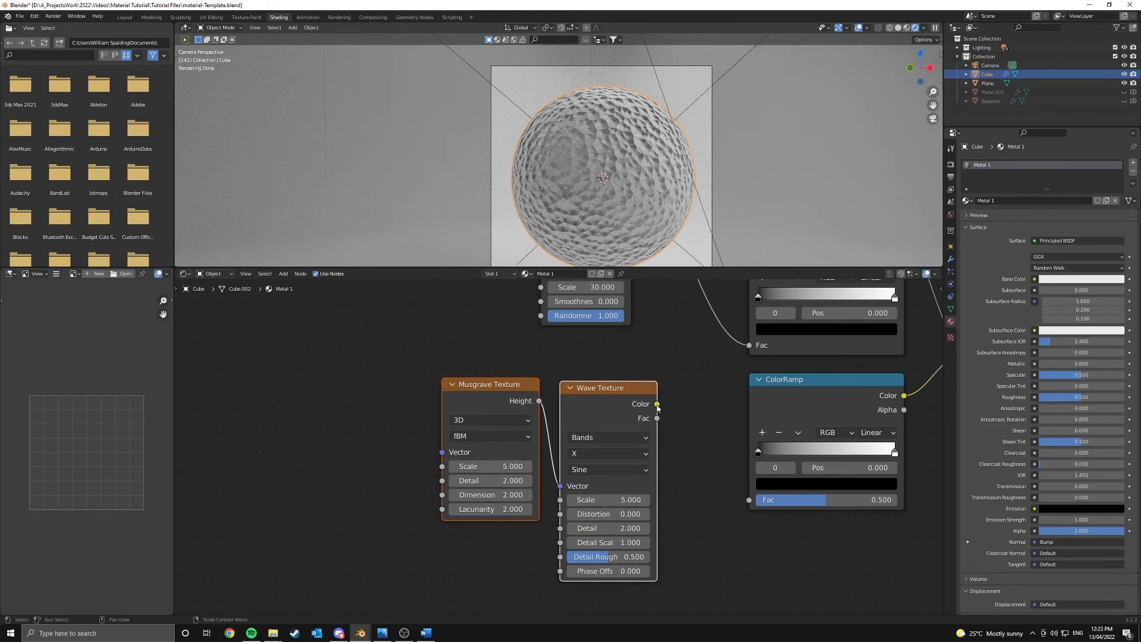
pyautogui.moveTo(657, 404); pyautogui.dragTo(747, 500)
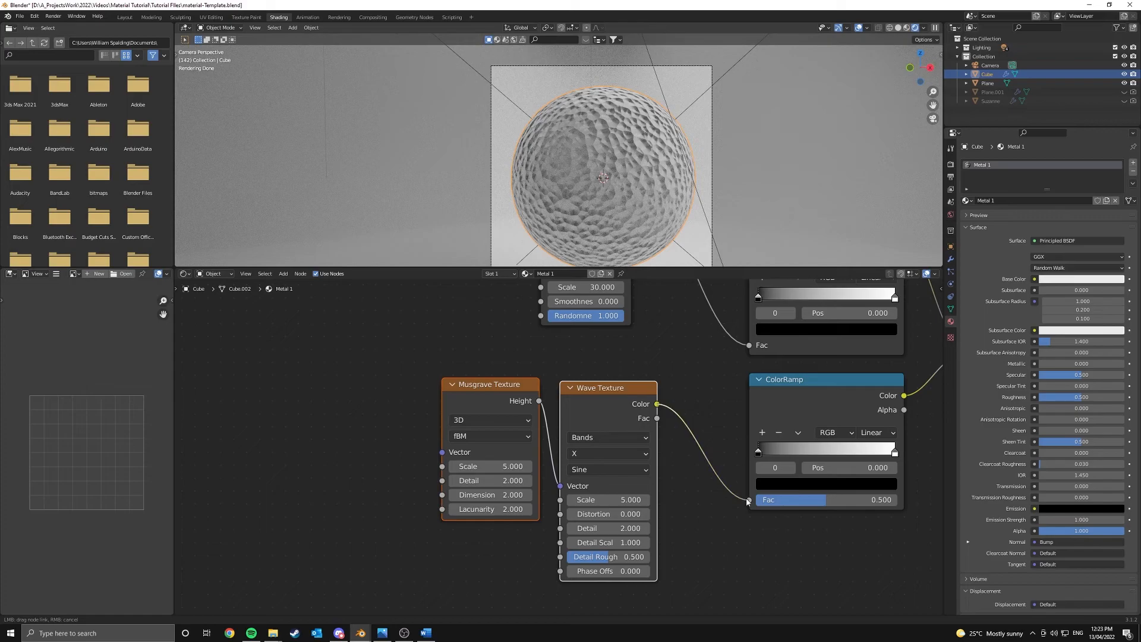
pyautogui.scroll(-3)
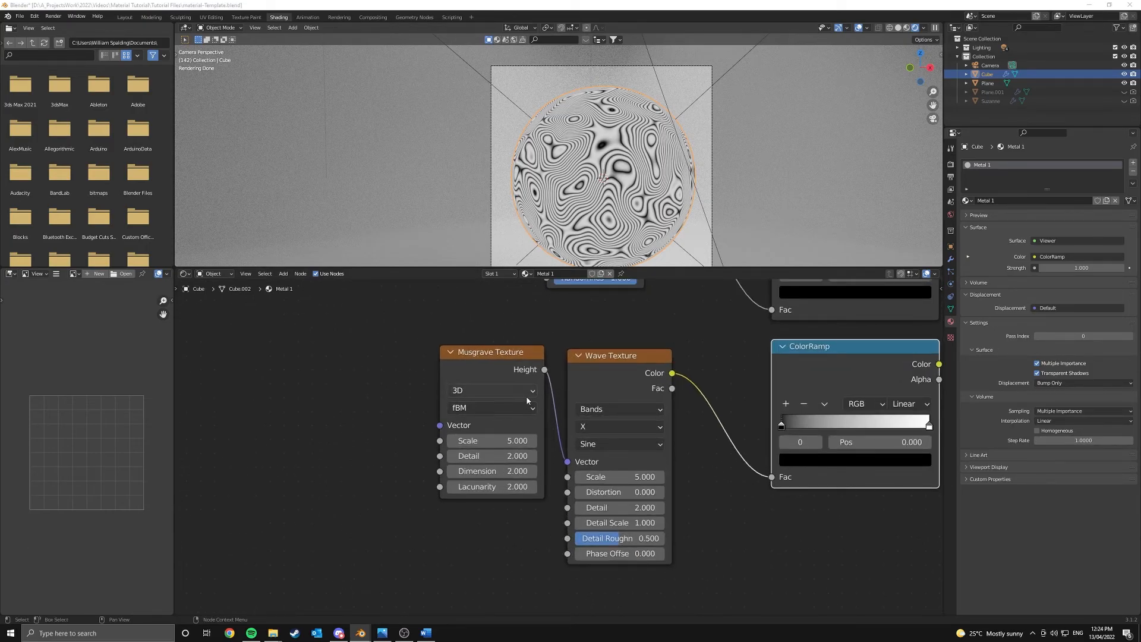
# Step: Set Musgrave Scale to 14, Wave Texture Scale to 3 and Distortion to 10
pyautogui.moveTo(480, 439); pyautogui.dragTo(531, 440)
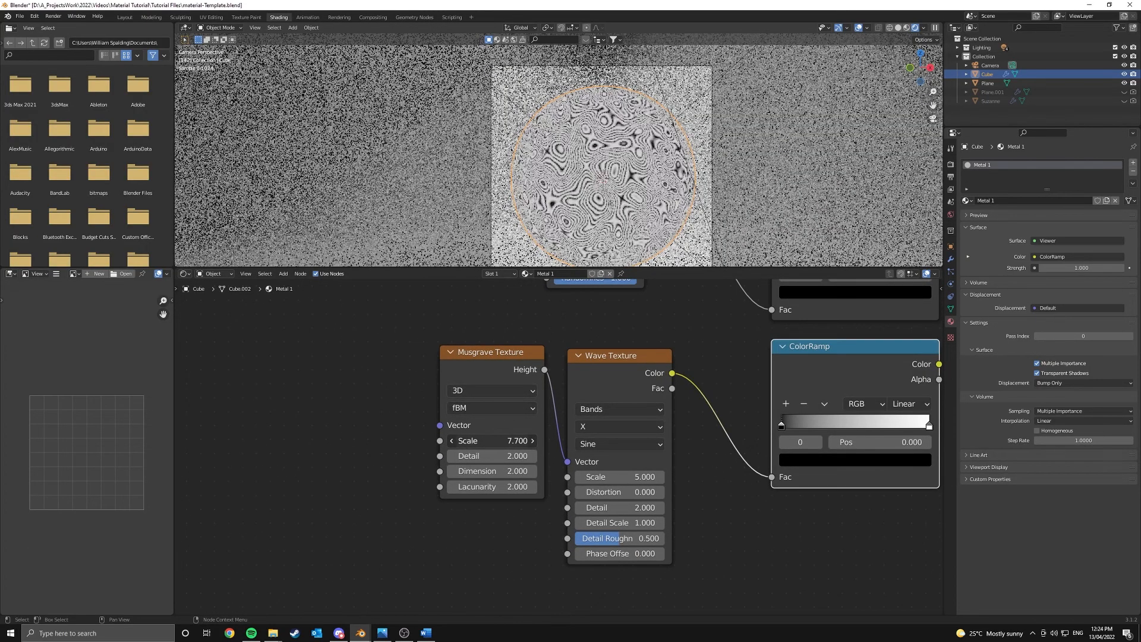
pyautogui.click(493, 439)
pyautogui.write('14.000')
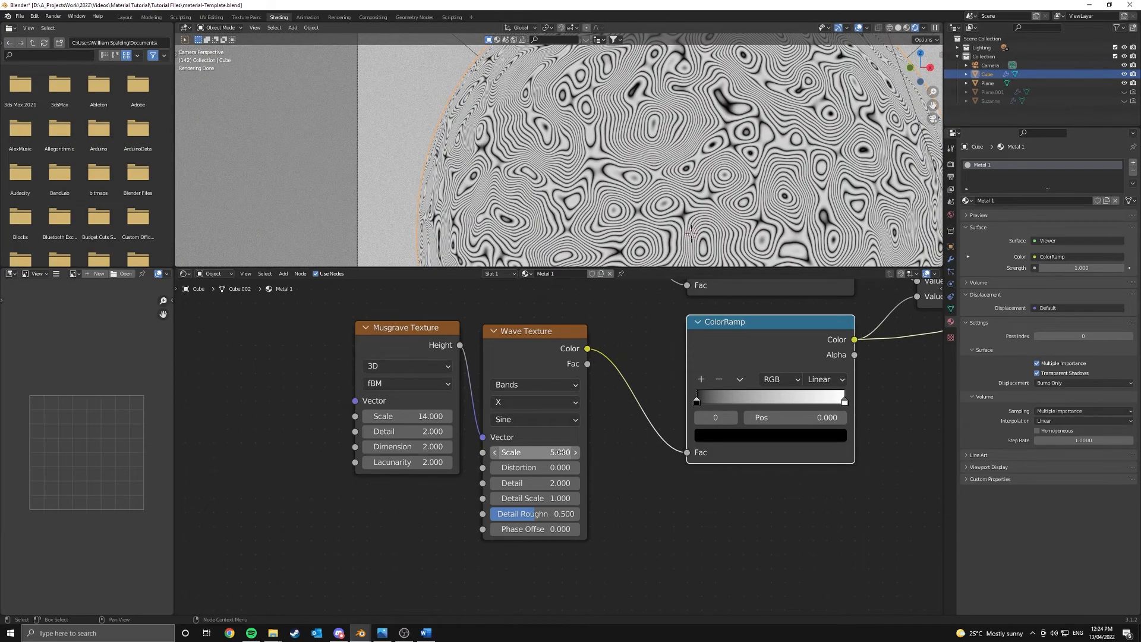
pyautogui.moveTo(553, 451); pyautogui.dragTo(531, 452)
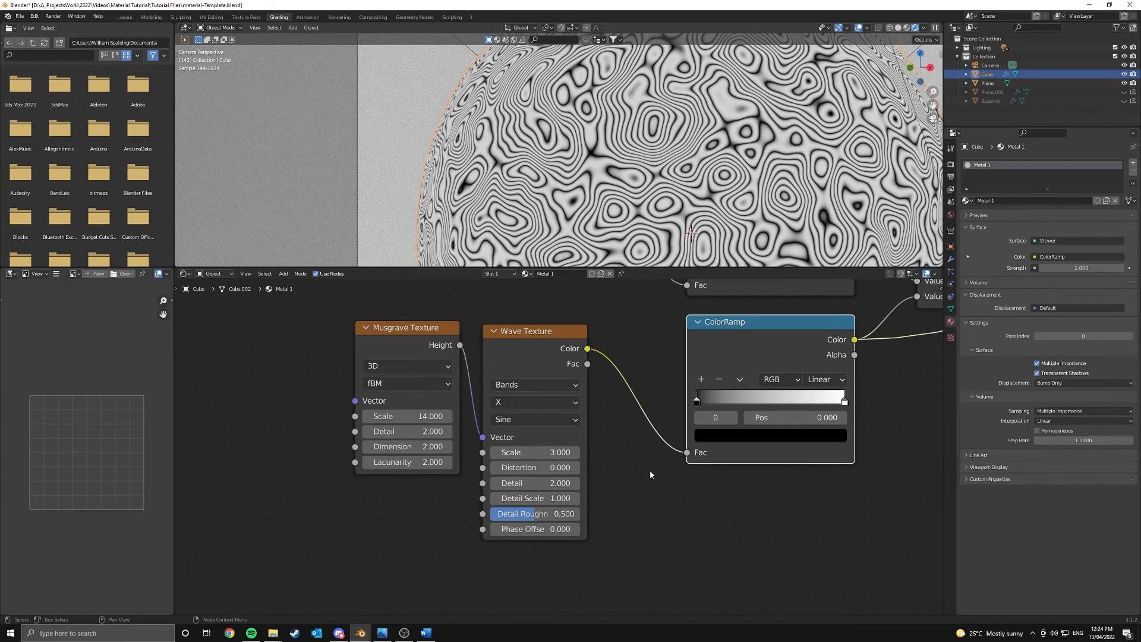
pyautogui.moveTo(533, 466)
pyautogui.write('10')
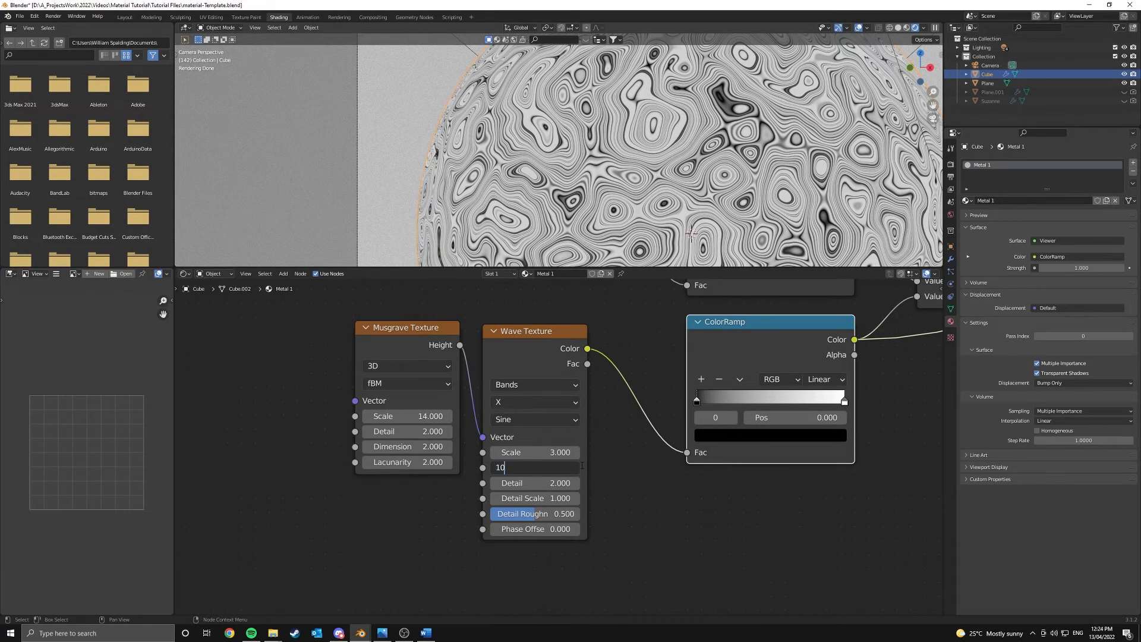
pyautogui.press('Return')
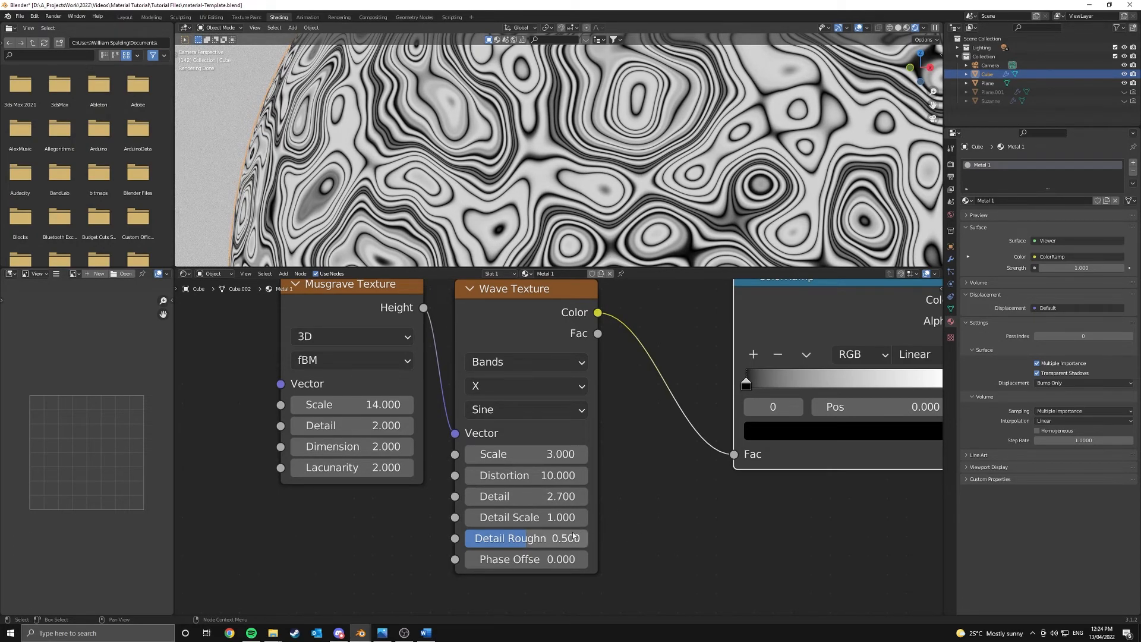
# Step: Tune Wave Texture Detail Scale to 1.16 and Detail Roughness to about 0.238
pyautogui.moveTo(525, 517); pyautogui.dragTo(582, 517)
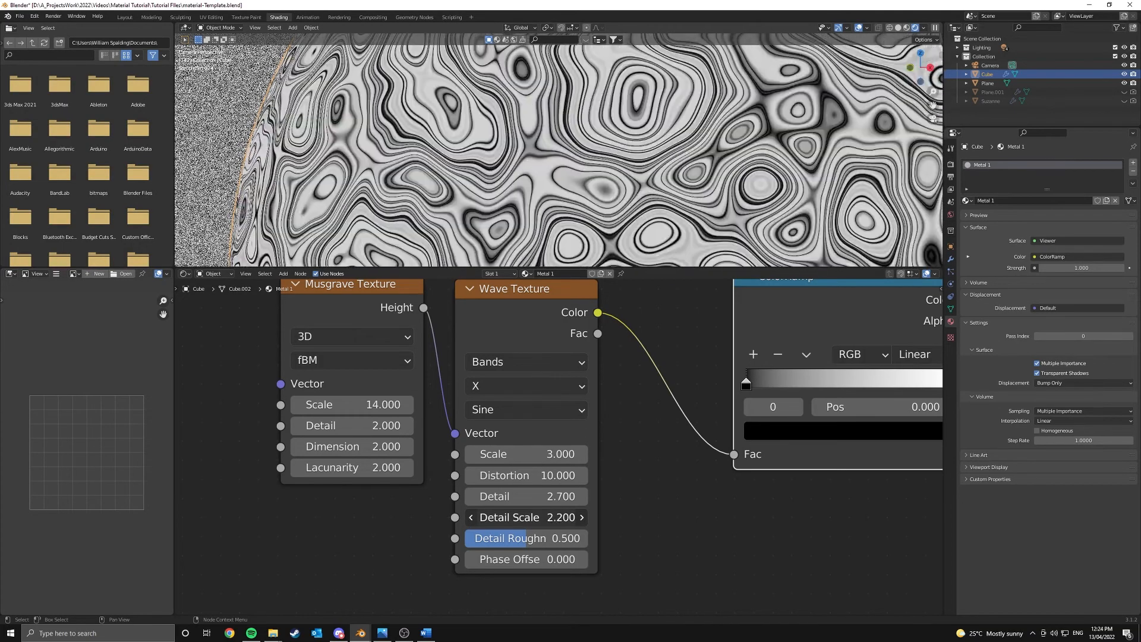
pyautogui.moveTo(525, 517); pyautogui.dragTo(494, 516)
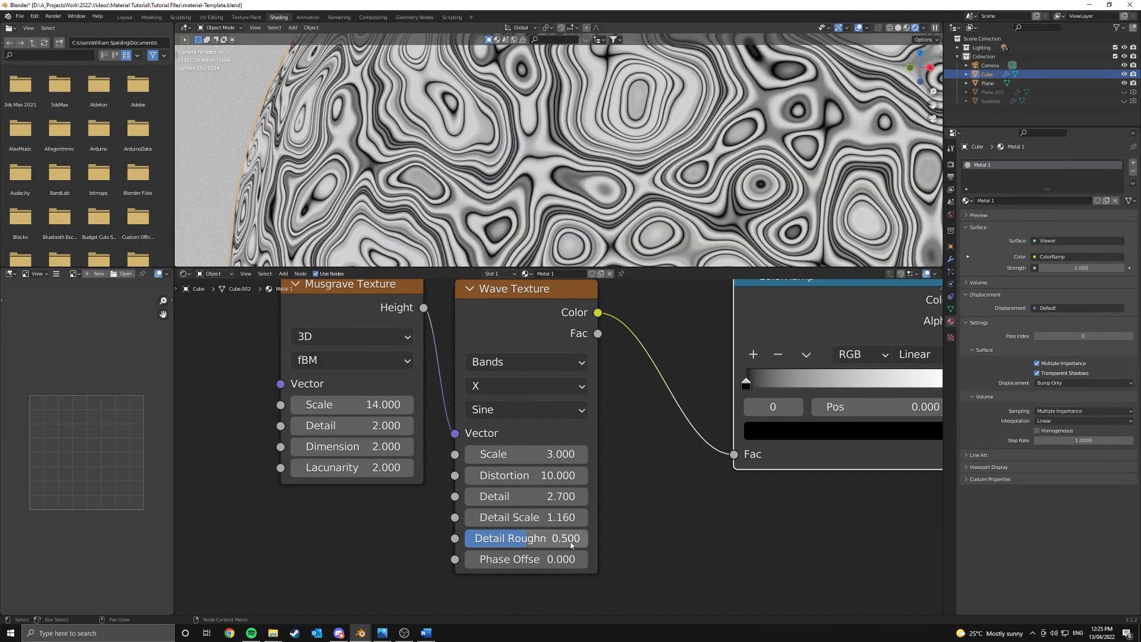
pyautogui.moveTo(568, 537); pyautogui.dragTo(531, 537)
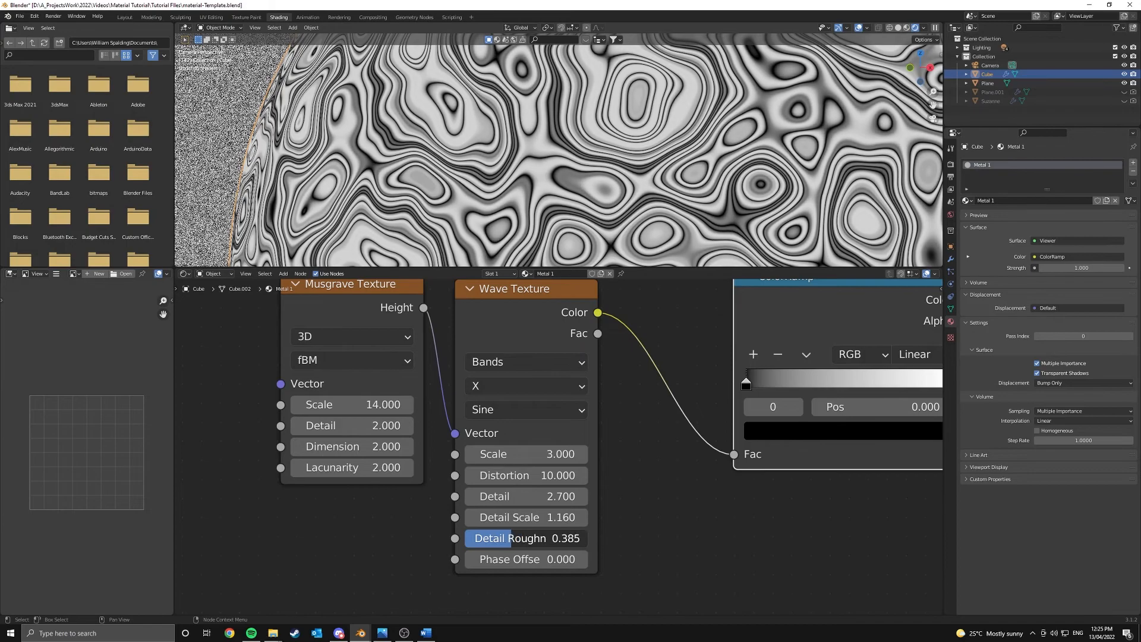
pyautogui.moveTo(510, 537); pyautogui.dragTo(553, 537)
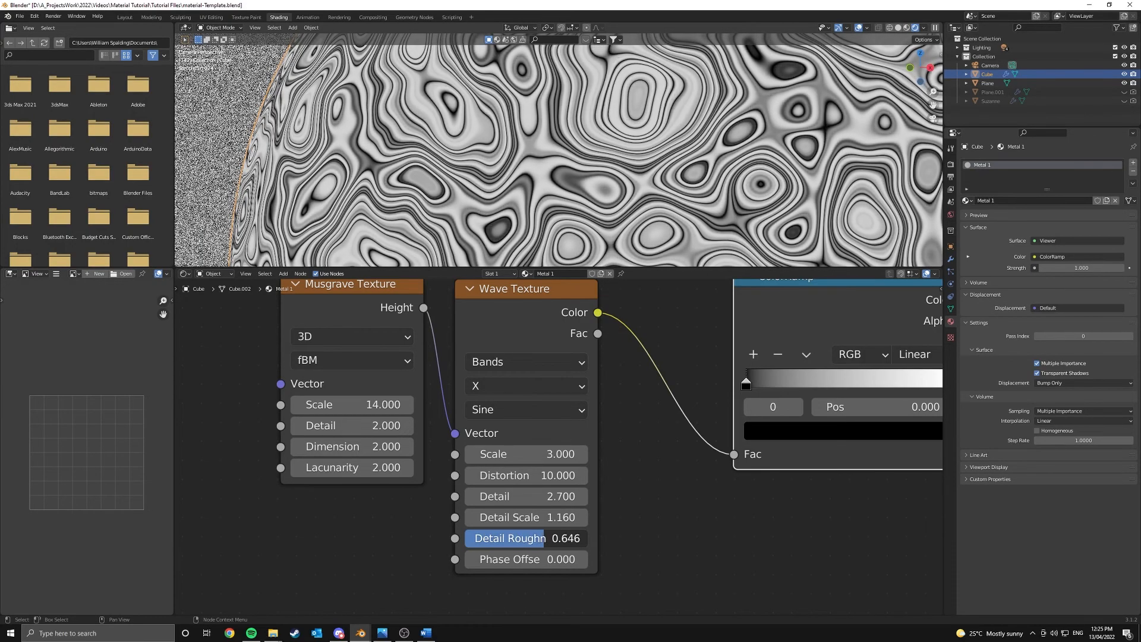
pyautogui.moveTo(559, 537); pyautogui.dragTo(473, 537)
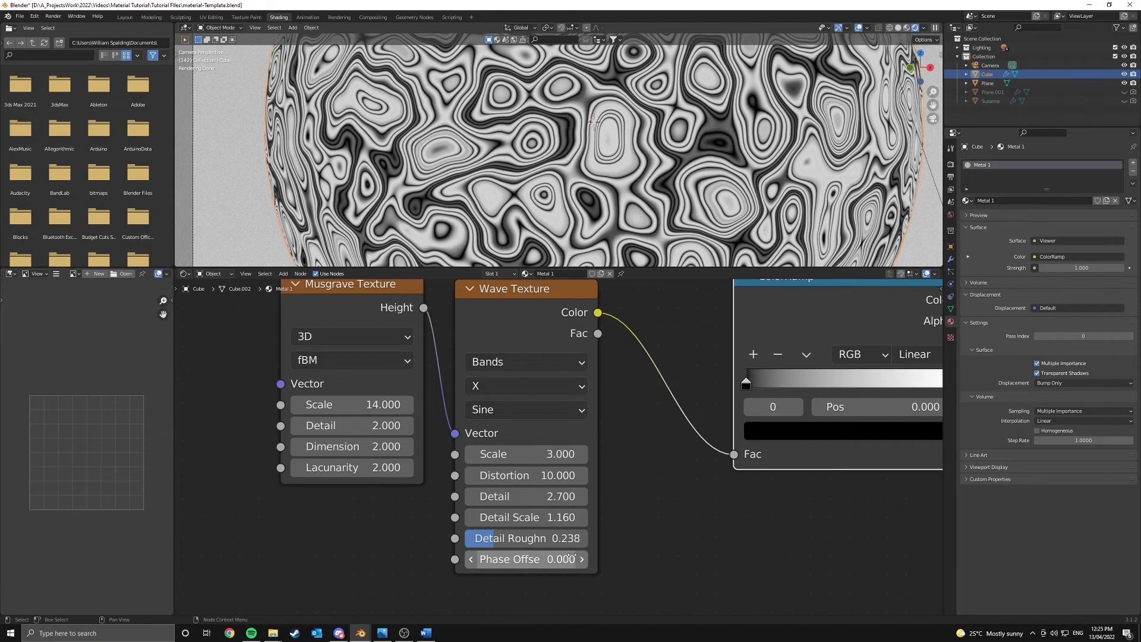
pyautogui.scroll(-3)
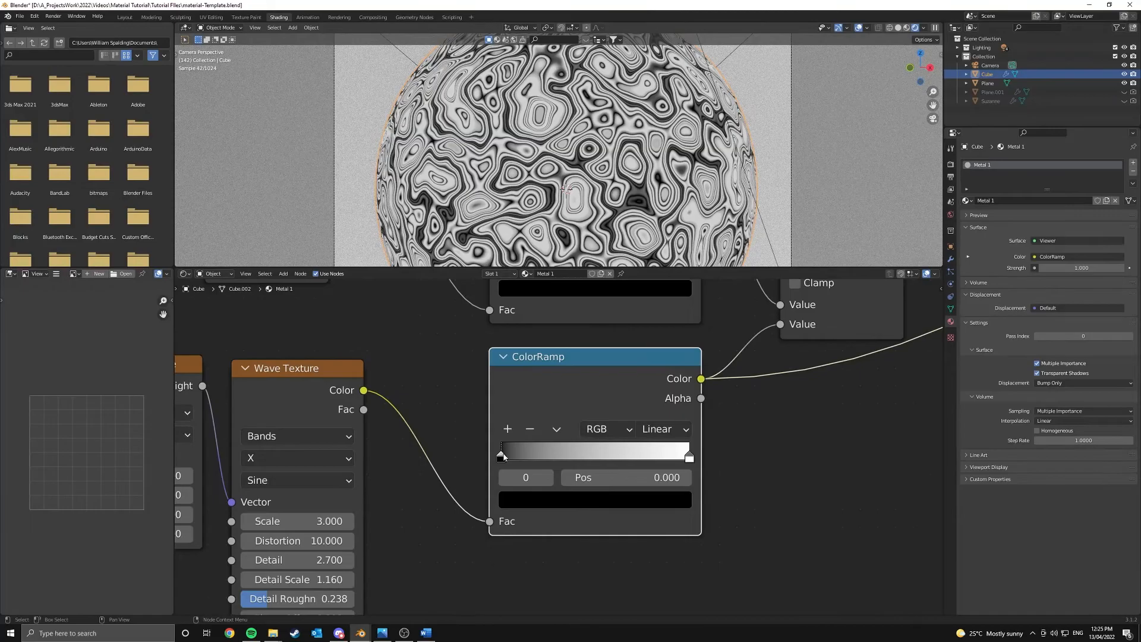
# Step: Slide the wave ColorRamp's black stop to about 0.527 for crisp black-and-white rings
pyautogui.moveTo(500, 452); pyautogui.dragTo(560, 453)
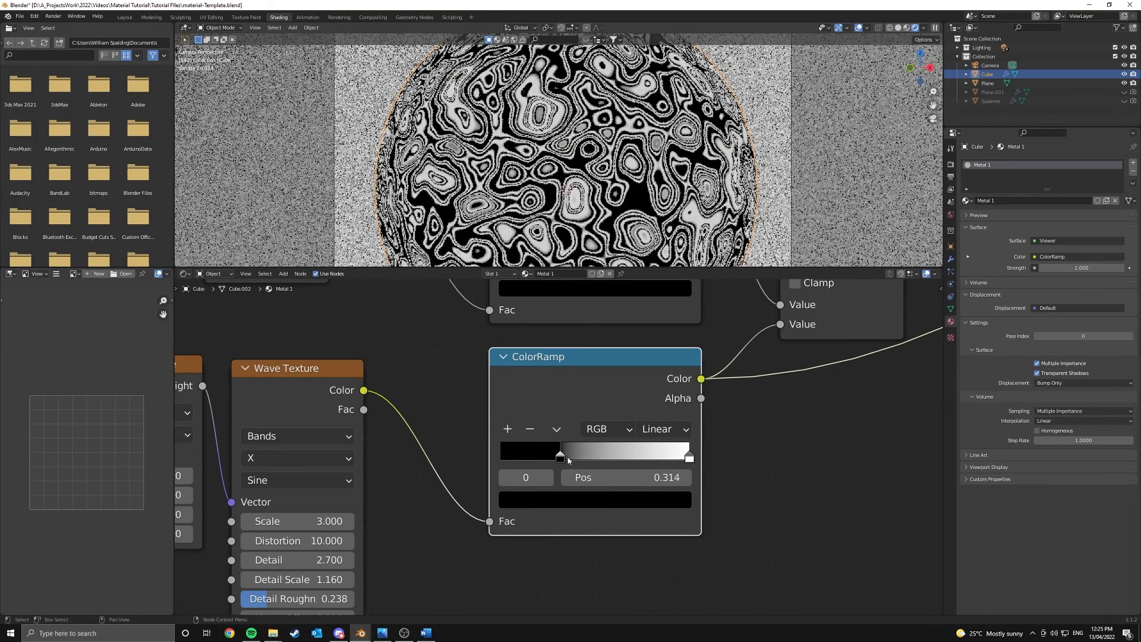
pyautogui.moveTo(559, 455); pyautogui.dragTo(595, 455)
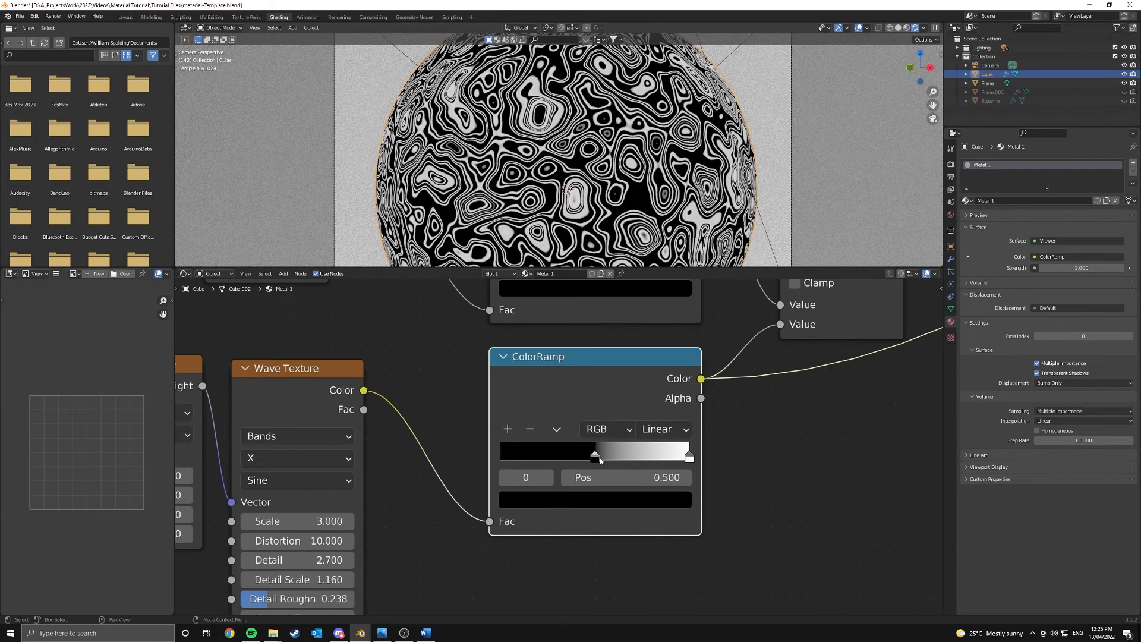
pyautogui.moveTo(595, 455); pyautogui.dragTo(588, 455)
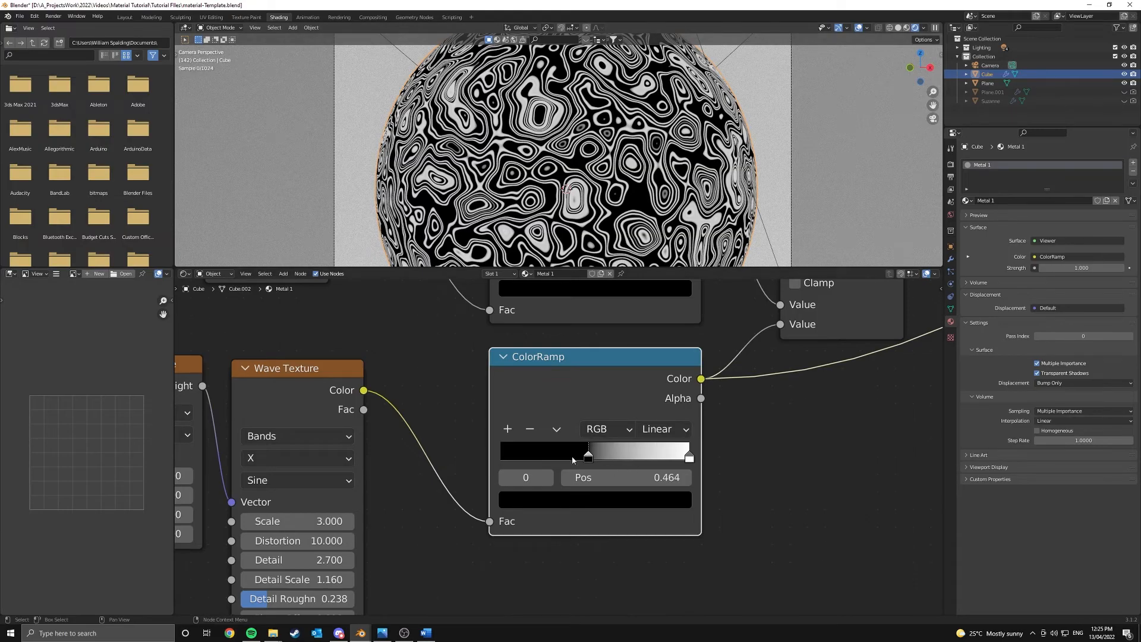
pyautogui.moveTo(588, 456); pyautogui.dragTo(599, 456)
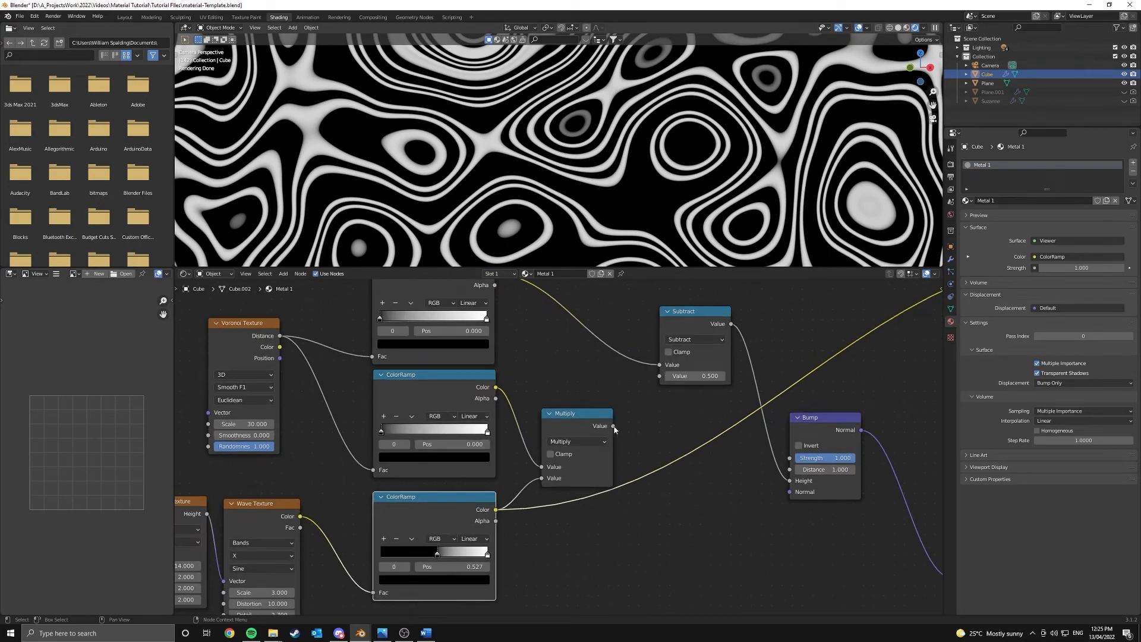
# Step: Plug the wave ColorRamp's Color into the Multiply node's second Value input
pyautogui.moveTo(613, 425); pyautogui.dragTo(657, 375)
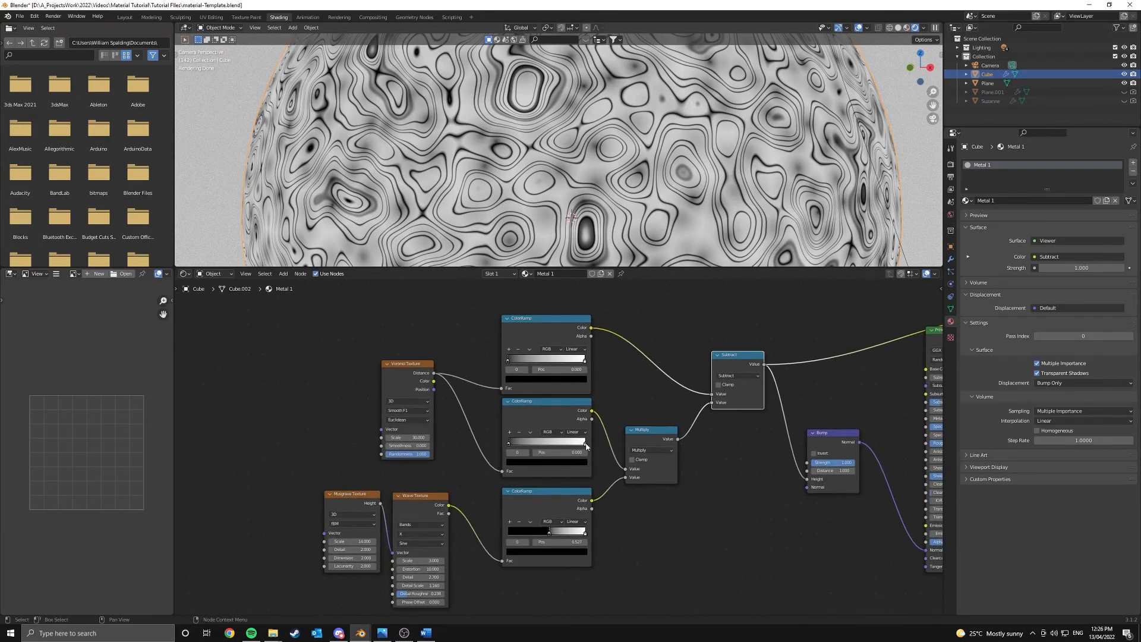
pyautogui.moveTo(664, 358)
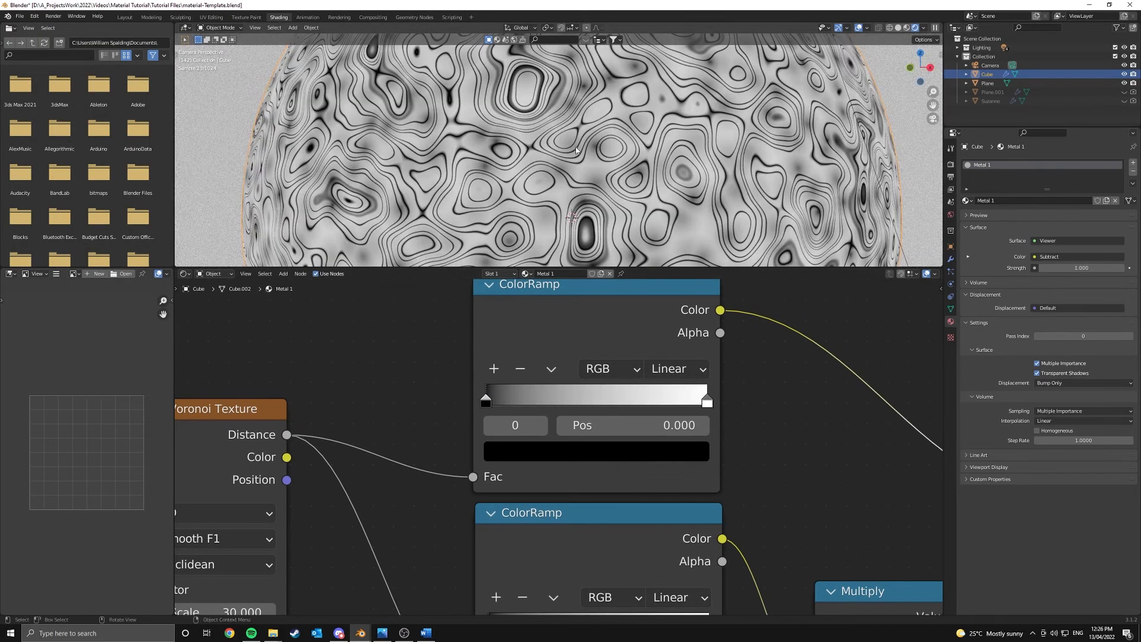
# Step: Move the Voronoi ramps' black stop toward the middle and white stop in to sharpen the cell spots
pyautogui.moveTo(484, 400); pyautogui.dragTo(492, 400)
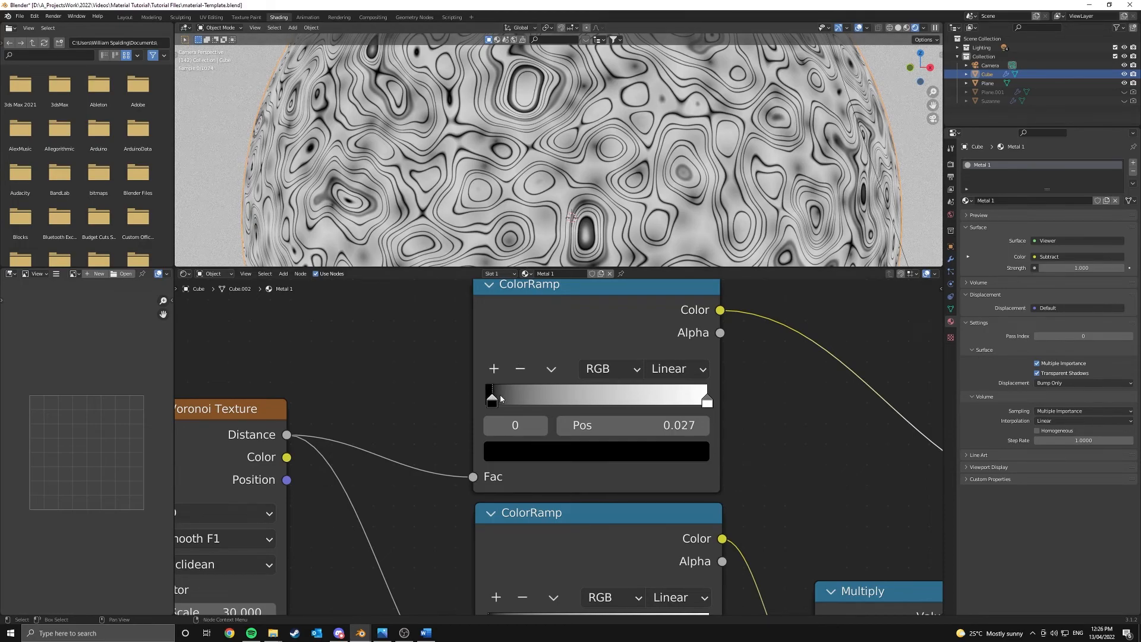
pyautogui.moveTo(493, 399); pyautogui.dragTo(485, 399)
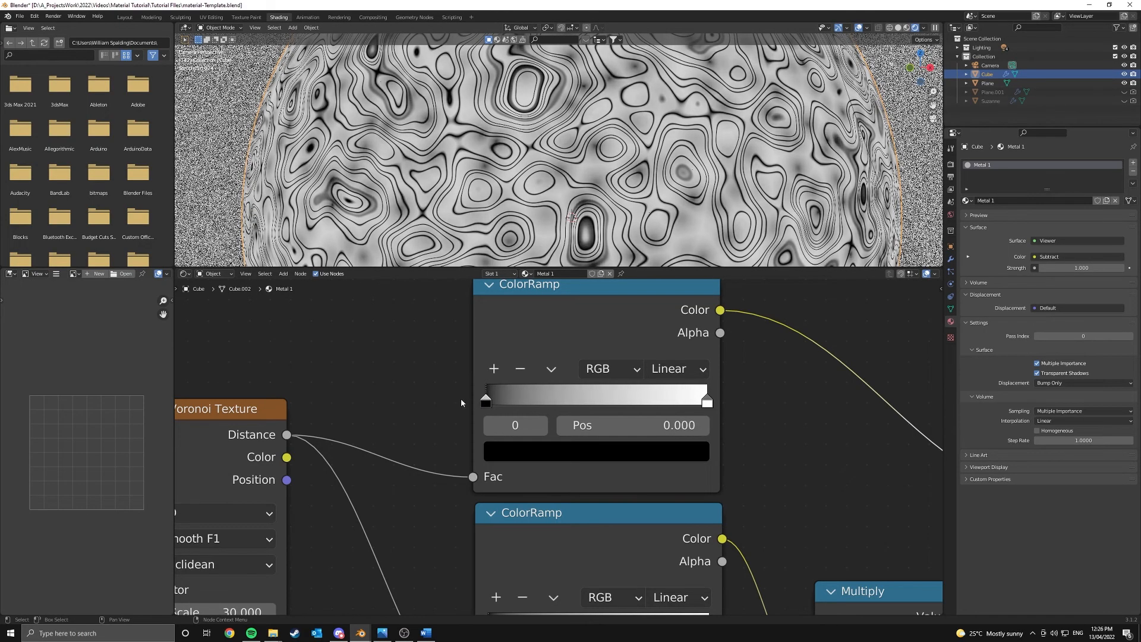
pyautogui.moveTo(485, 399); pyautogui.dragTo(589, 399)
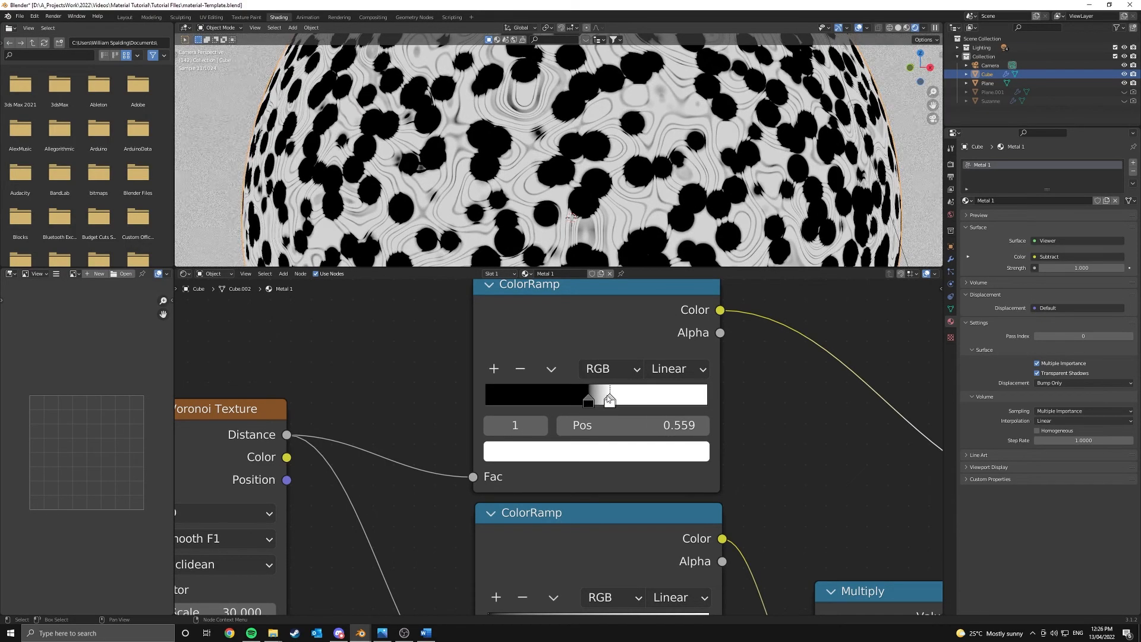
pyautogui.moveTo(608, 399); pyautogui.dragTo(603, 399)
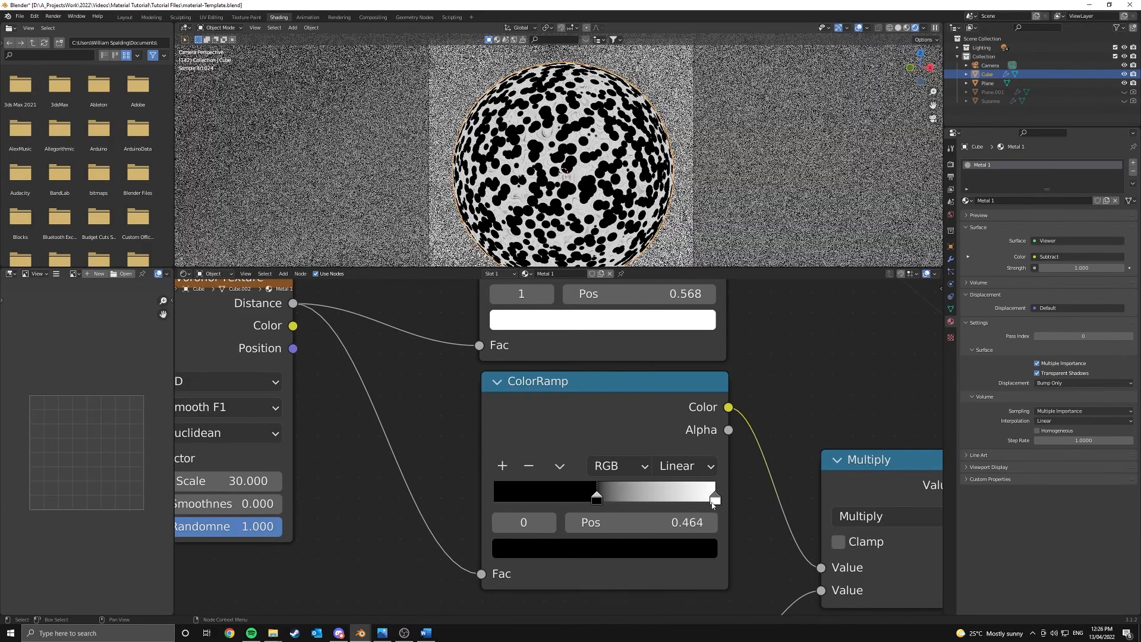
pyautogui.moveTo(713, 498); pyautogui.dragTo(597, 498)
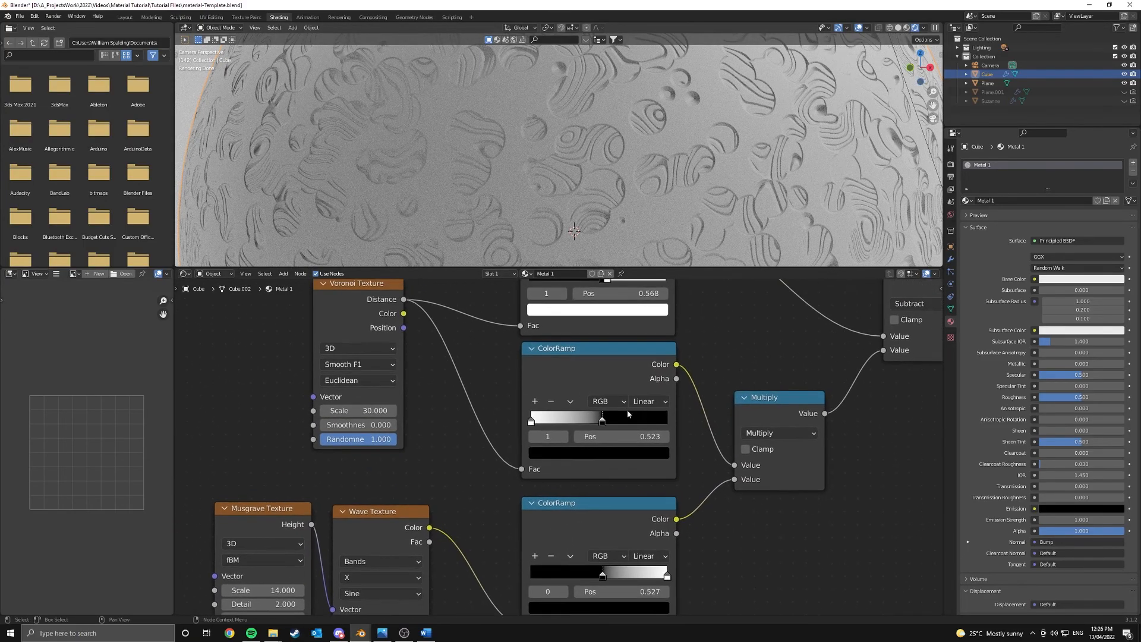
# Step: Shift the second Voronoi ramp's stop to near 0.5, leaving separate embossed wavy patches
pyautogui.moveTo(600, 421); pyautogui.dragTo(667, 421)
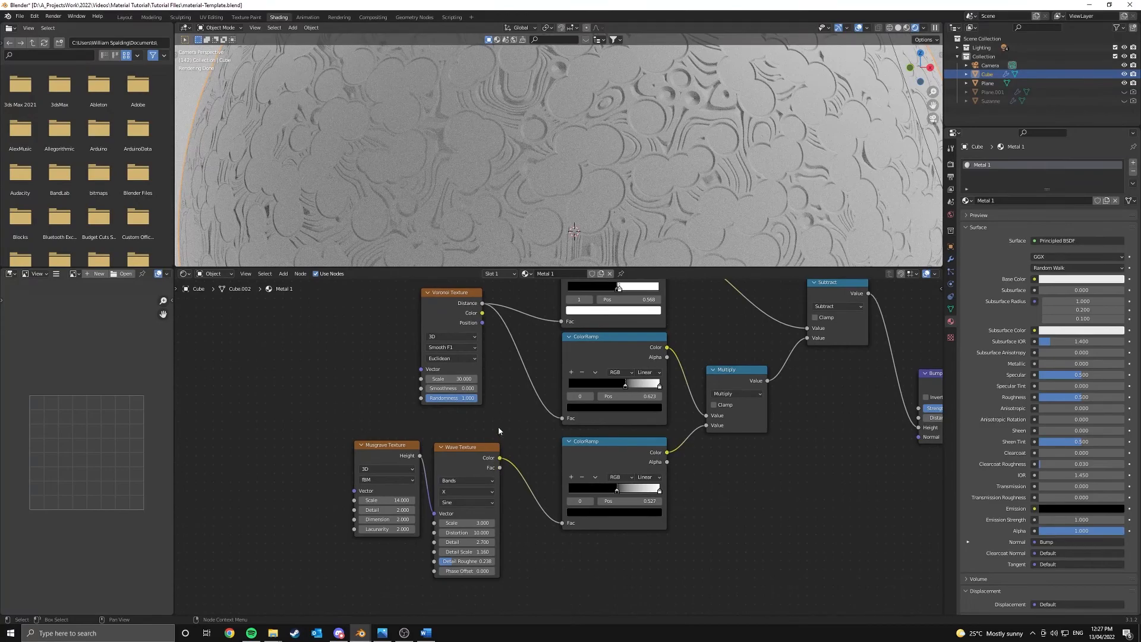
pyautogui.moveTo(713, 328)
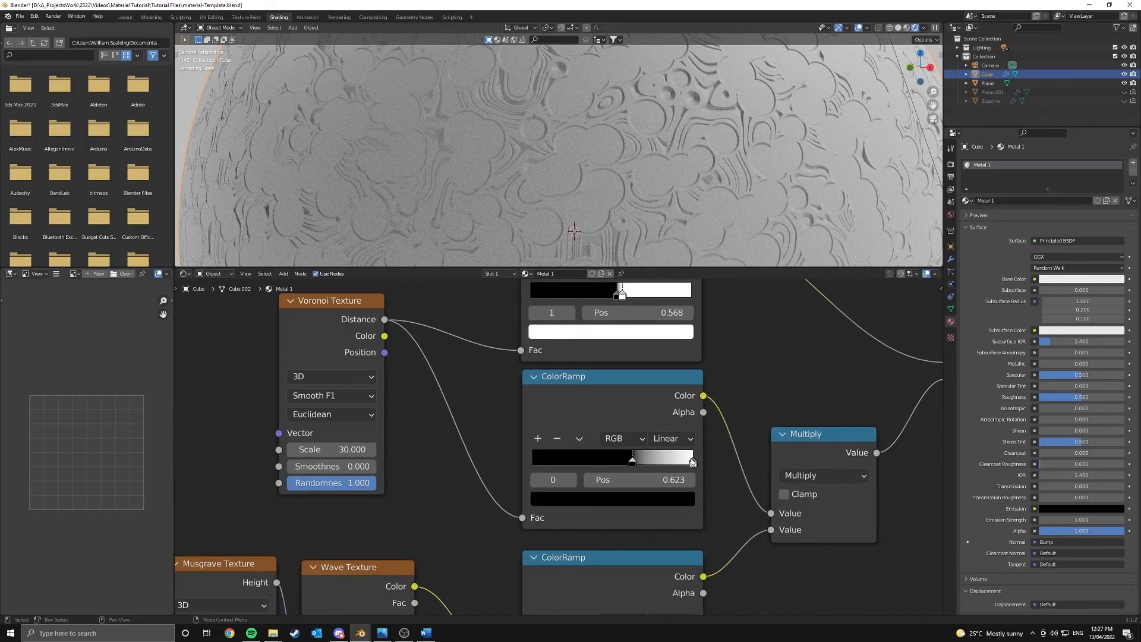
pyautogui.moveTo(631, 456); pyautogui.dragTo(615, 456)
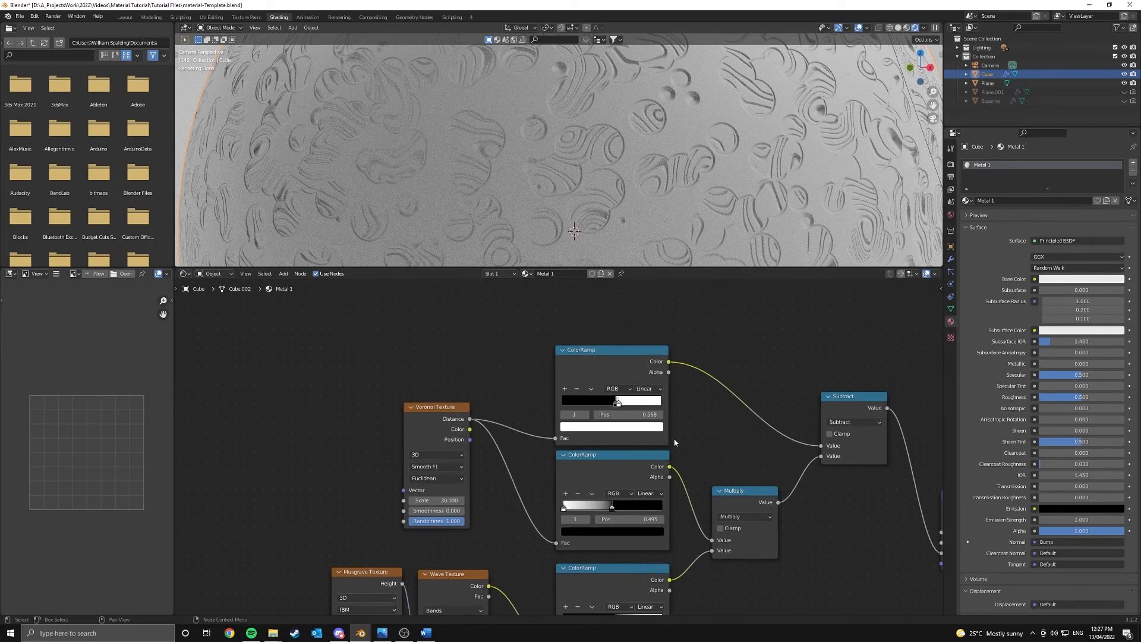
pyautogui.moveTo(751, 142)
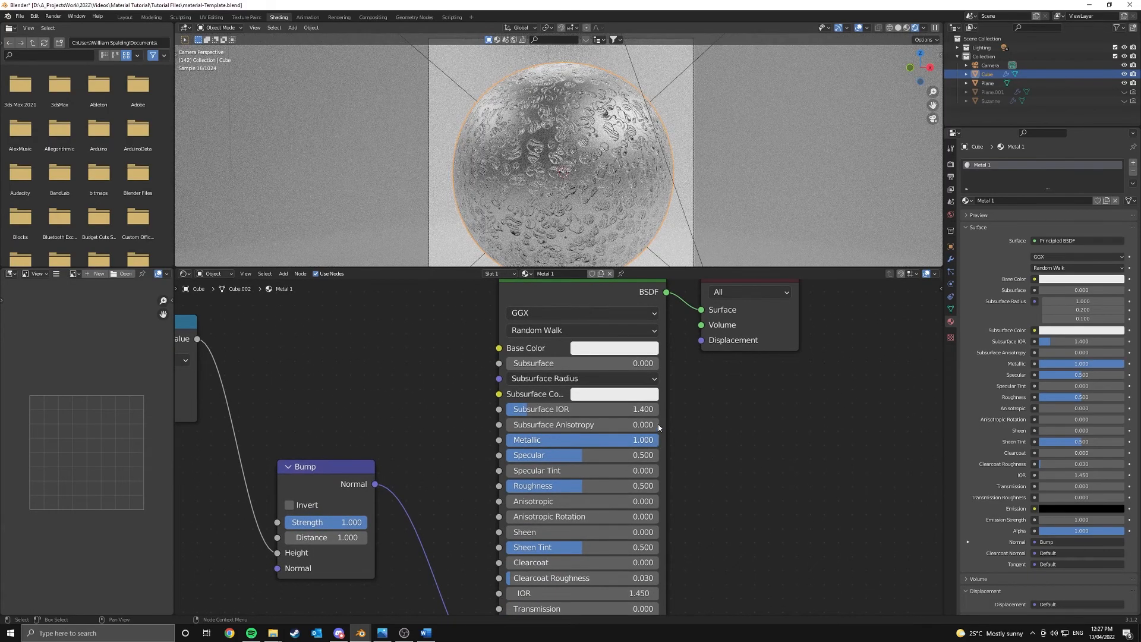
# Step: Set the Principled BSDF Metallic value of Metal 1 to 1.000
pyautogui.moveTo(589, 484); pyautogui.dragTo(544, 485)
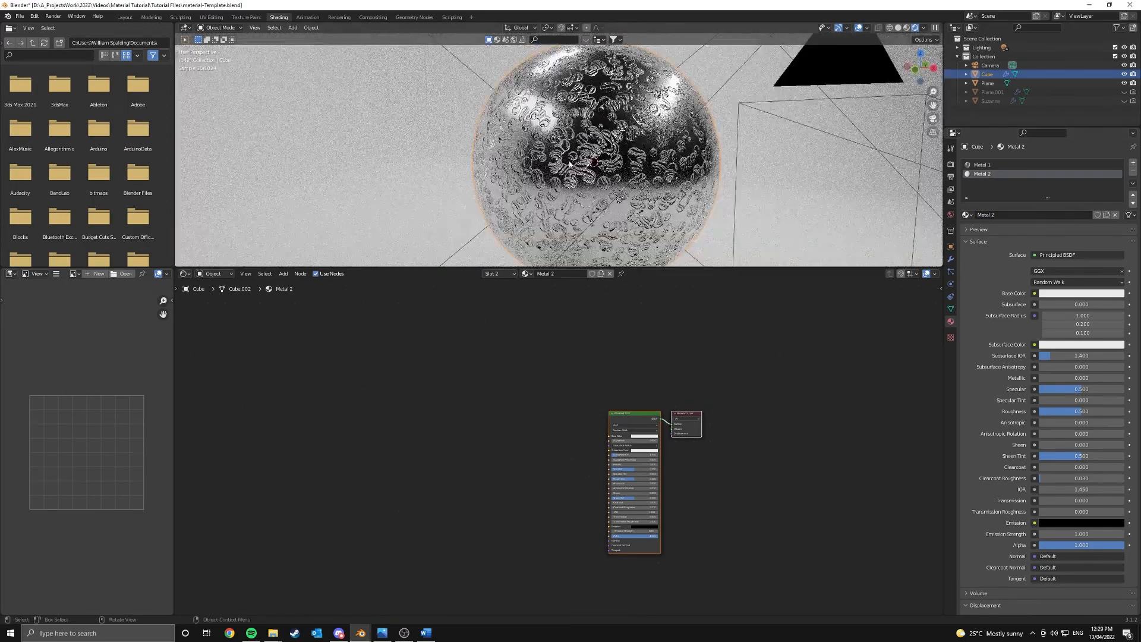
# Step: Create a second material, Metal 2, with a default Principled BSDF
pyautogui.press('Tab')
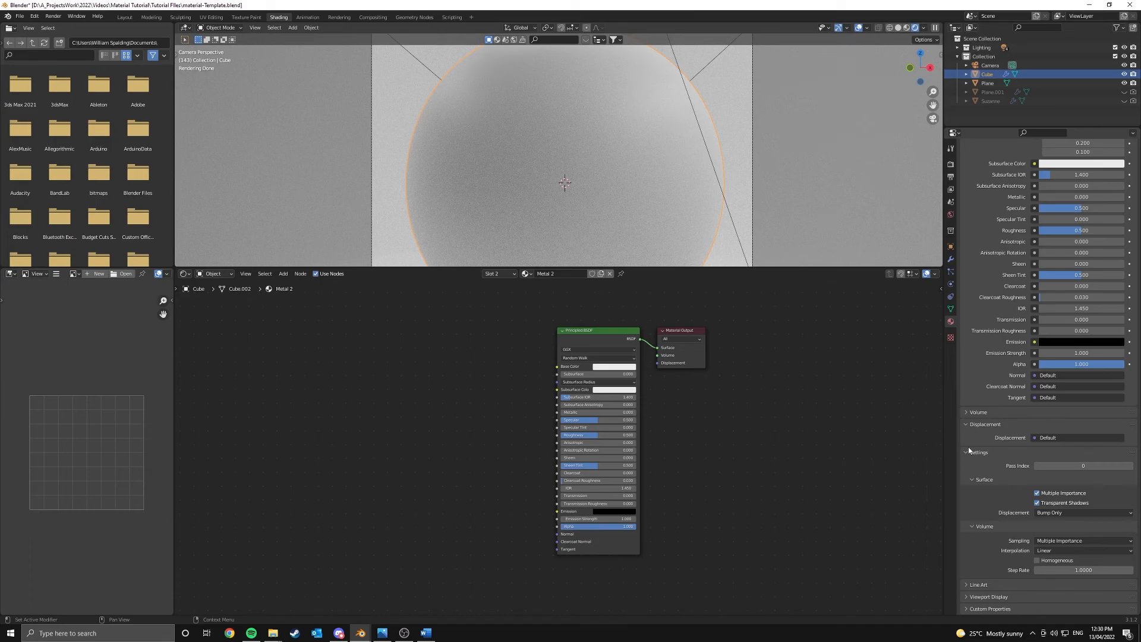
pyautogui.moveTo(1061, 509)
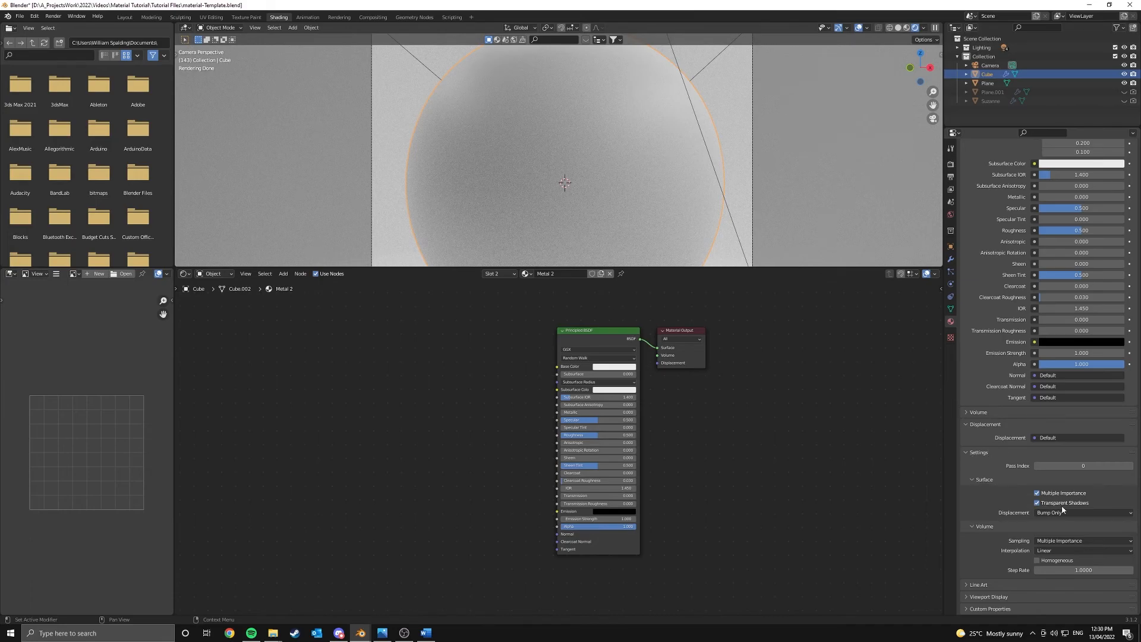
# Step: Change Metal 2's surface displacement from Bump Only to Displacement and Bump
pyautogui.click(1080, 513)
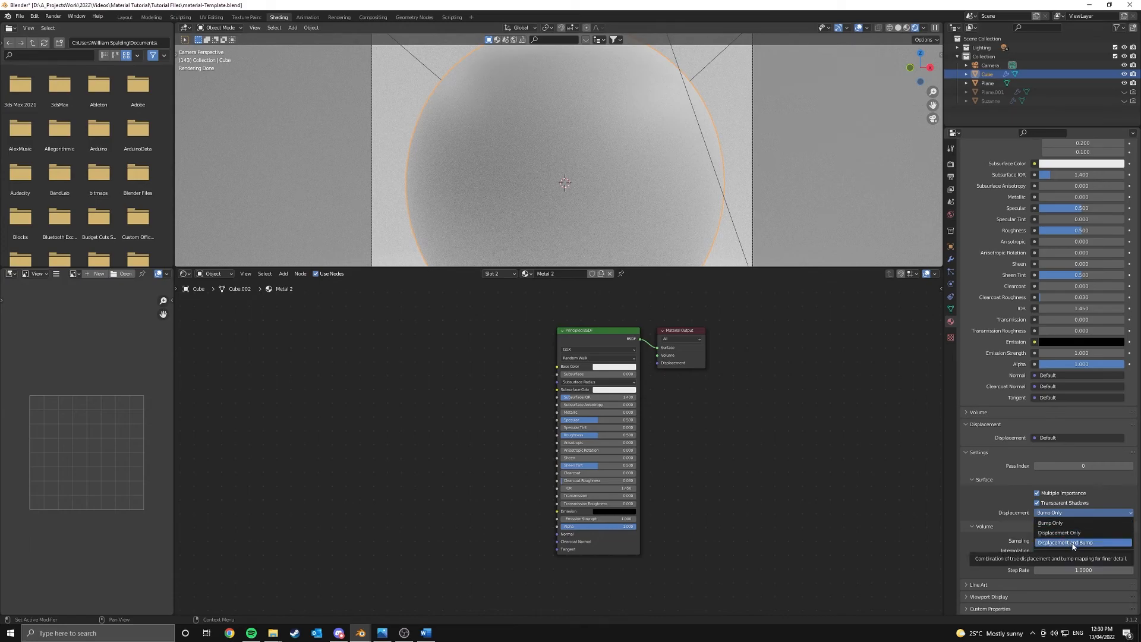
pyautogui.click(1072, 542)
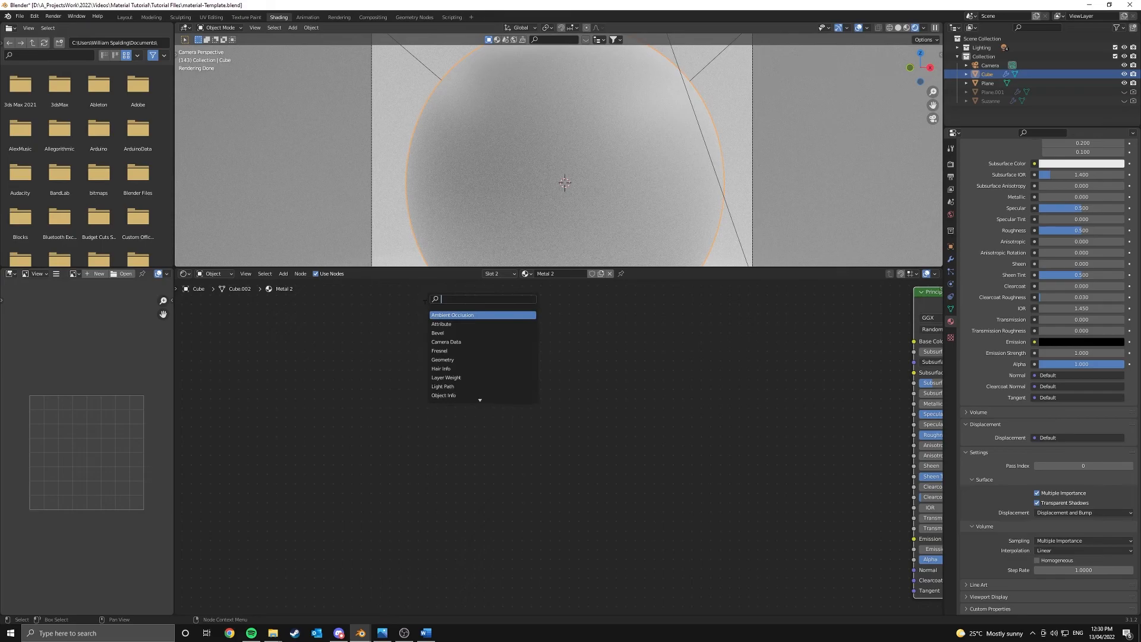
# Step: Add a Voronoi texture set to Distance to Edge, scale 30, randomness 0.250, feeding a ColorRamp
pyautogui.click(481, 297)
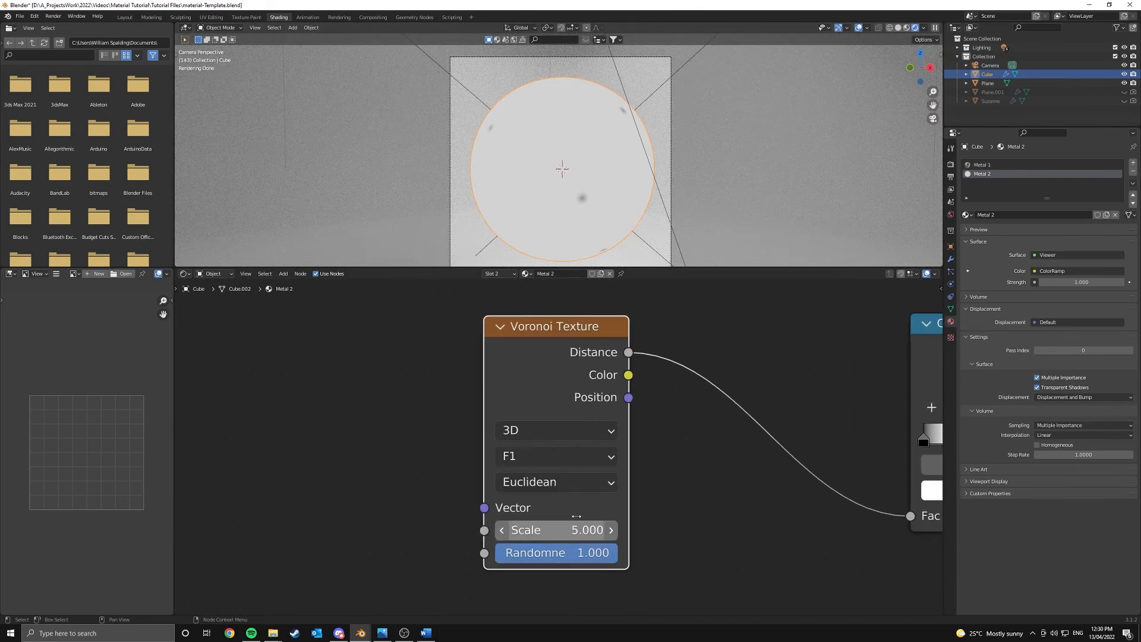
pyautogui.moveTo(552, 456)
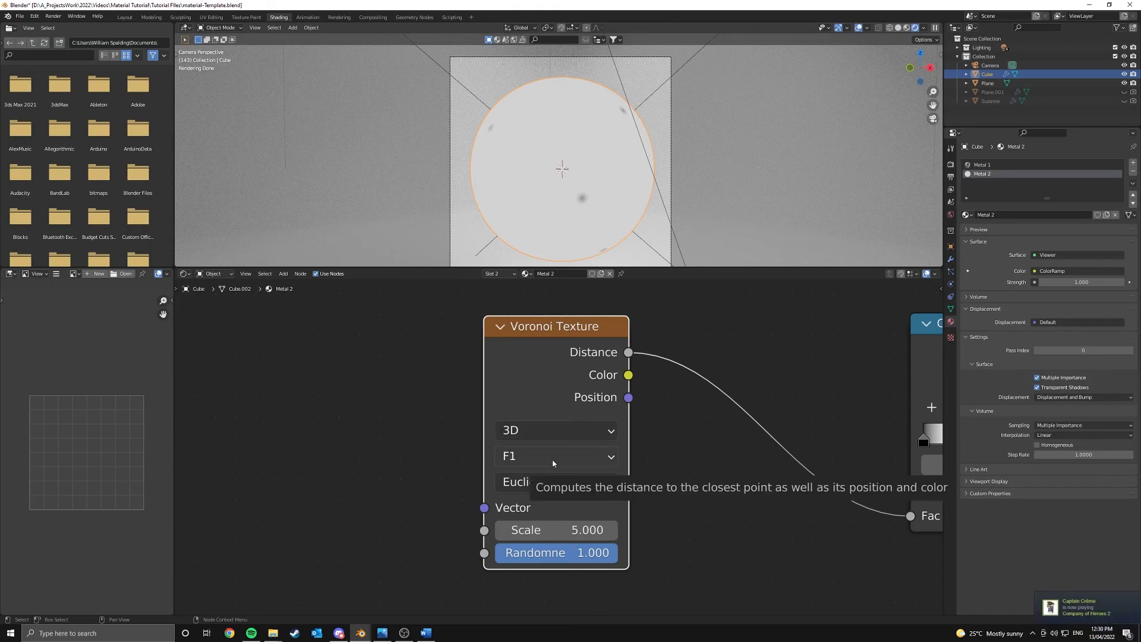
pyautogui.click(555, 455)
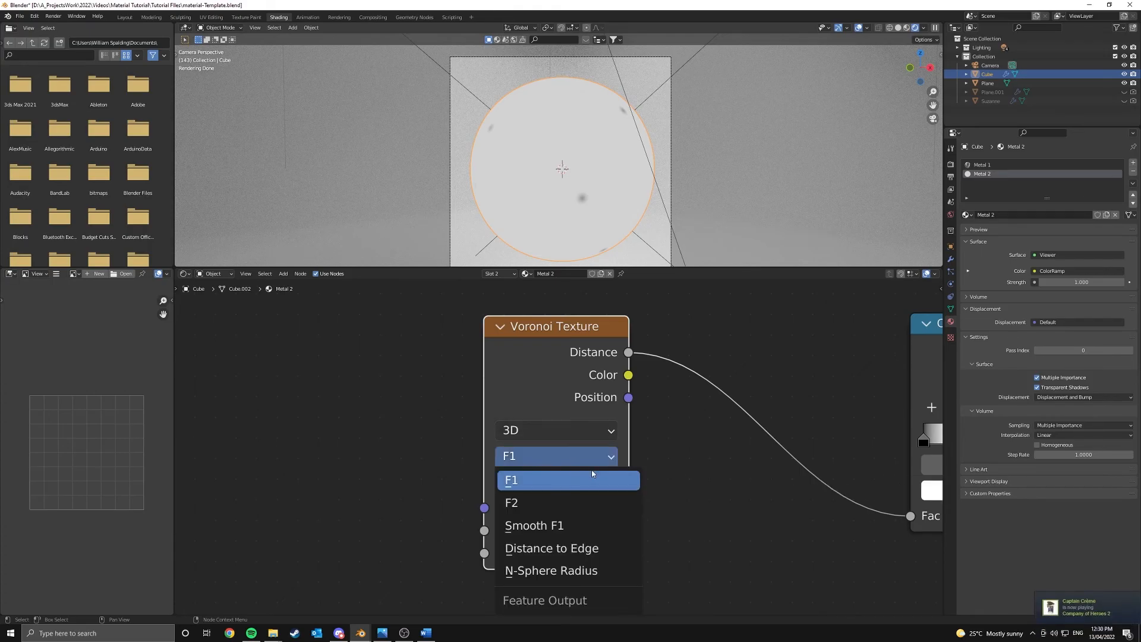
pyautogui.click(550, 548)
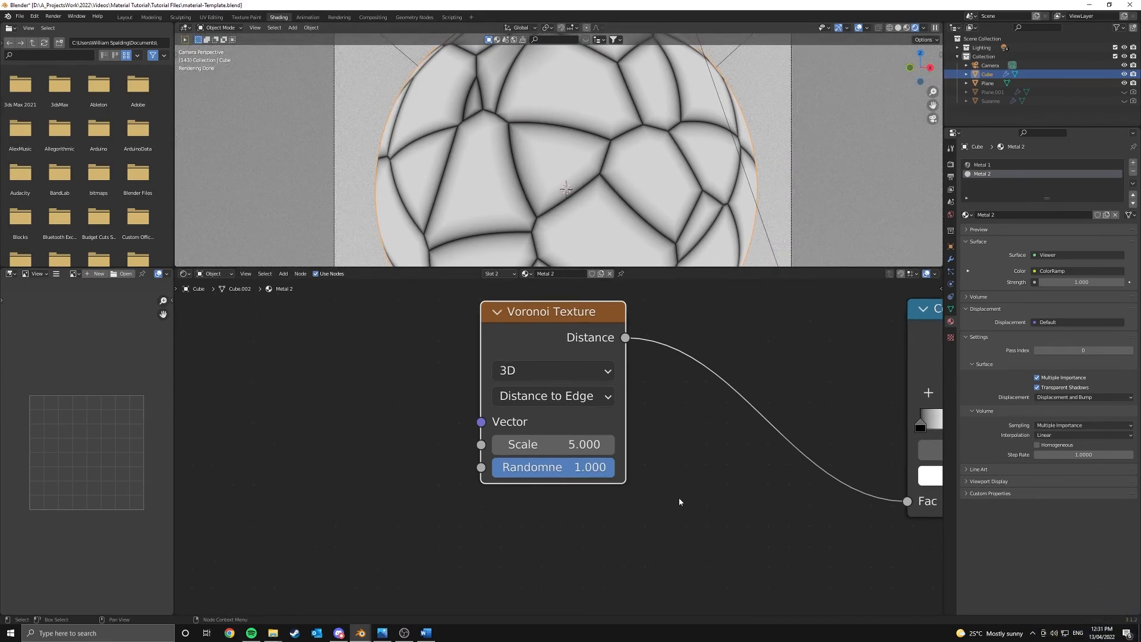
pyautogui.doubleClick(551, 443)
pyautogui.write('30.000')
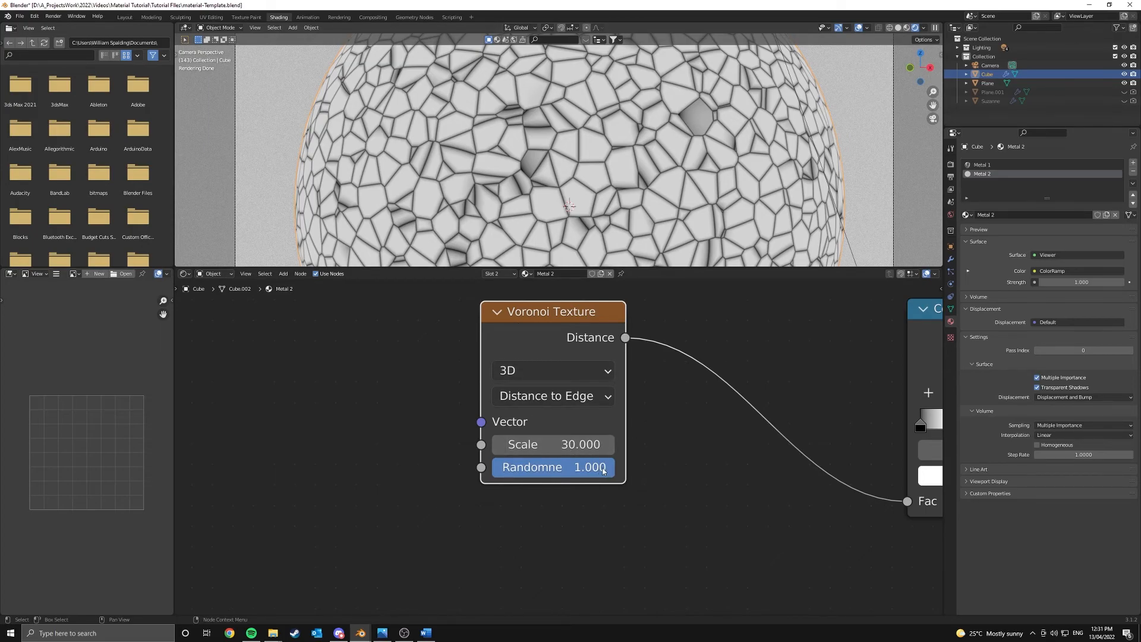
pyautogui.moveTo(590, 466); pyautogui.dragTo(510, 466)
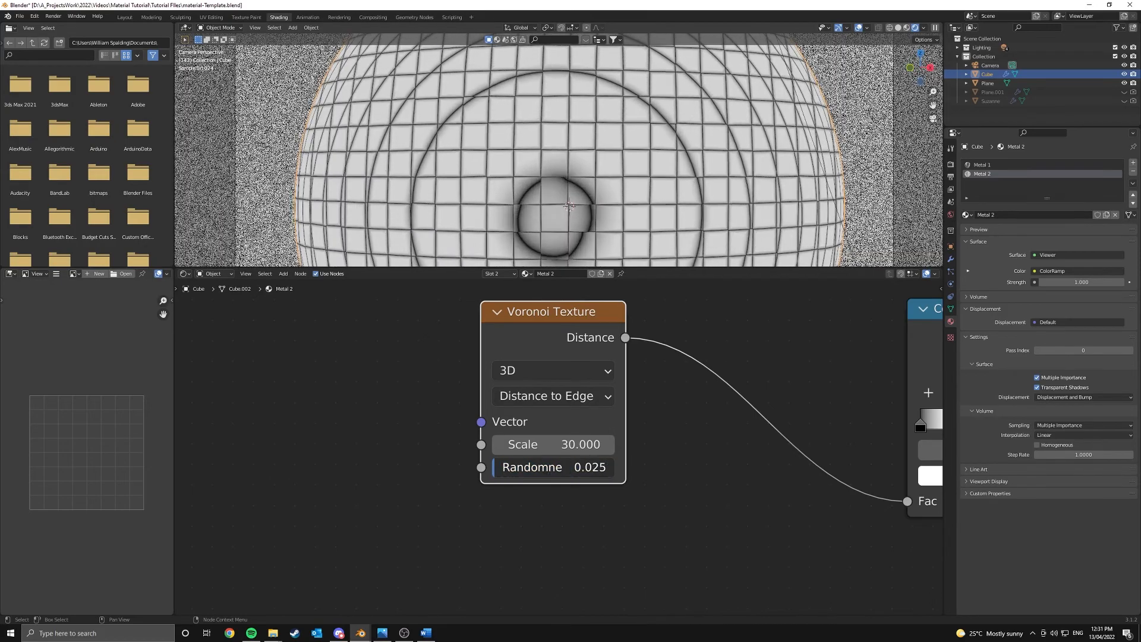
pyautogui.moveTo(552, 467); pyautogui.dragTo(601, 467)
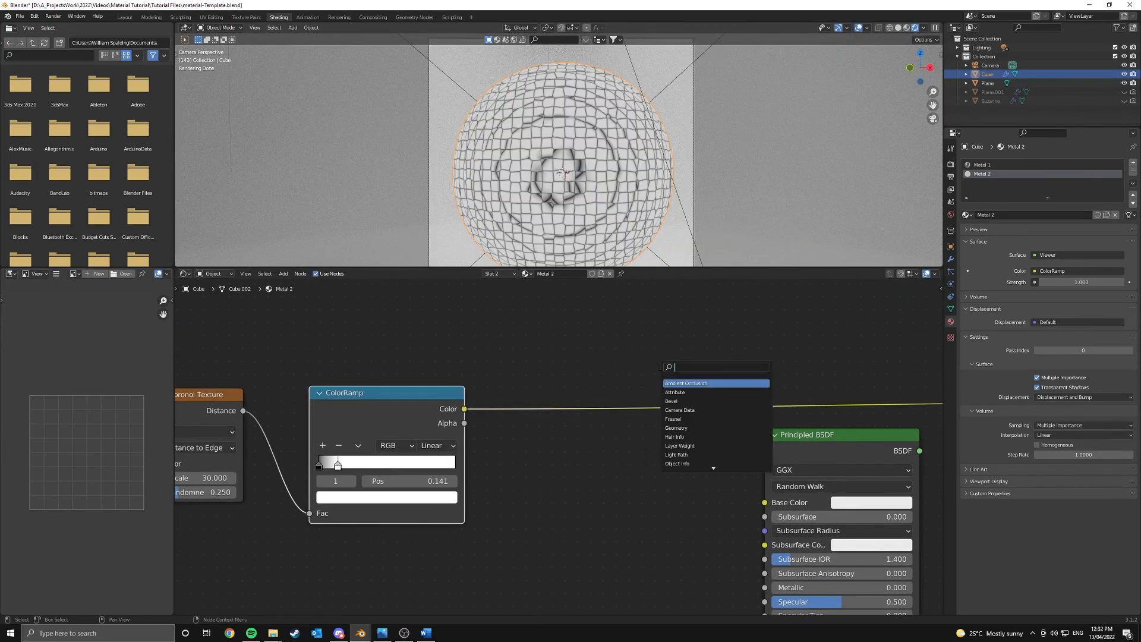
# Step: Add a Multiply math node and duplicate the Voronoi–ColorRamp pair, narrowing its stop near 0.06
pyautogui.write('math')
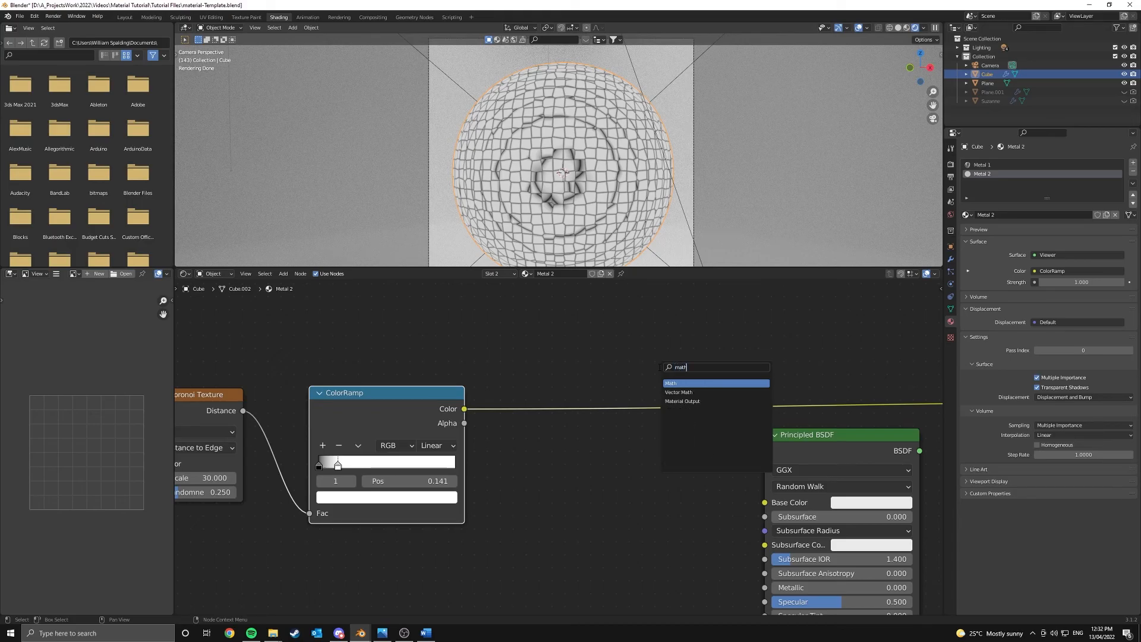
pyautogui.click(670, 382)
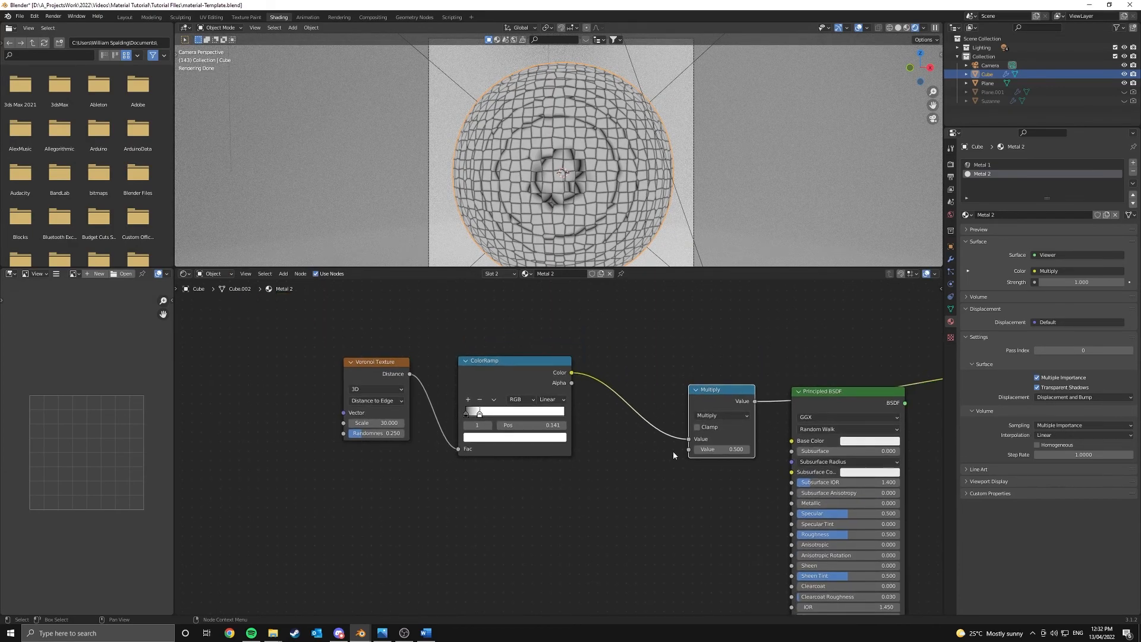
pyautogui.moveTo(514, 360); pyautogui.dragTo(525, 488)
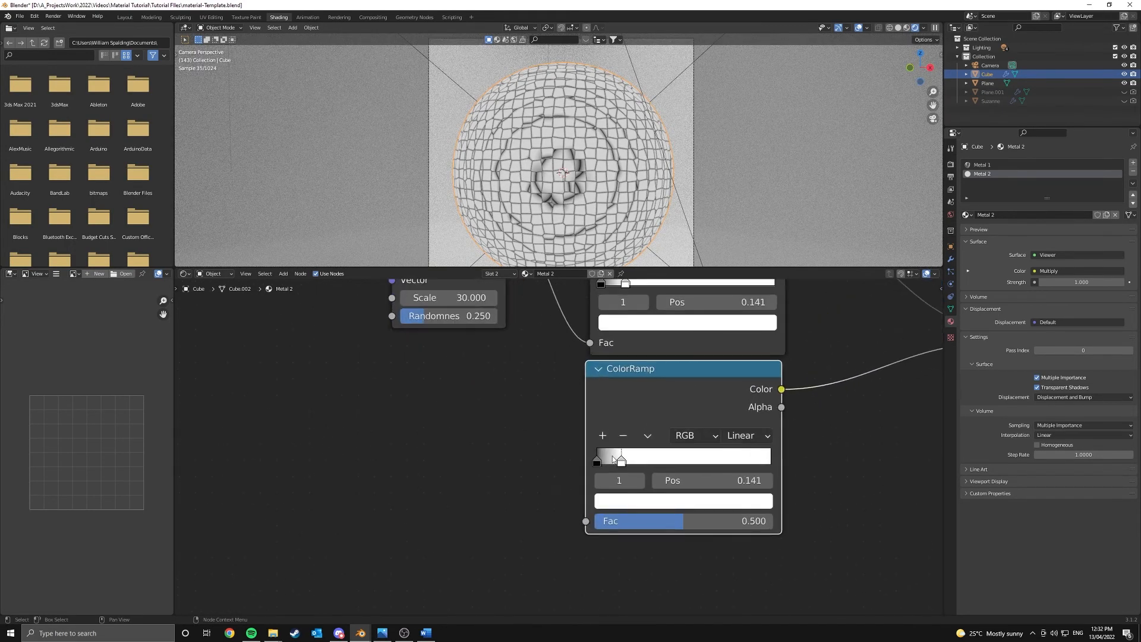
pyautogui.moveTo(617, 455); pyautogui.dragTo(604, 455)
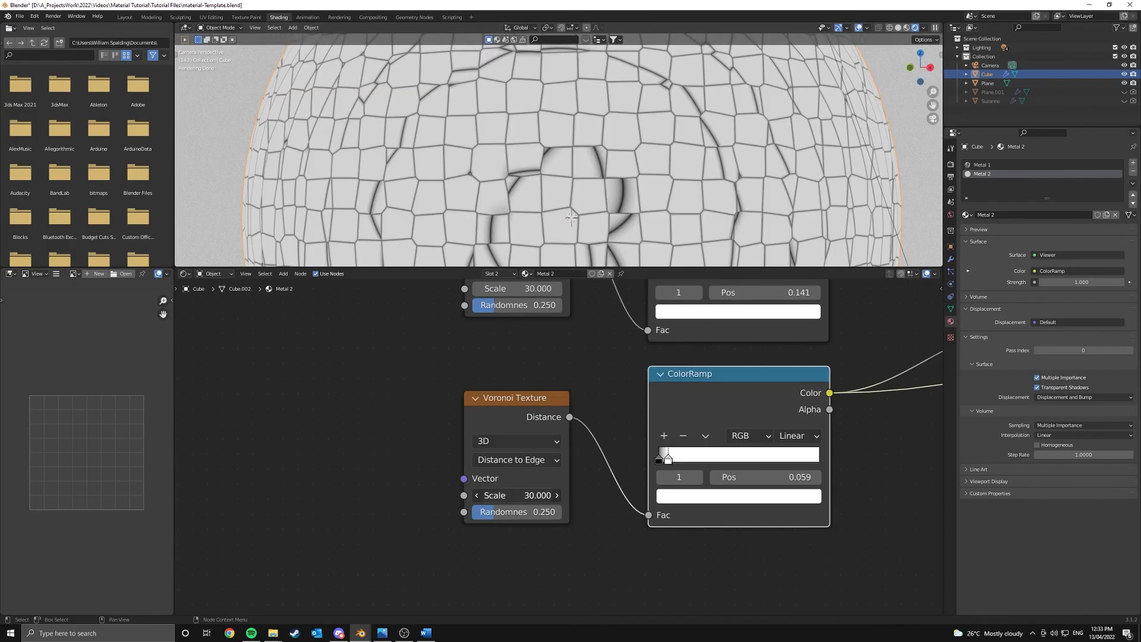
# Step: Give the duplicate Voronoi scale 40 and randomness 1, feeding both ramps into Multiply
pyautogui.moveTo(517, 494); pyautogui.dragTo(557, 494)
pyautogui.write('40')
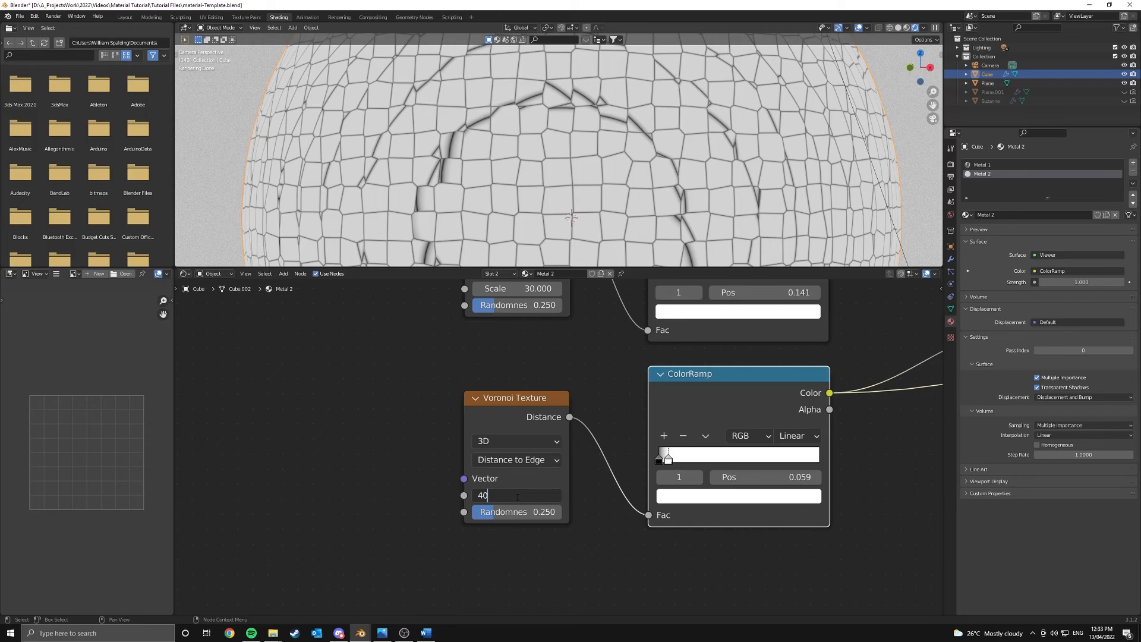
pyautogui.press('Return')
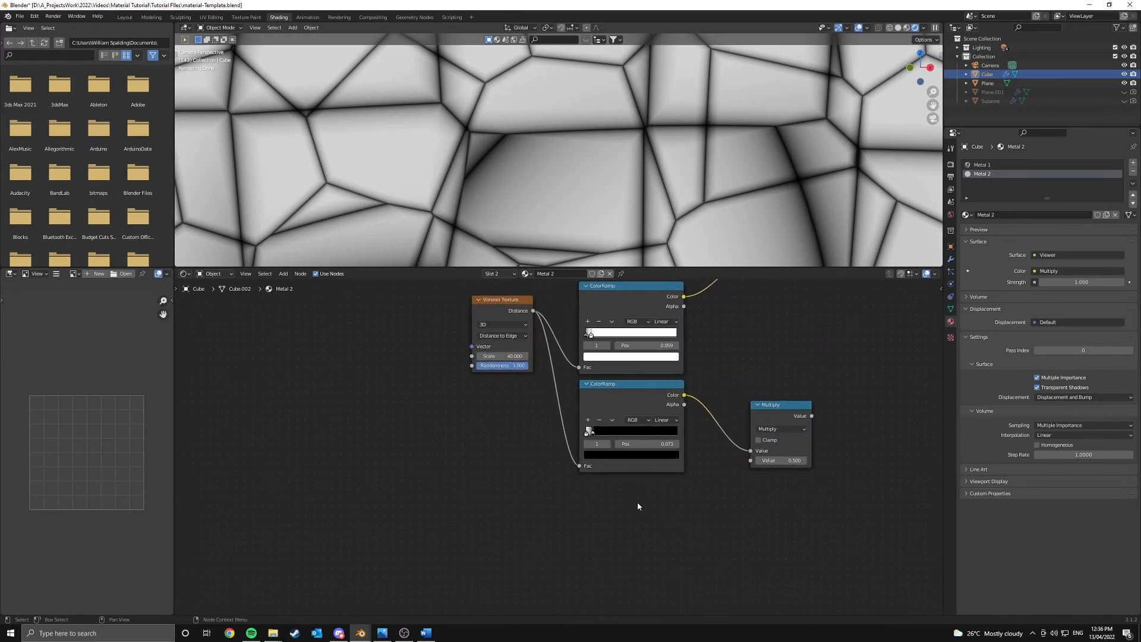
# Step: Add a Noise Texture through a ColorRamp and tighten its stops for a sharp black-and-white mask
pyautogui.write('noi')
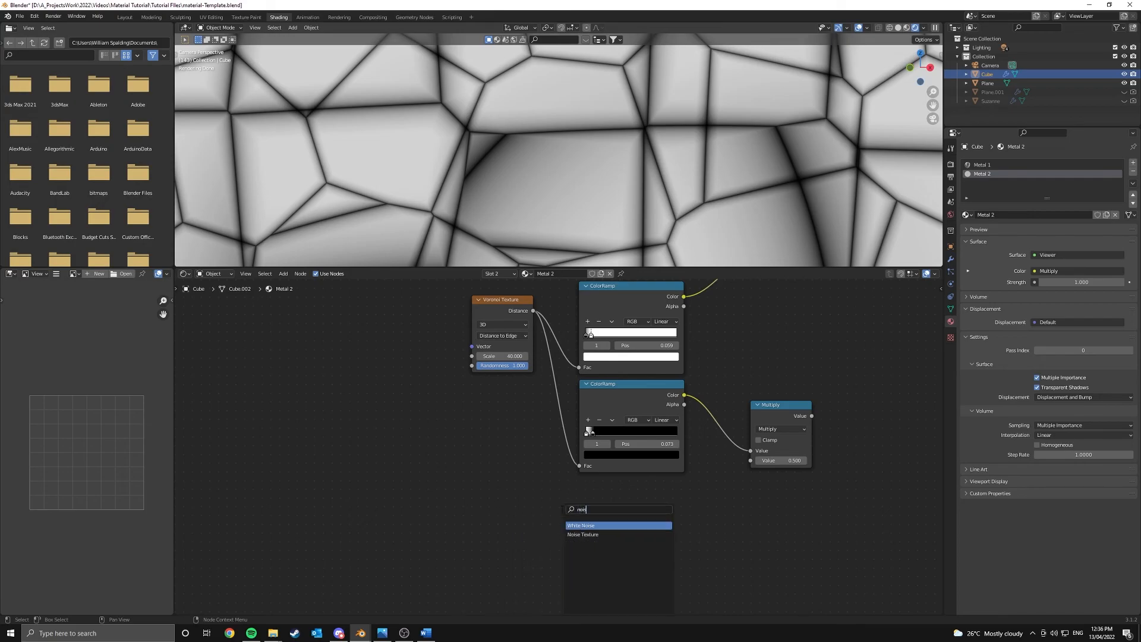
pyautogui.click(582, 533)
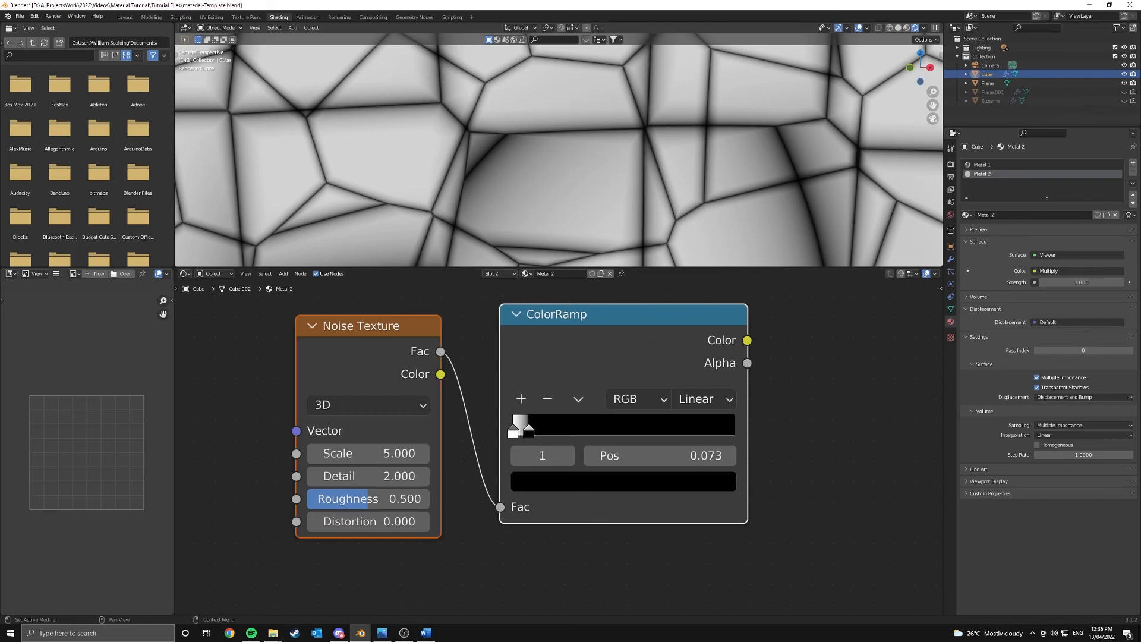
pyautogui.moveTo(524, 430); pyautogui.dragTo(624, 430)
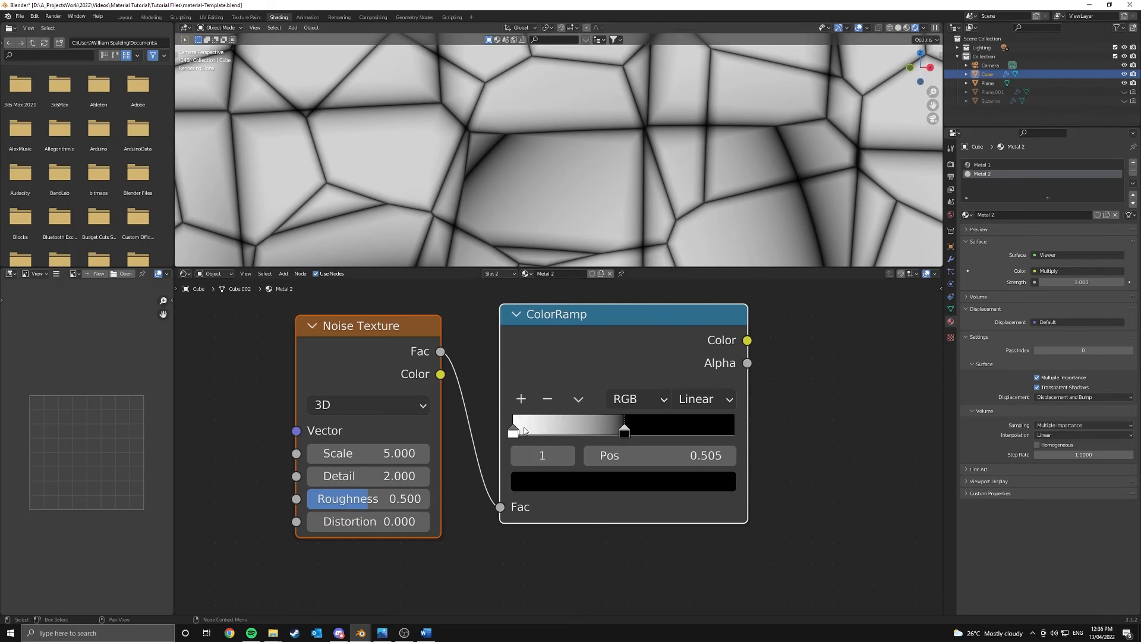
pyautogui.moveTo(624, 430); pyautogui.dragTo(670, 430)
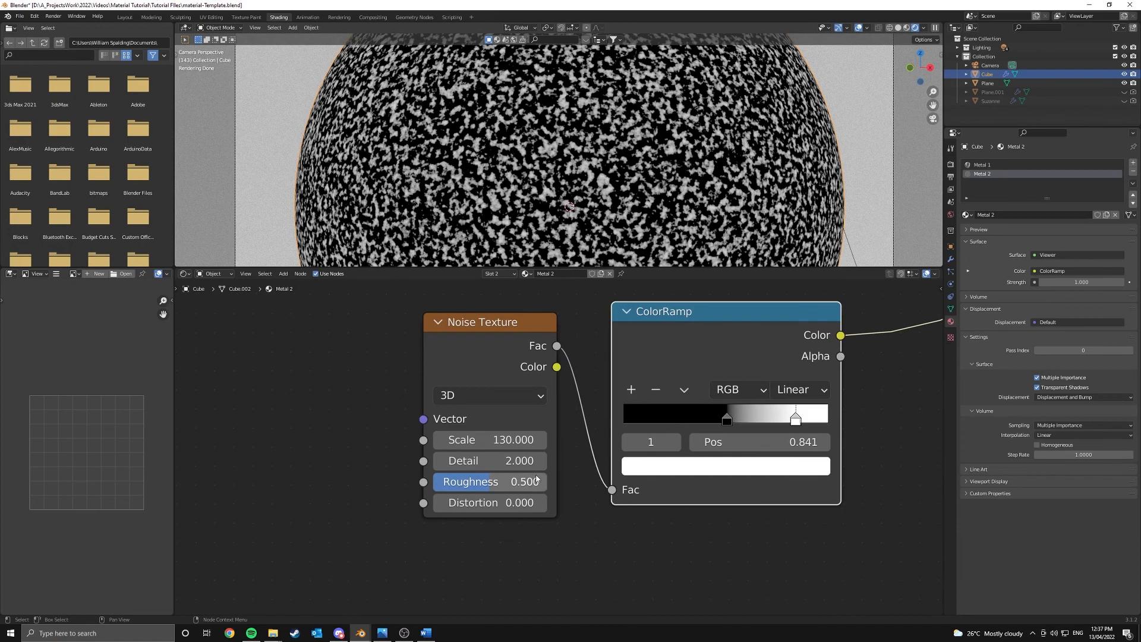
# Step: Set the noise to scale 130, detail 3 and low roughness for smoother blobs
pyautogui.doubleClick(488, 460)
pyautogui.write('3.000')
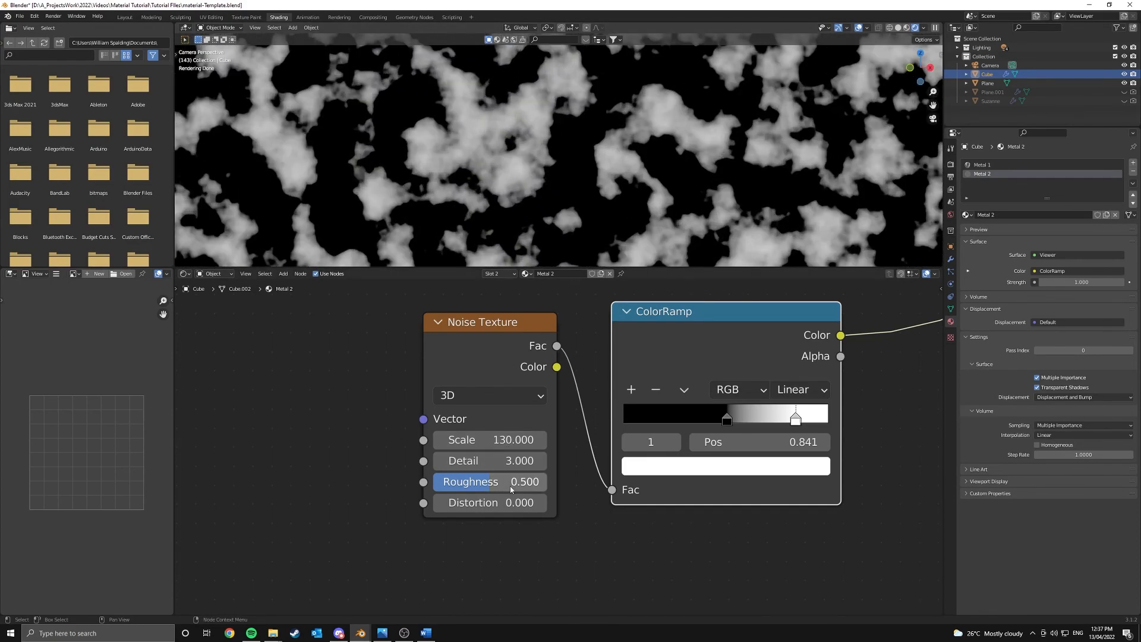
pyautogui.moveTo(509, 481); pyautogui.dragTo(484, 481)
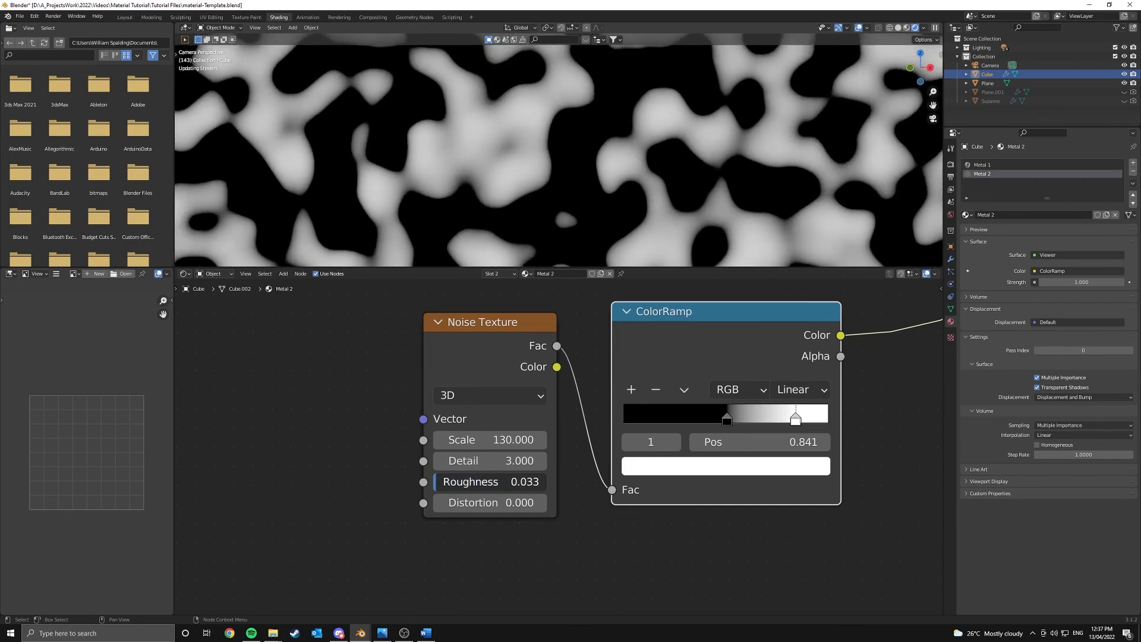
pyautogui.moveTo(470, 482); pyautogui.dragTo(524, 481)
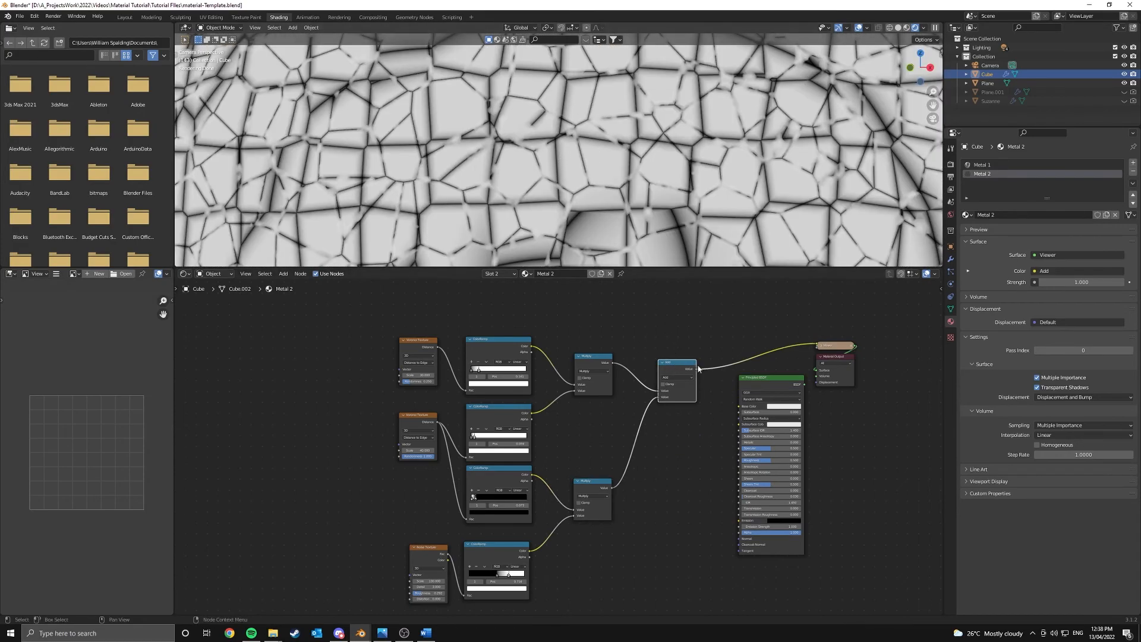
# Step: Multiply the noise mask into the cracks and combine the layers with an Add node
pyautogui.scroll(-3)
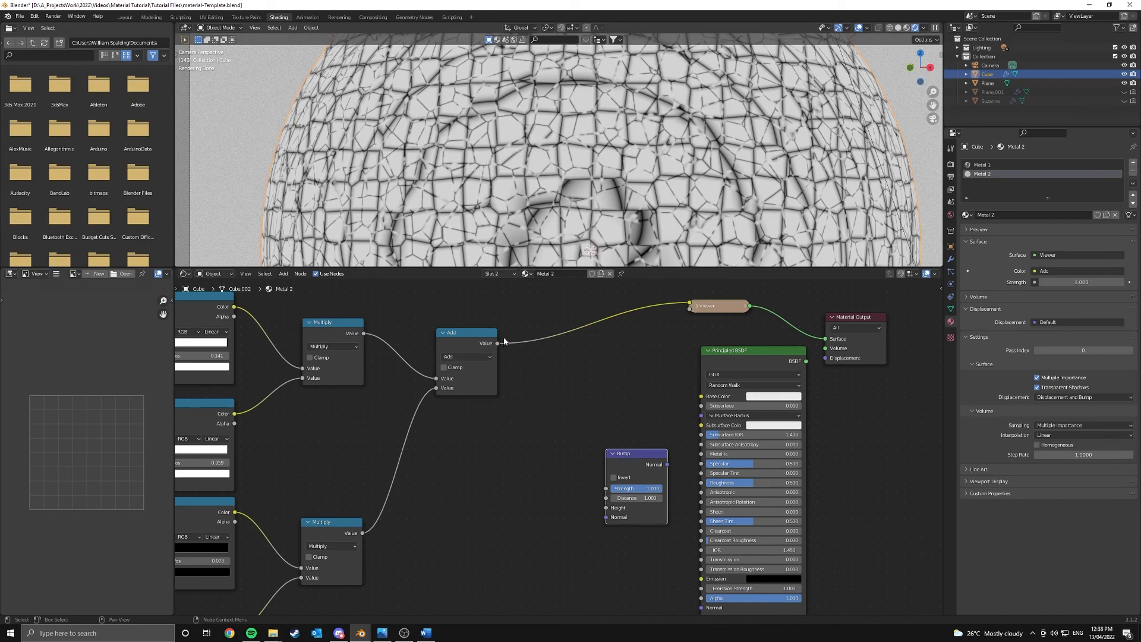
# Step: Connect the combined crack pattern to a Bump node's Height feeding the Principled BSDF Normal
pyautogui.moveTo(497, 343); pyautogui.dragTo(577, 429)
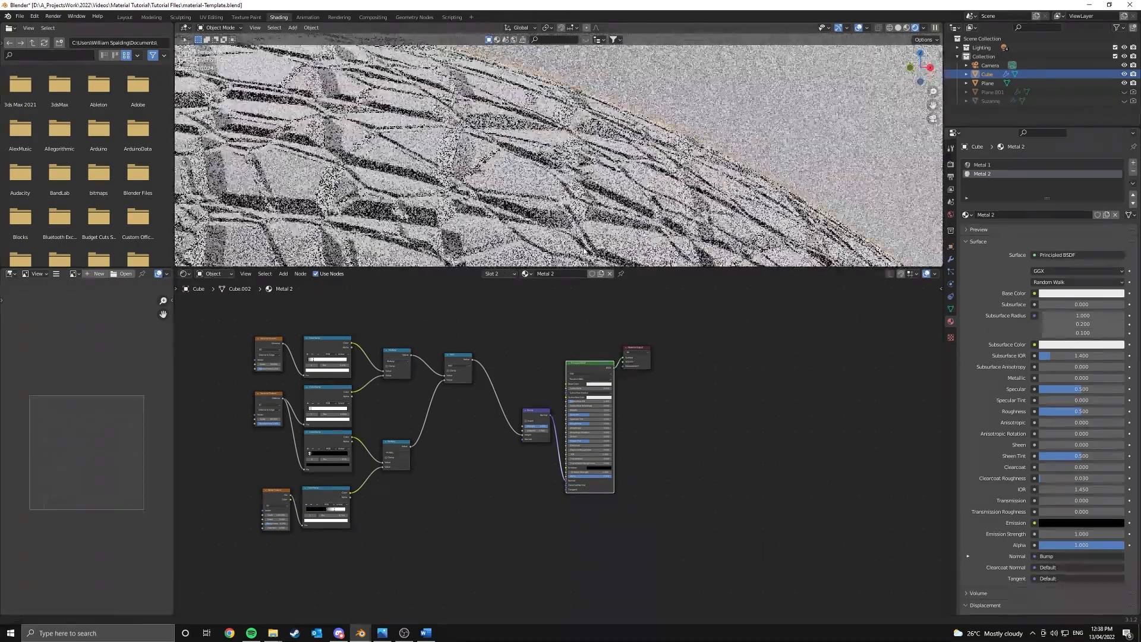
pyautogui.click(987, 83)
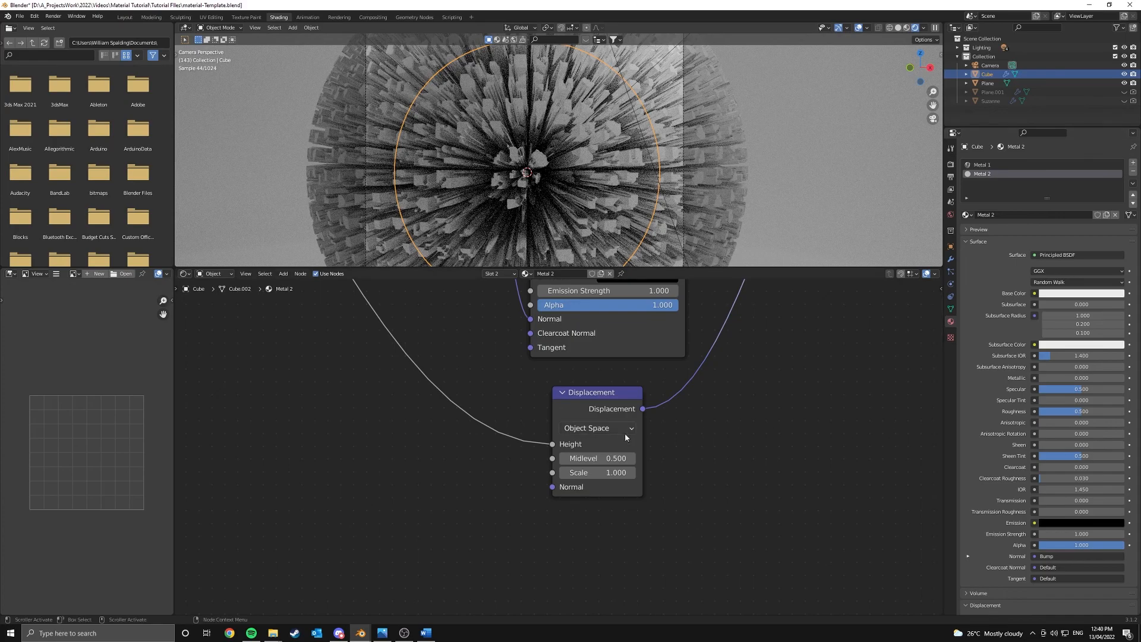
# Step: Lower the displacement/bump strength to about 0.12 for a subtler cracked-tile surface
pyautogui.doubleClick(614, 471)
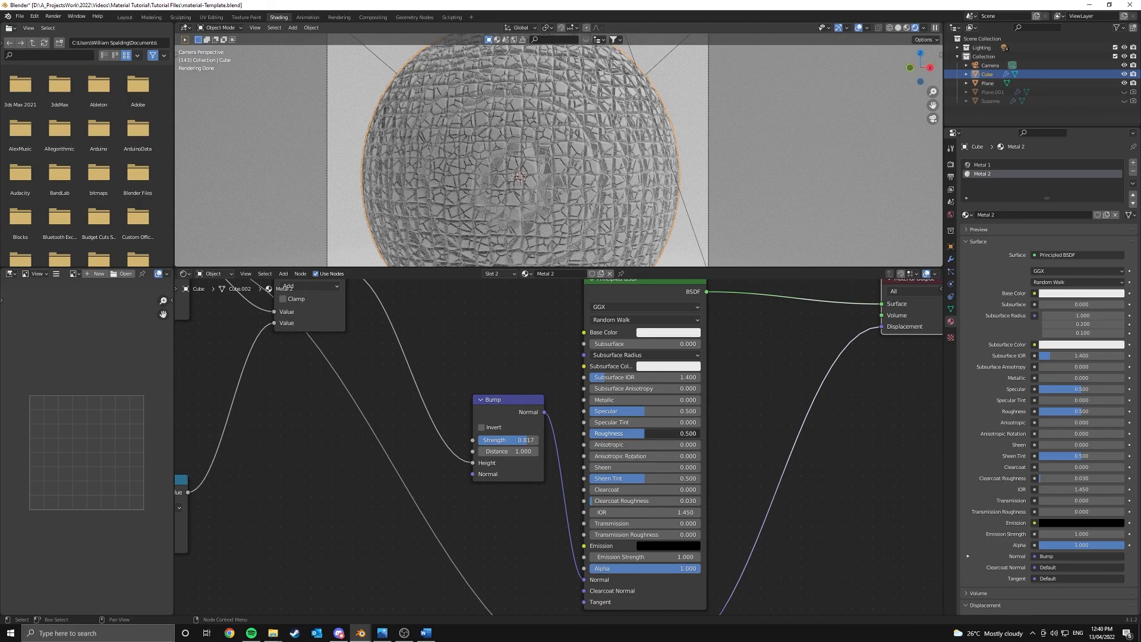
# Step: Lower Roughness to 0.305 and raise Metallic to 1.0 on the Principled BSDF
pyautogui.moveTo(640, 433); pyautogui.dragTo(597, 433)
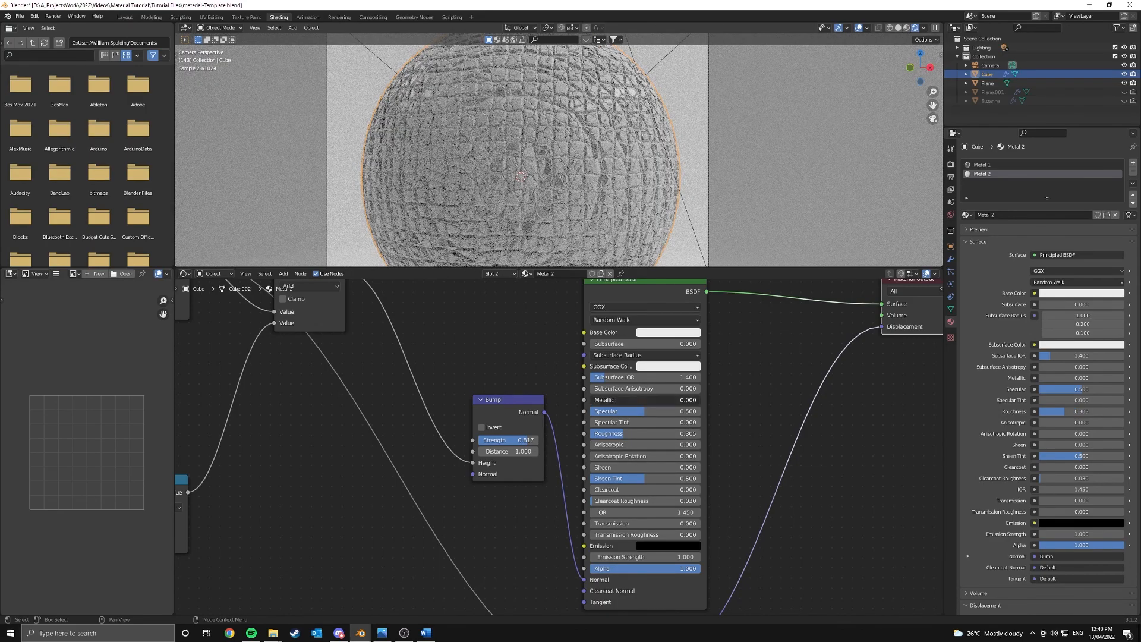
pyautogui.moveTo(633, 400); pyautogui.dragTo(699, 399)
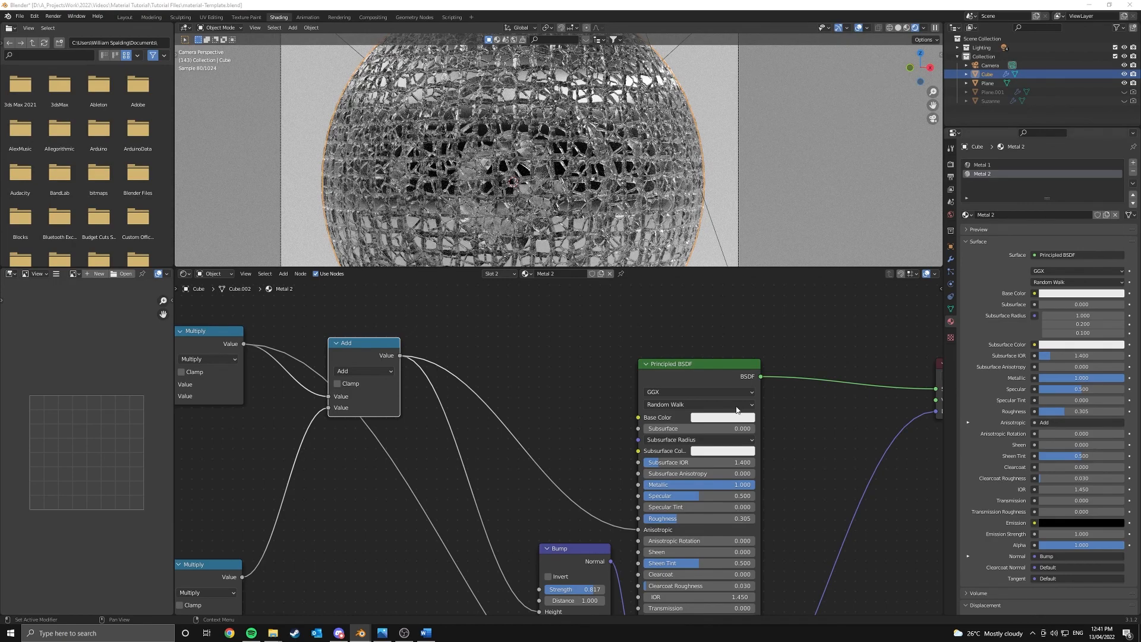
pyautogui.click(720, 418)
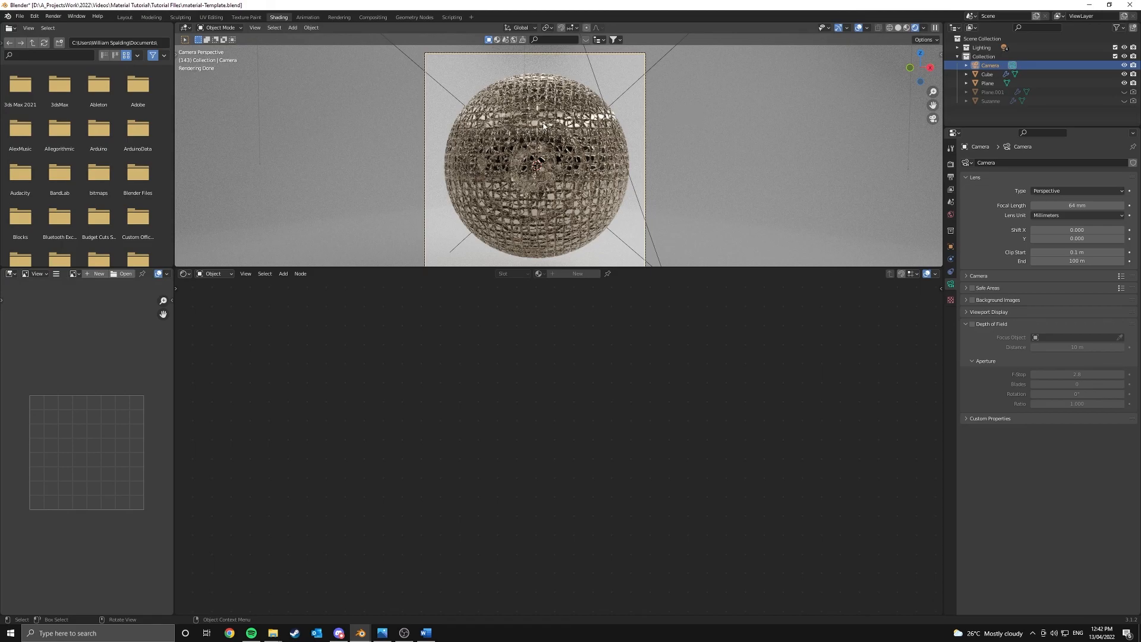
# Step: Select the sphere, create material Metal 3 and add a Mix node after the Fresnel-ColorRamp chain
pyautogui.click(987, 74)
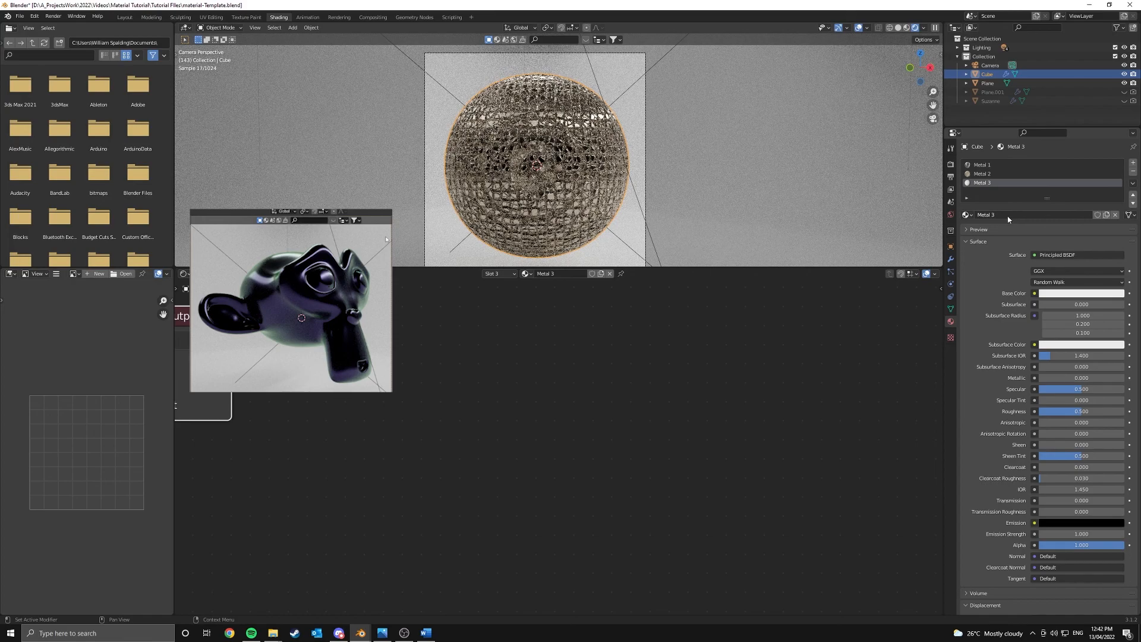
pyautogui.click(218, 28)
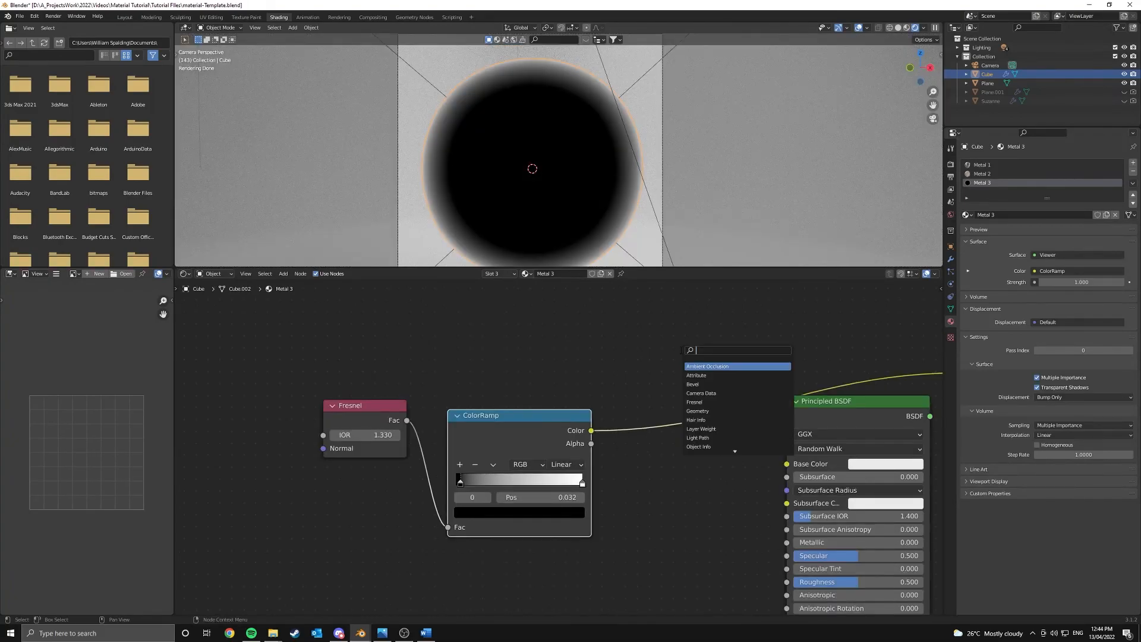
pyautogui.click(719, 355)
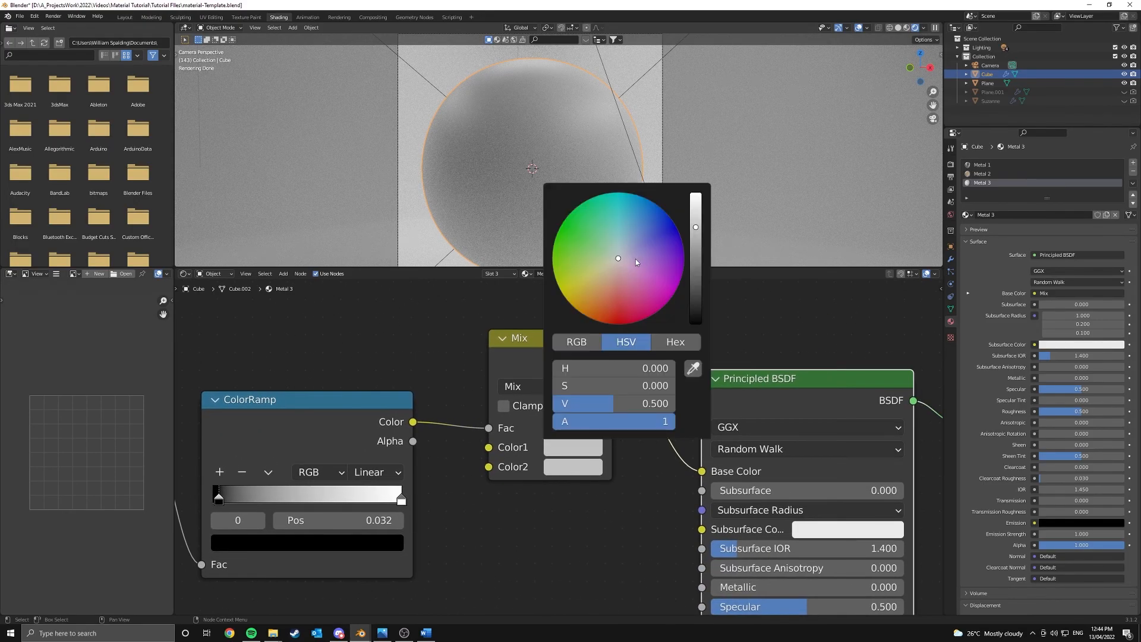
# Step: Set Mix Color1 to dark bluish purple and lower Roughness to 0.264 for a glossier metal
pyautogui.moveTo(618, 258); pyautogui.dragTo(631, 245)
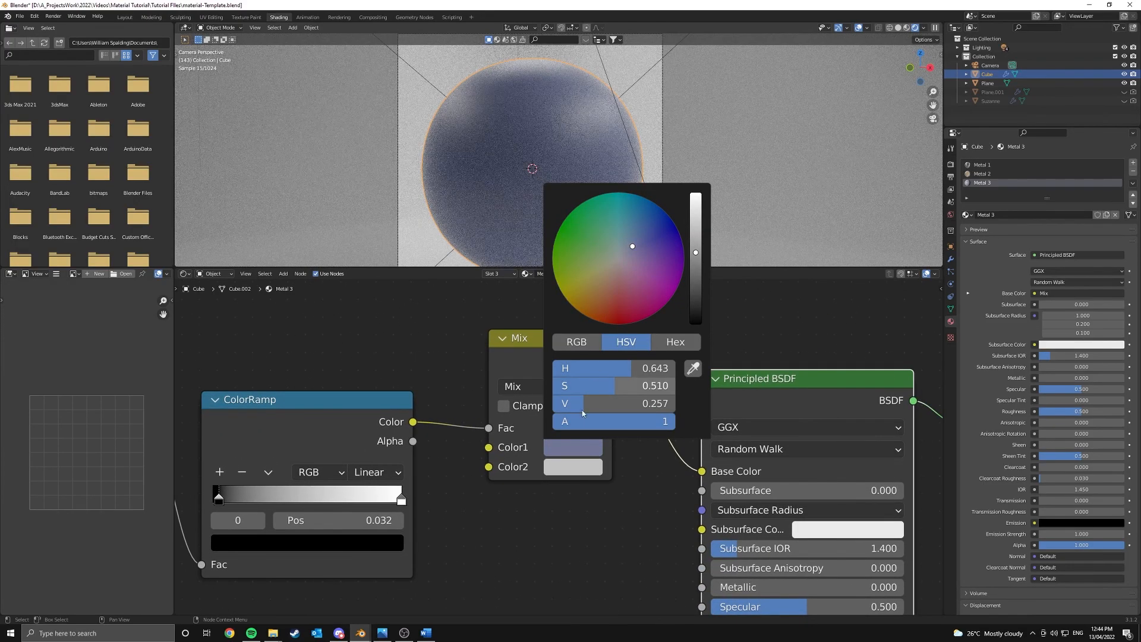
pyautogui.click(569, 262)
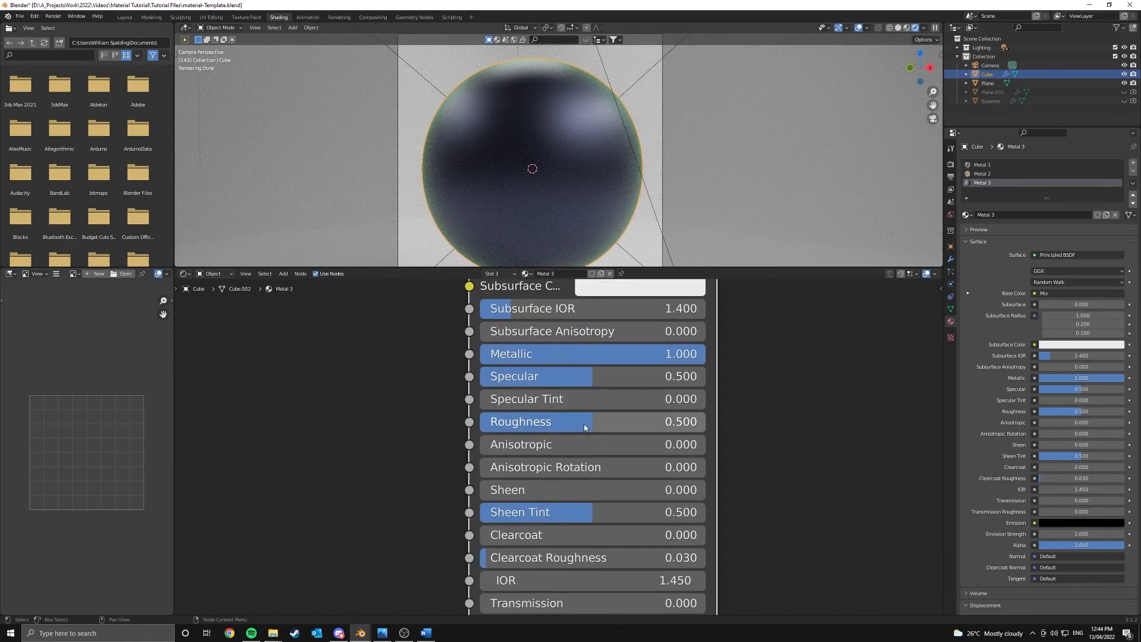
pyautogui.moveTo(592, 421); pyautogui.dragTo(553, 421)
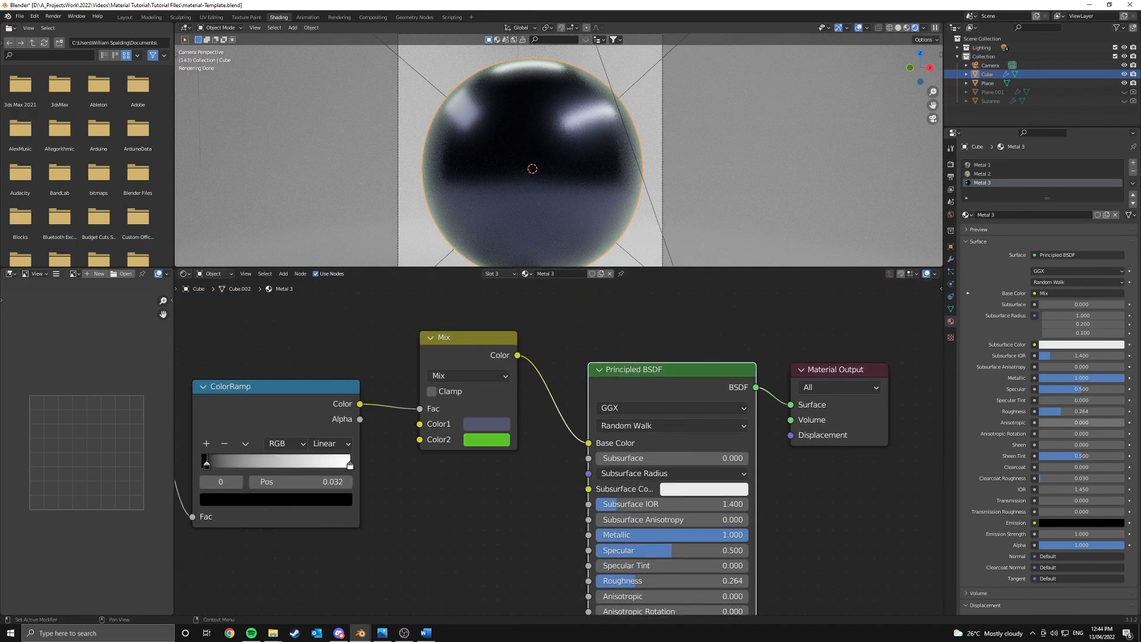
# Step: Deepen Color1 to hue 0.668, saturation 0.711, then select the backdrop plane
pyautogui.click(486, 423)
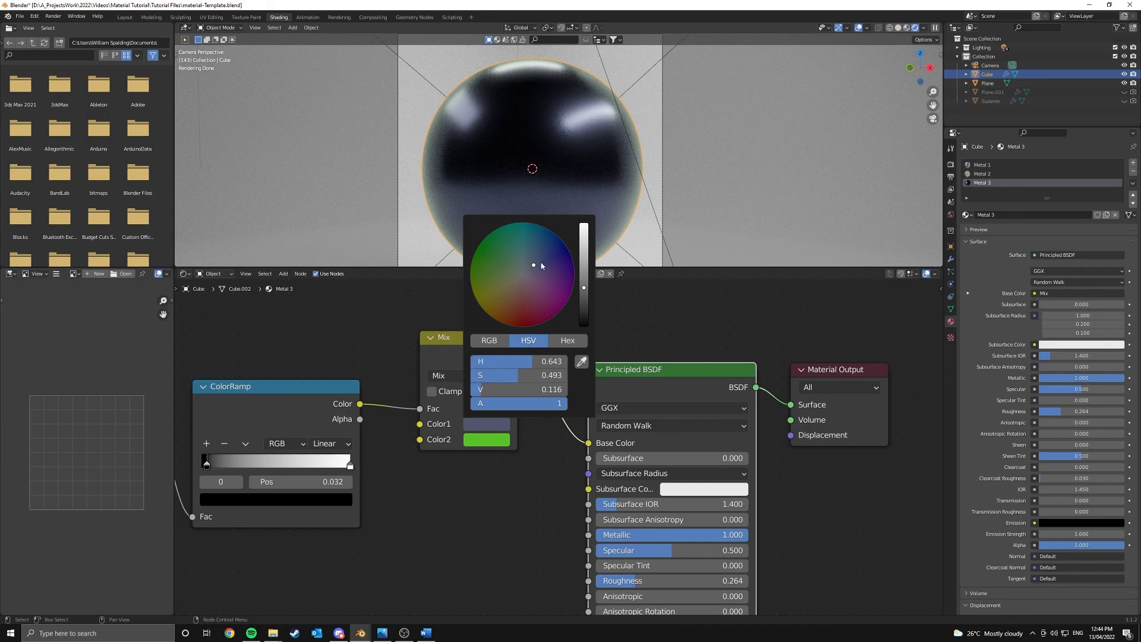
pyautogui.moveTo(532, 264); pyautogui.dragTo(543, 261)
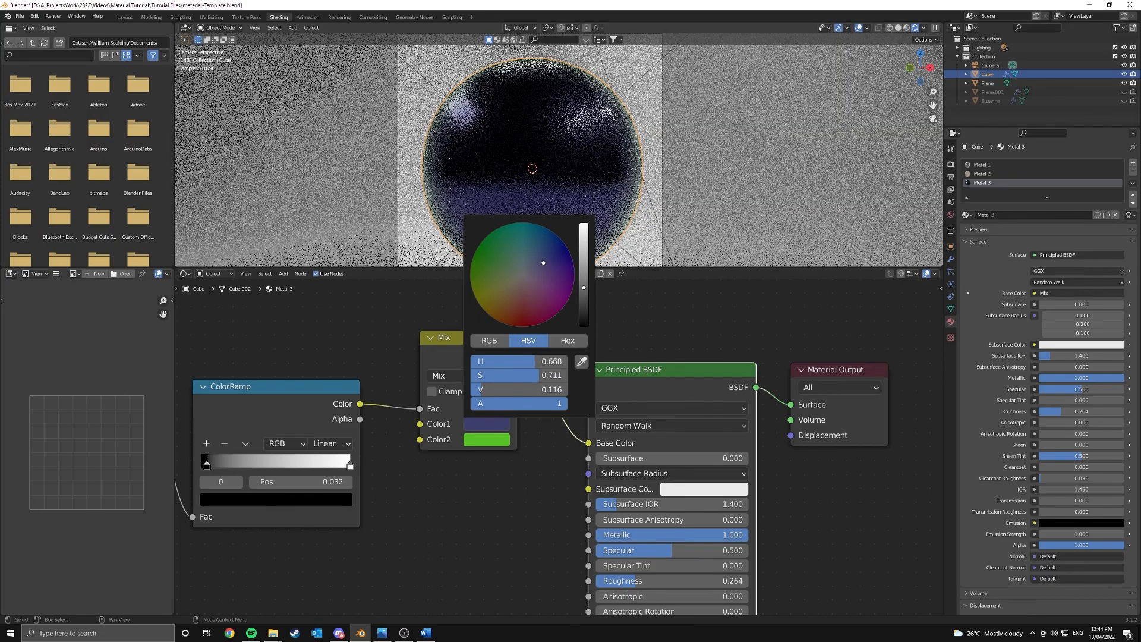
pyautogui.moveTo(543, 261); pyautogui.dragTo(479, 280)
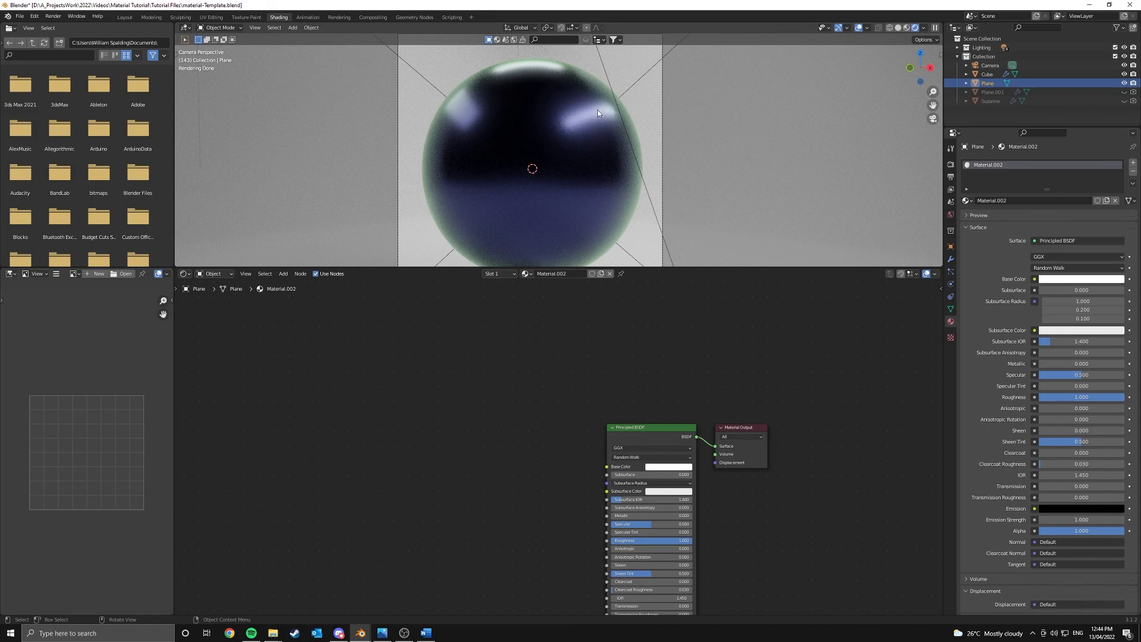
pyautogui.click(292, 28)
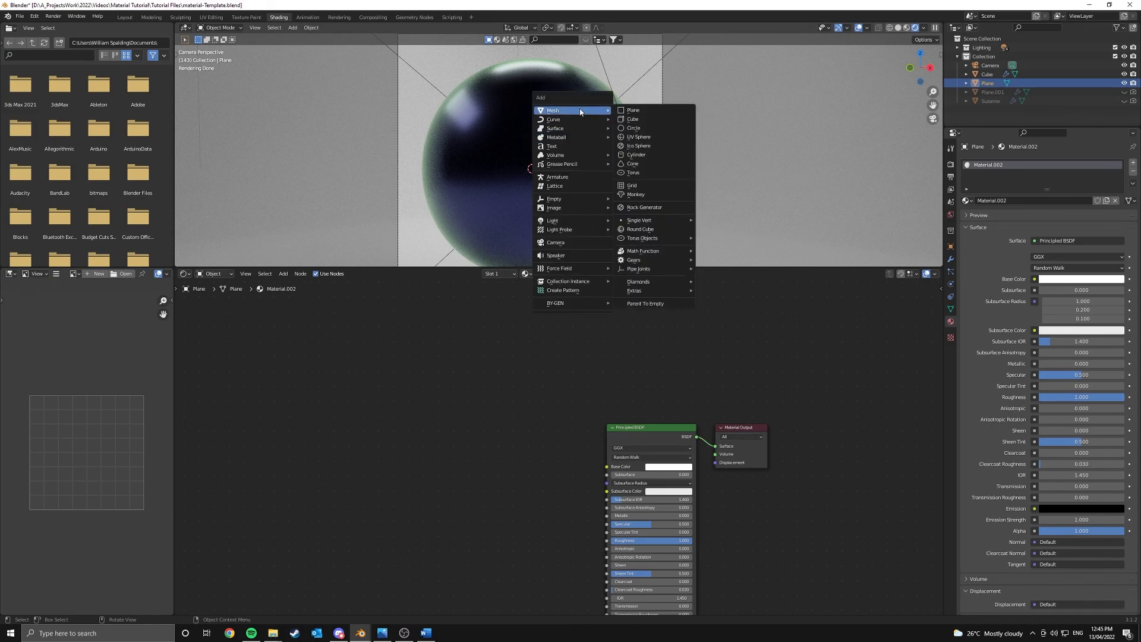